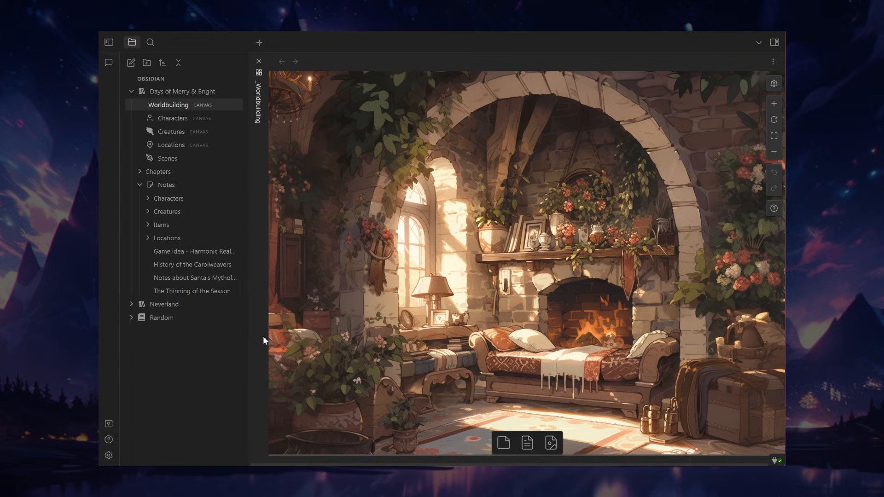
mouse_move(287, 337)
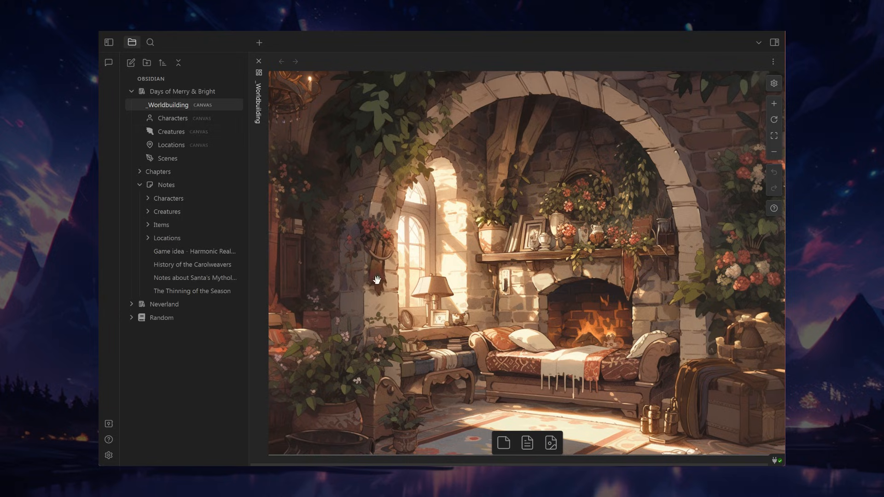
mouse_move(196, 94)
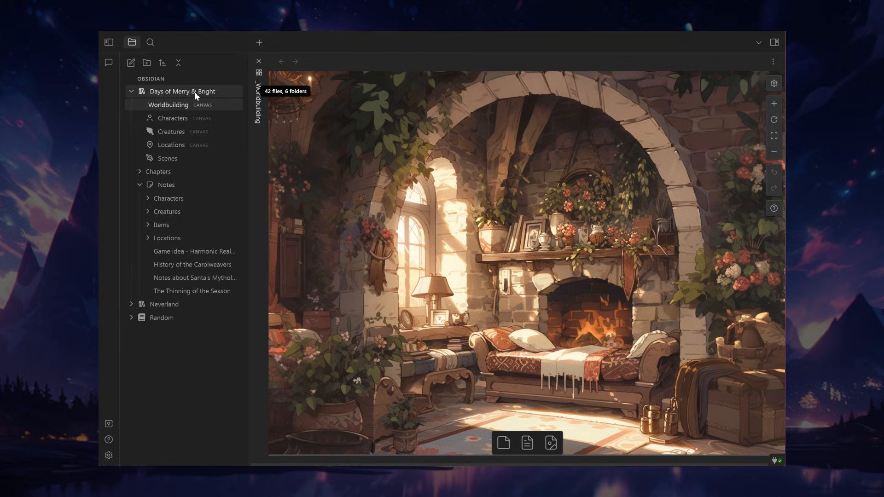
mouse_move(281, 118)
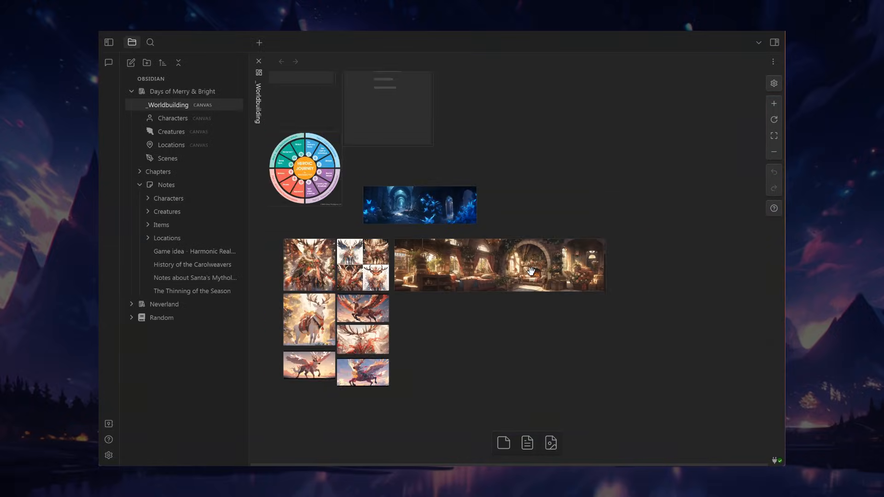
Delete the empty card from the current canvas
scroll(down, 3)
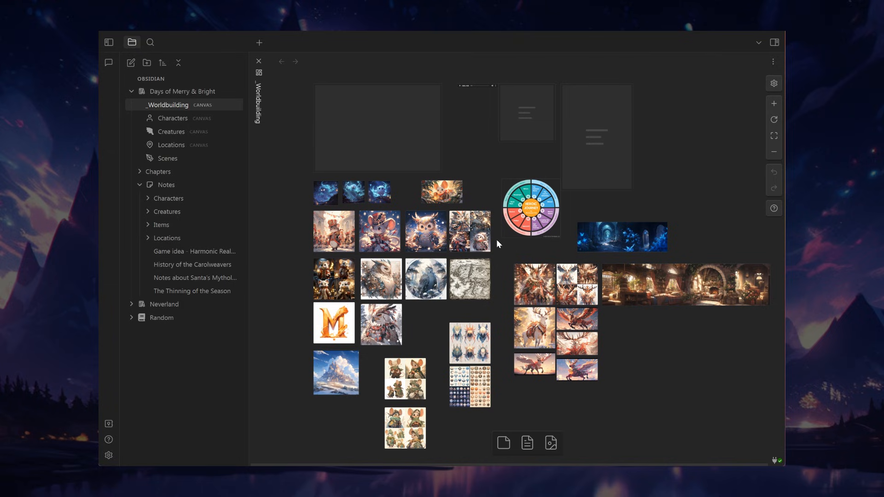
mouse_move(304, 341)
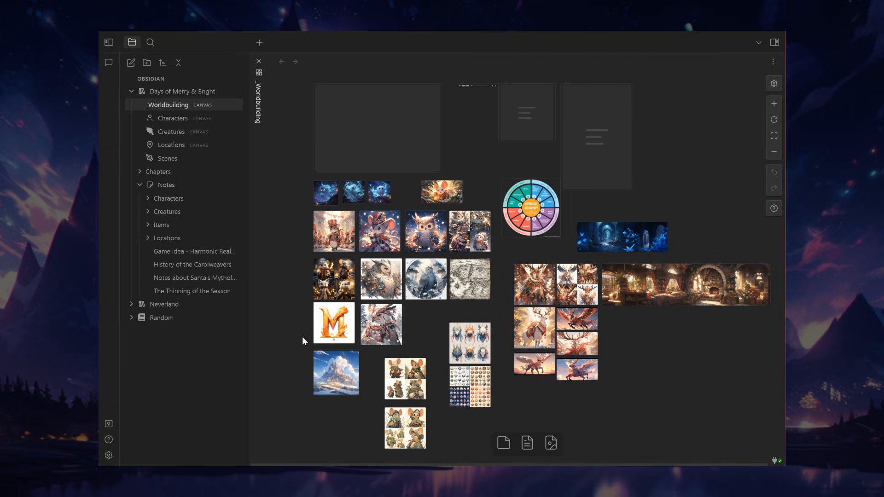
mouse_move(293, 438)
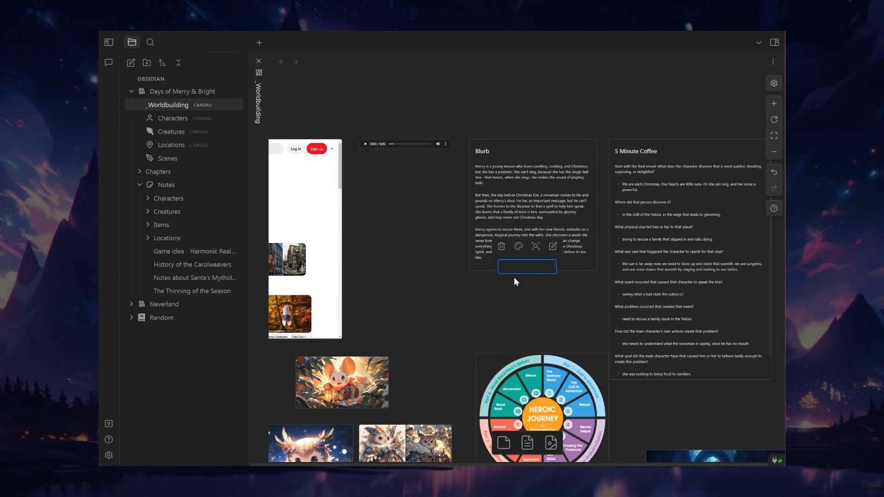
mouse_move(519, 246)
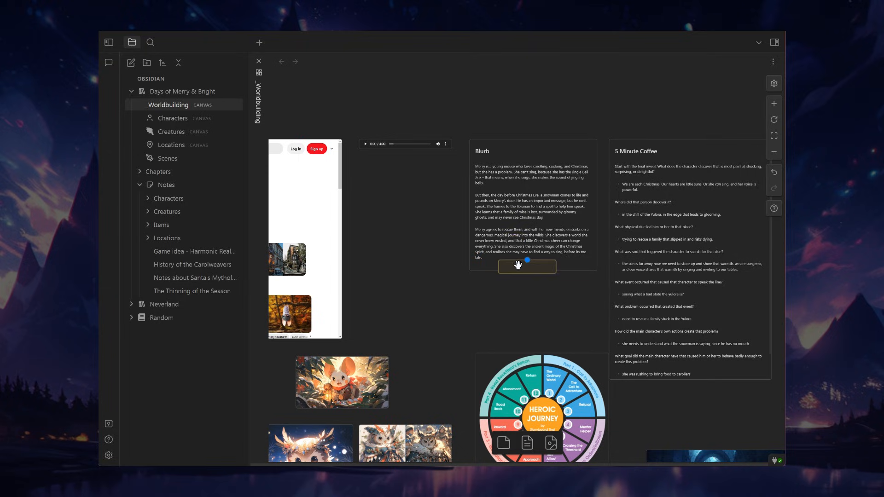
click(374, 256)
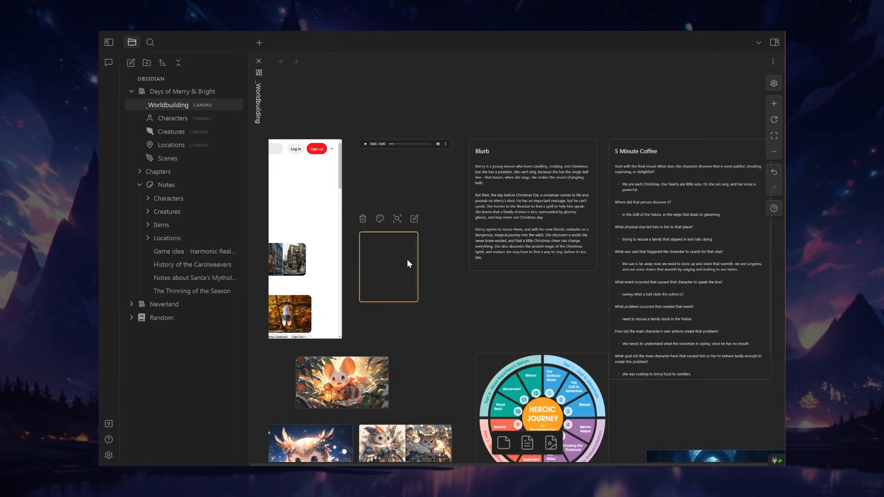
click(379, 291)
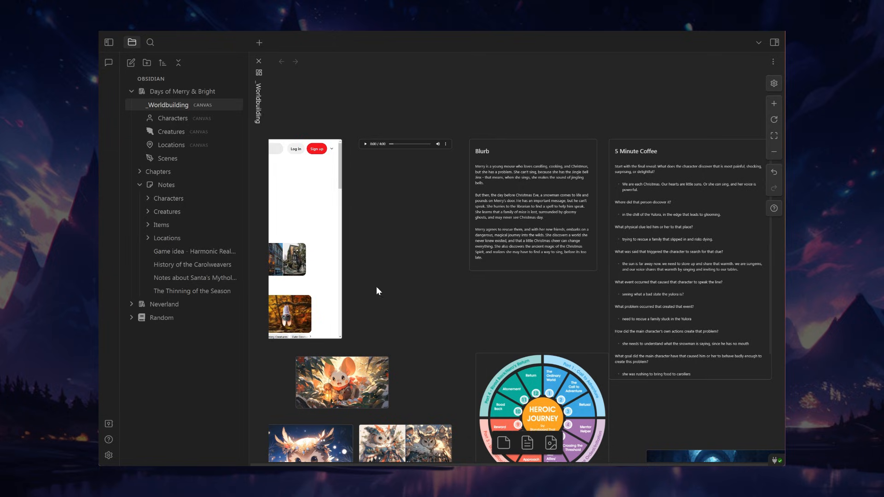
mouse_move(537, 207)
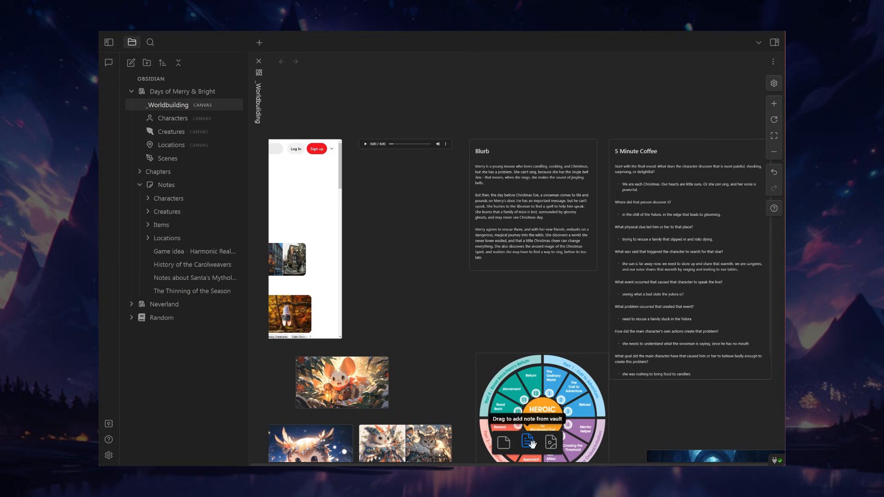
click(527, 442)
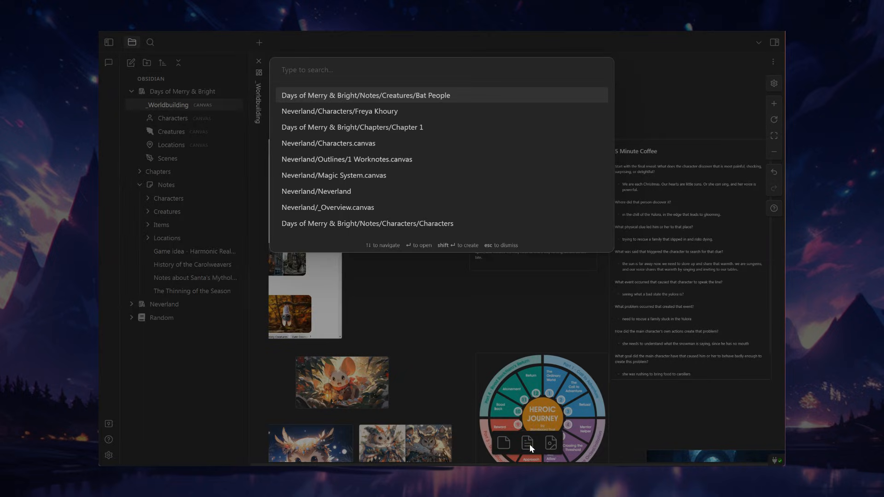
mouse_move(264, 234)
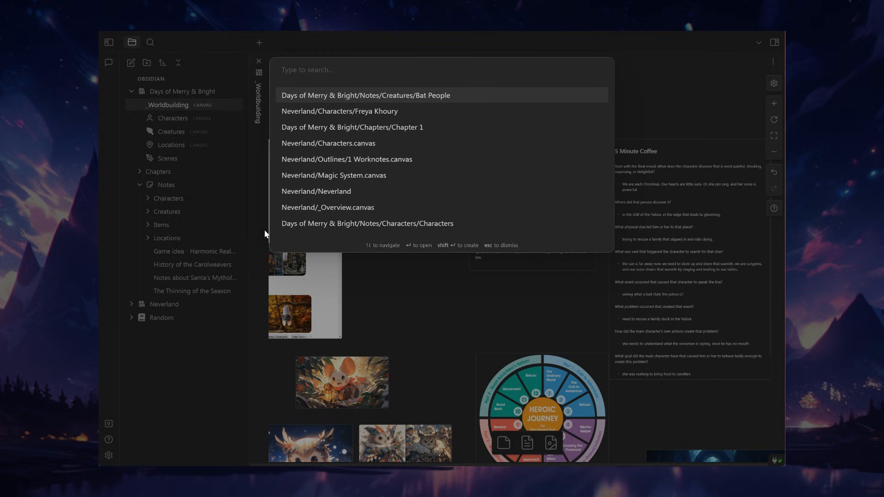
mouse_move(412, 289)
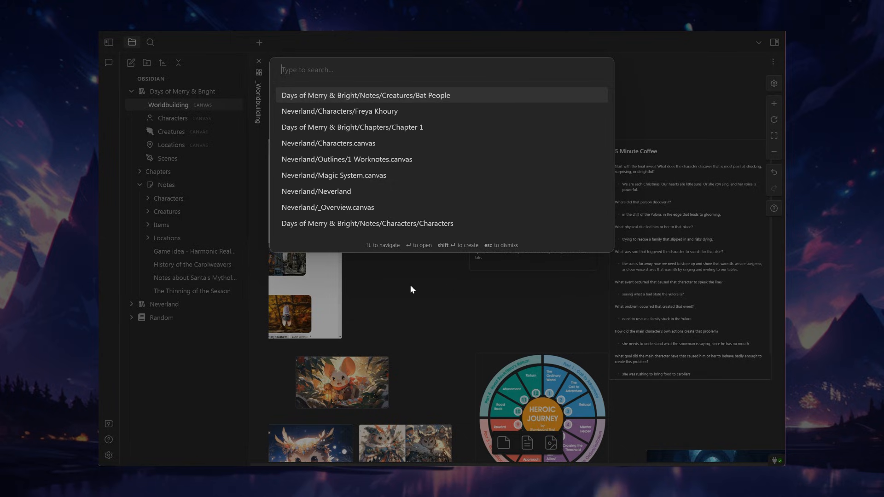
text(freya)
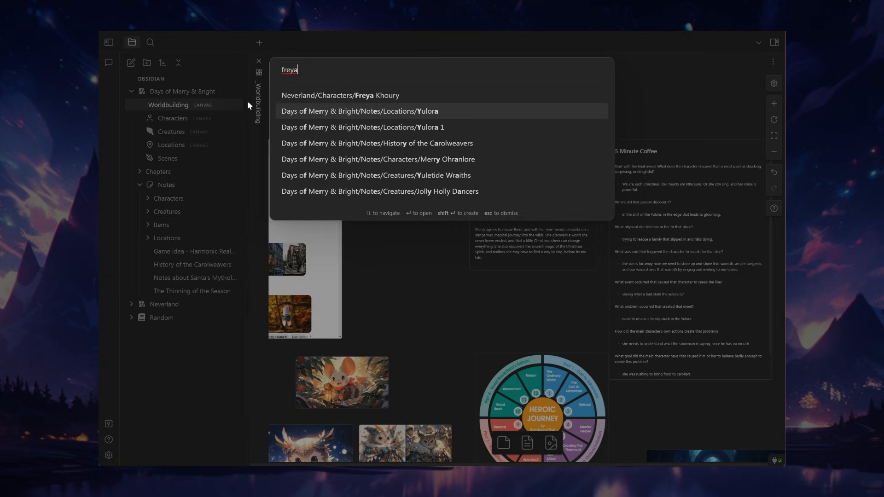
key(Escape)
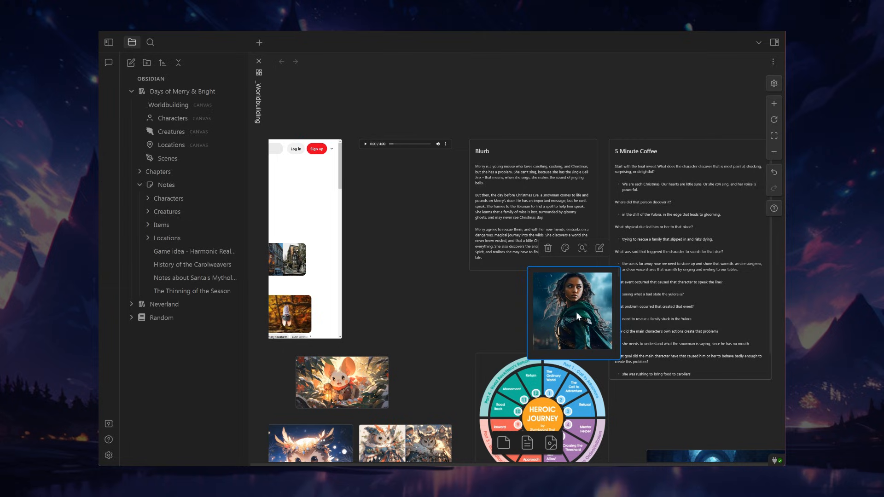
drag(573, 310, 422, 220)
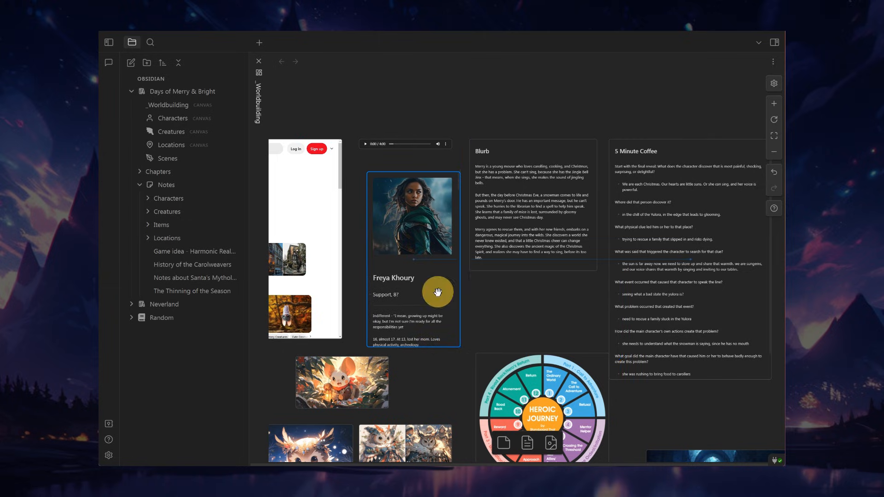
right_click(437, 292)
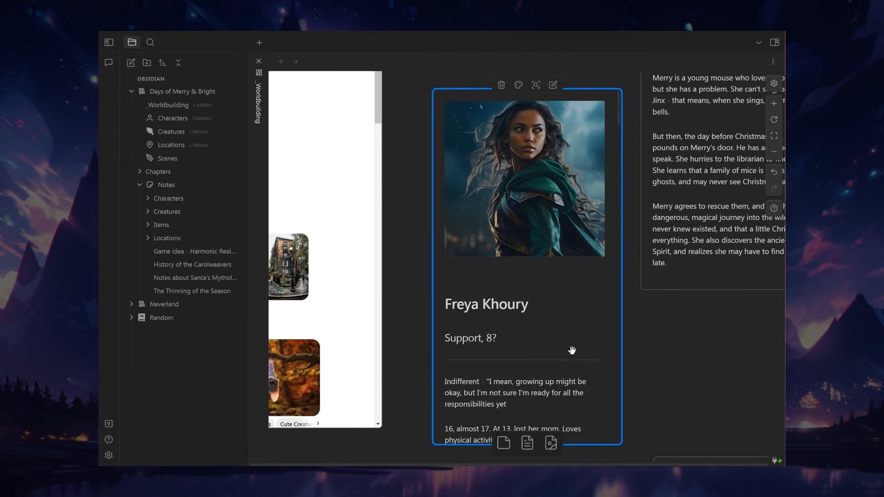
right_click(573, 350)
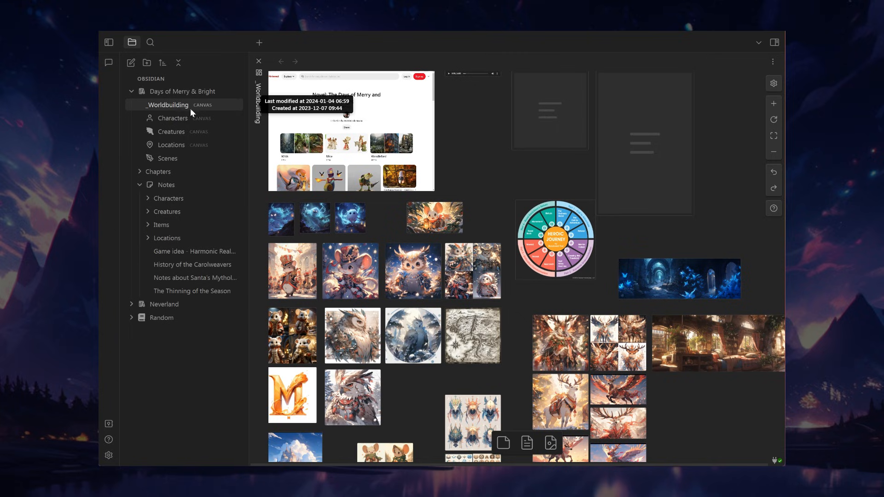
mouse_move(198, 110)
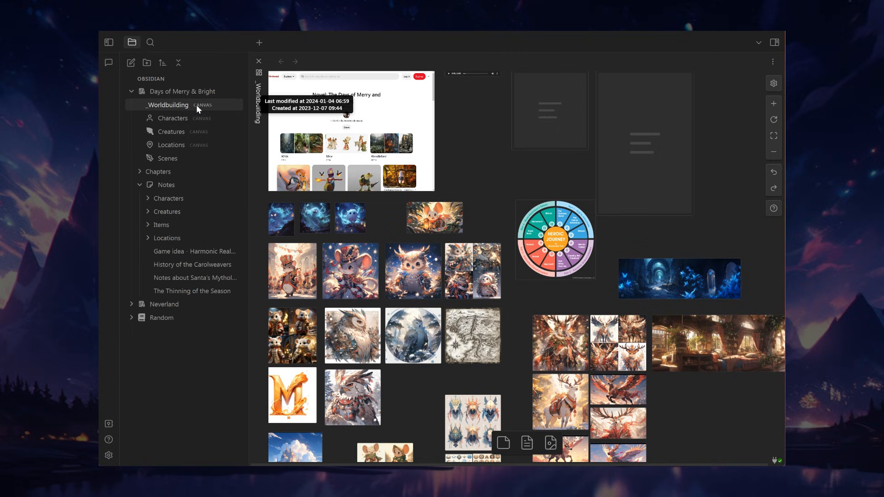
mouse_move(182, 127)
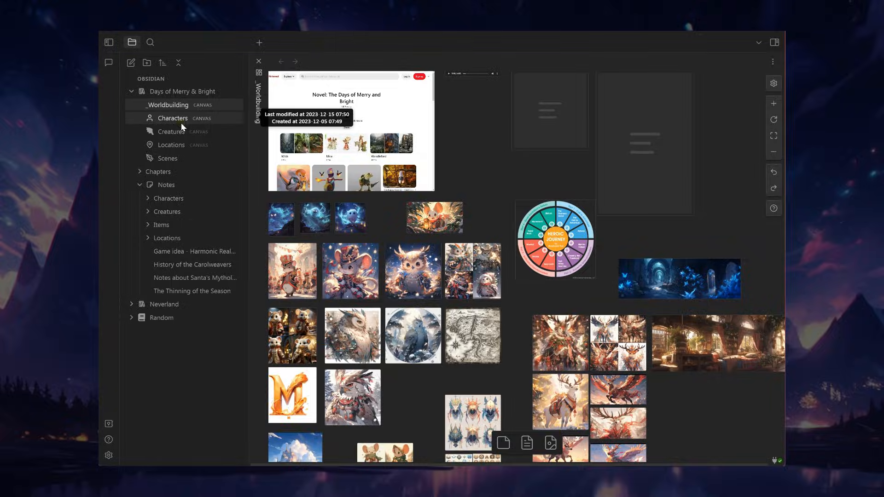
In Characters.canvas, add a new text card below Merry Ohranlore and widen it
click(172, 118)
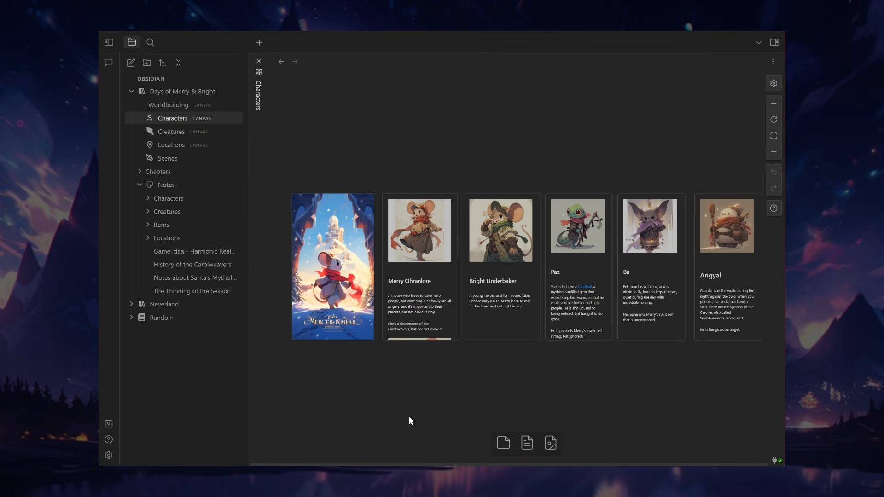
mouse_move(692, 373)
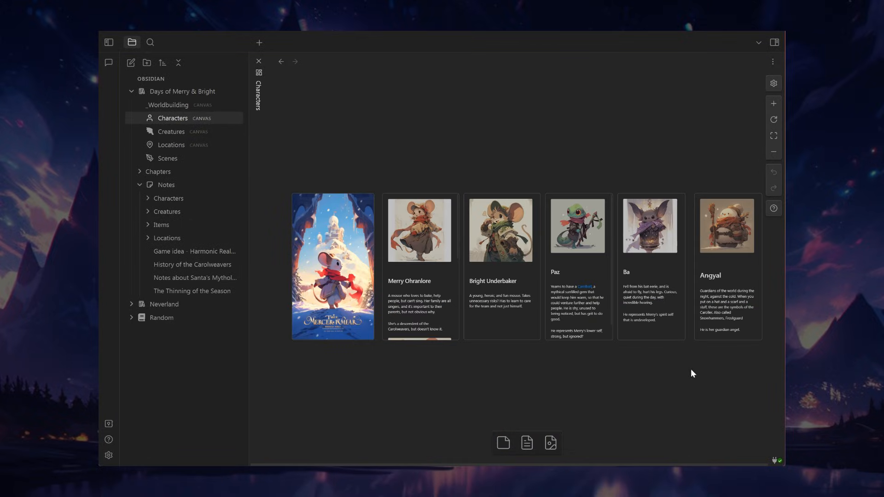
mouse_move(708, 325)
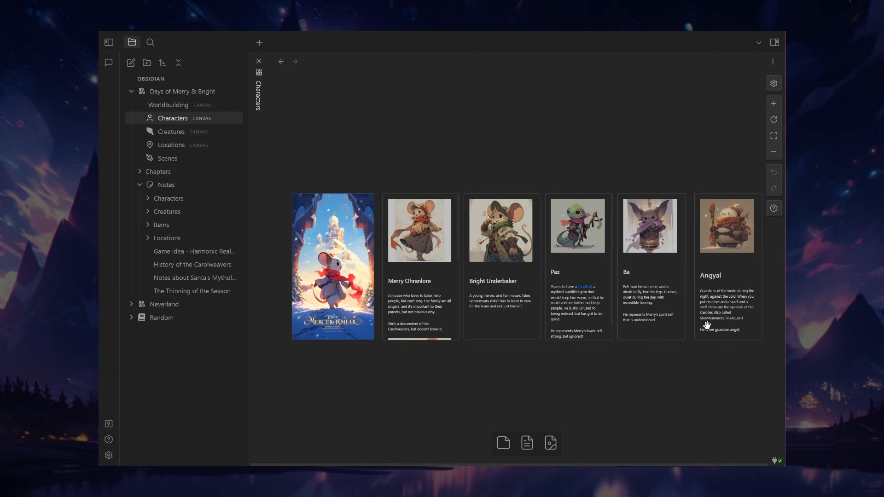
mouse_move(412, 236)
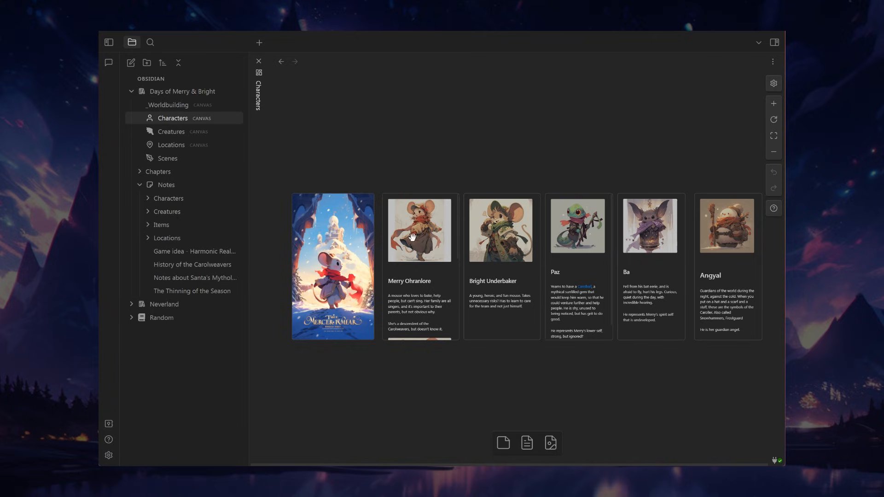
click(413, 236)
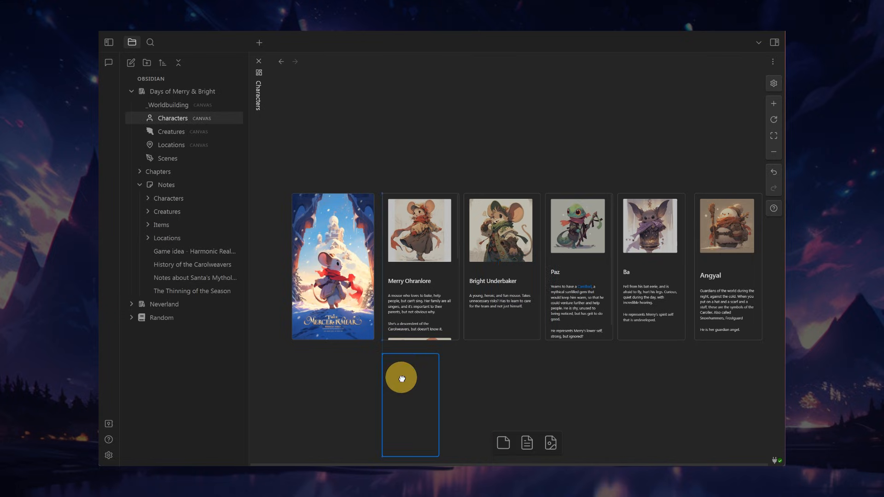
drag(402, 379, 459, 391)
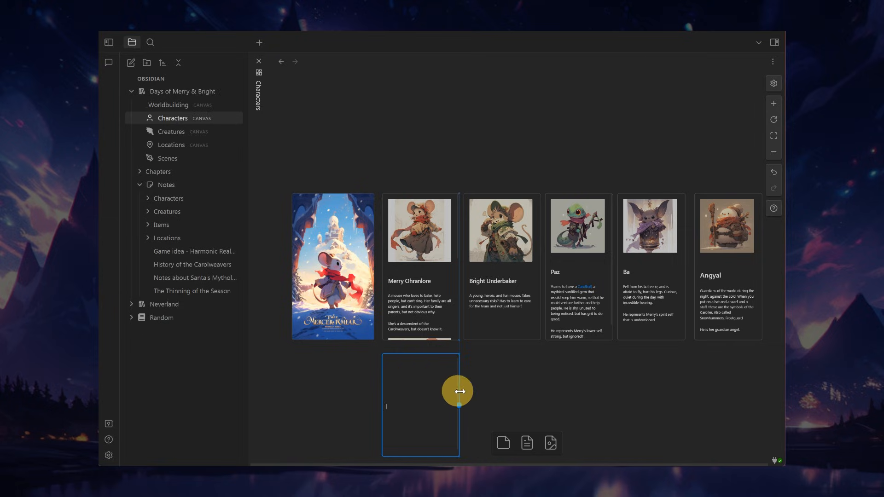
text(Del)
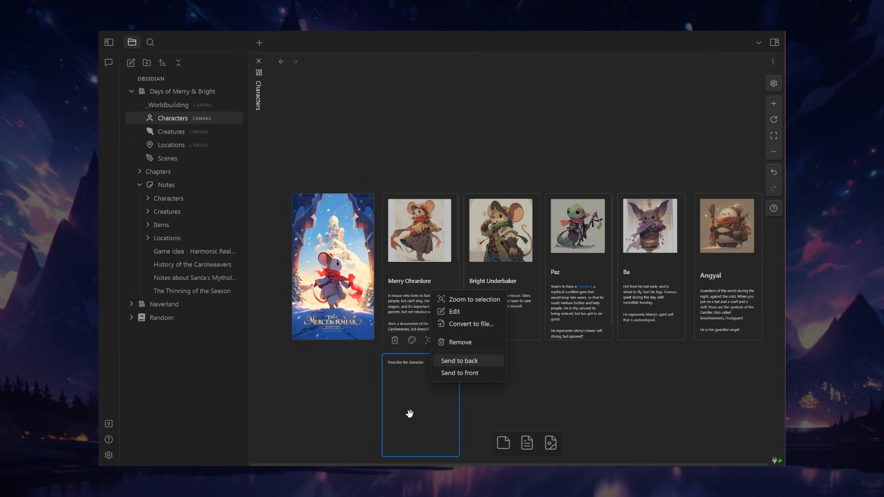
Convert the temporary card into a 'Test 123' note, then remove it
click(467, 323)
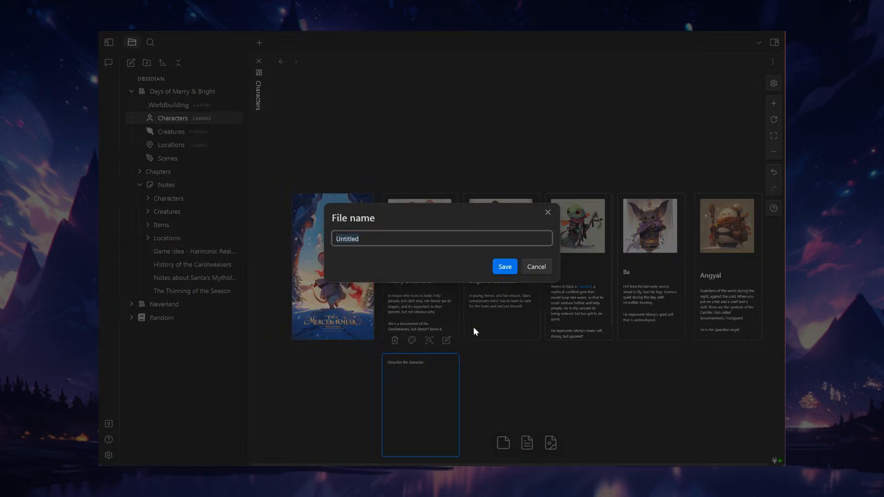
text(Test 12)
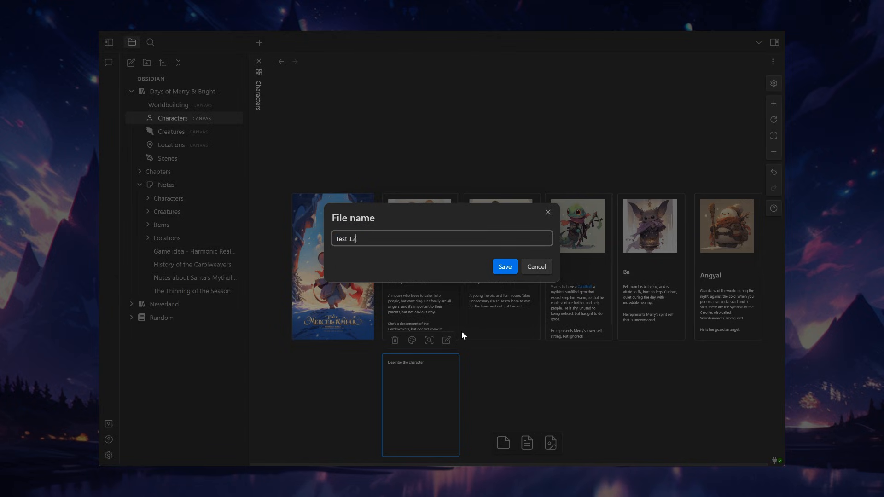
click(504, 267)
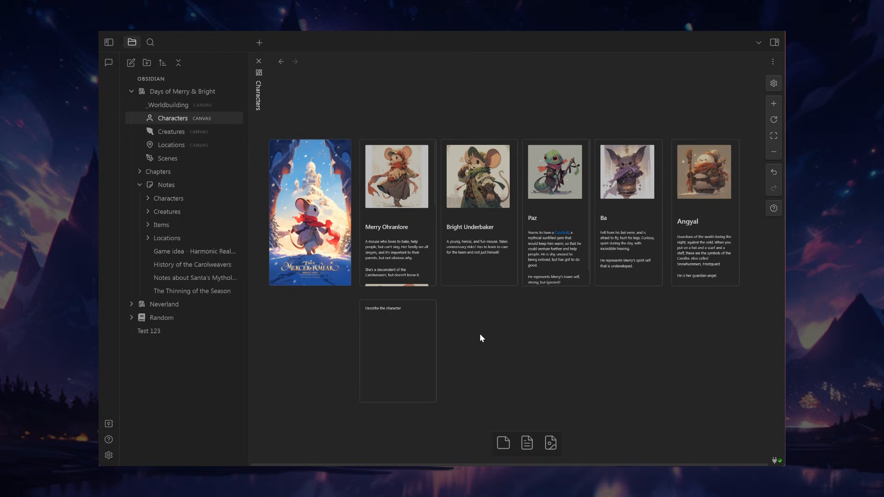
mouse_move(405, 278)
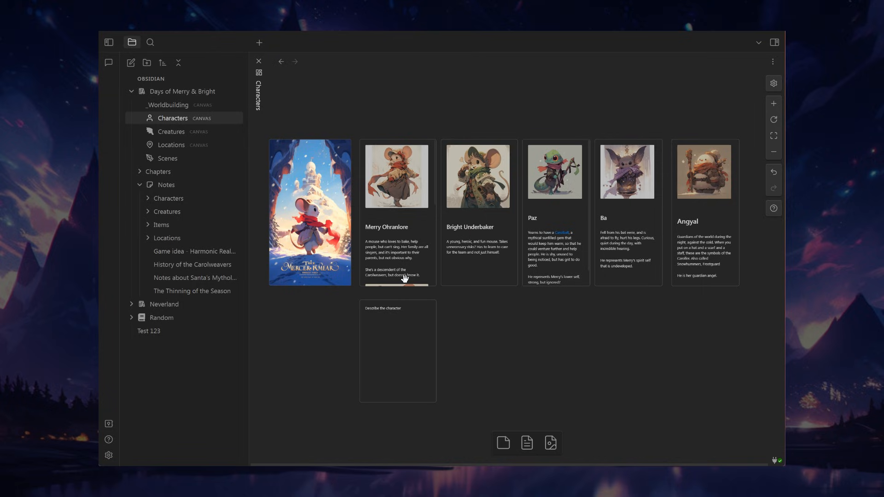
click(398, 351)
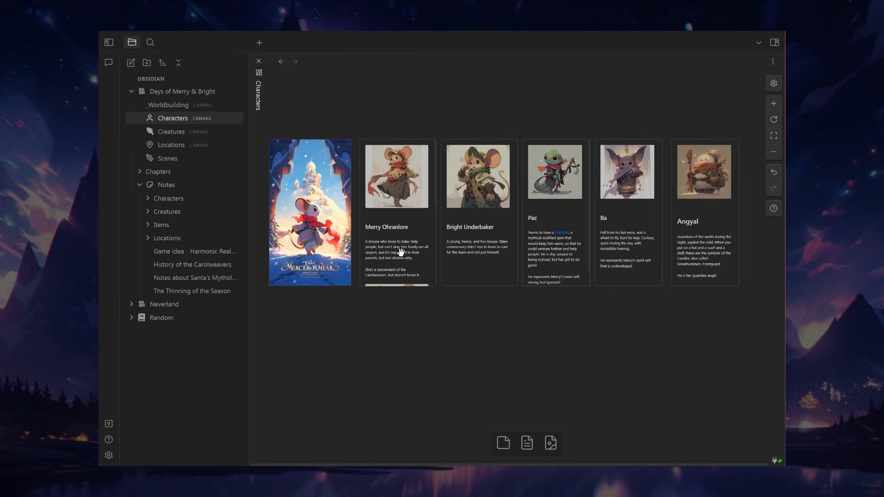
right_click(397, 176)
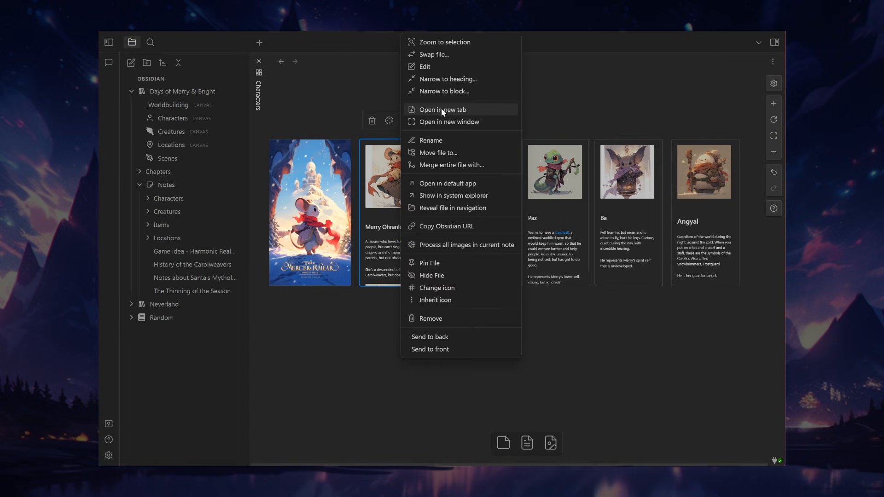
click(442, 110)
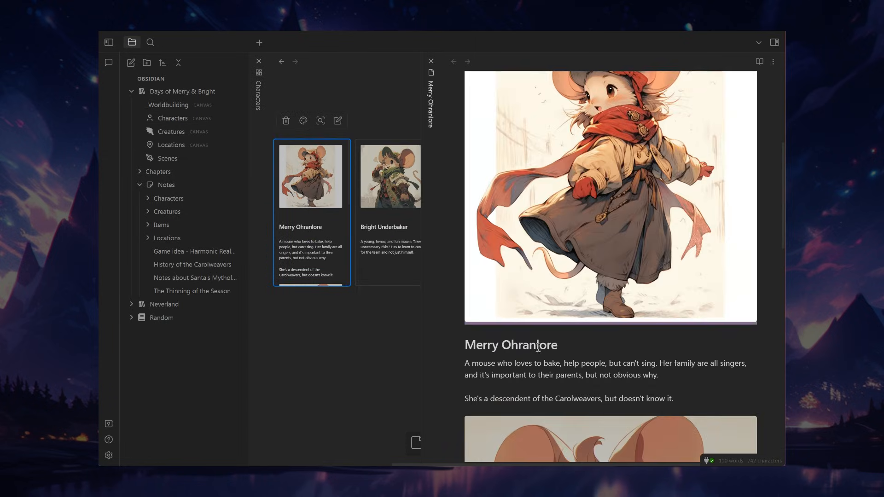
scroll(down, 3)
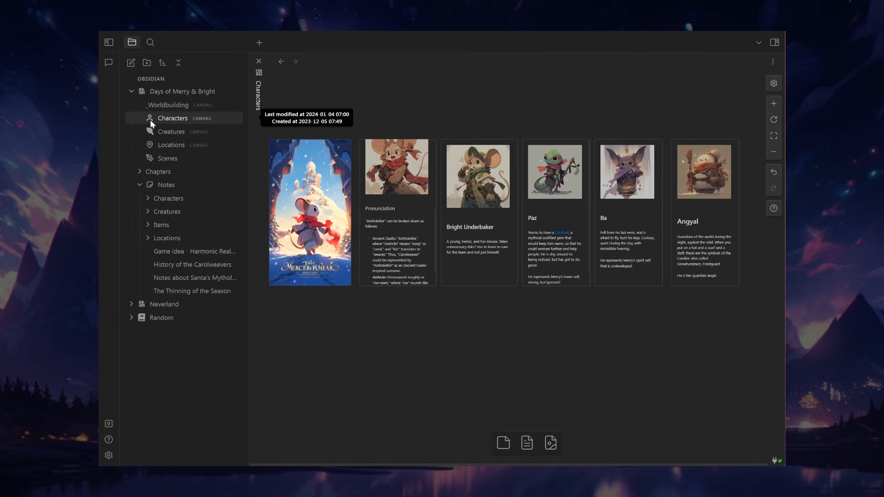
Open the Days of Merry & Bright Creatures canvas, then Neverland's Creatures canvas
click(171, 132)
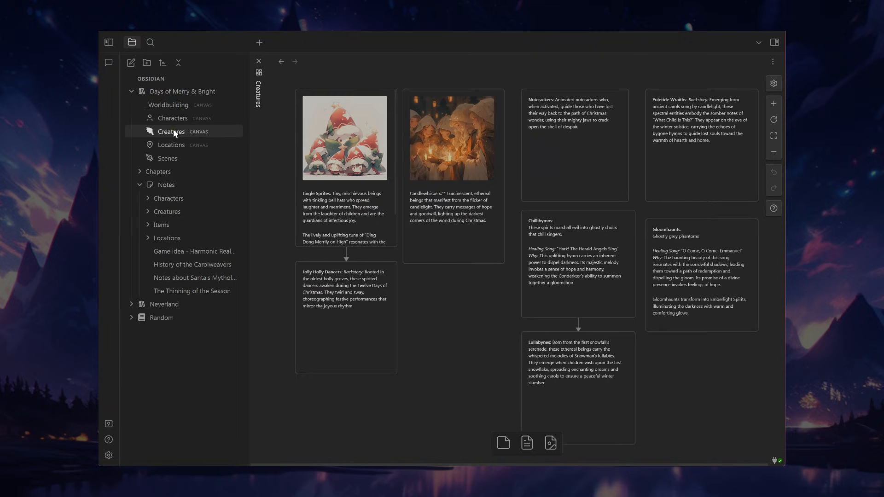
mouse_move(474, 365)
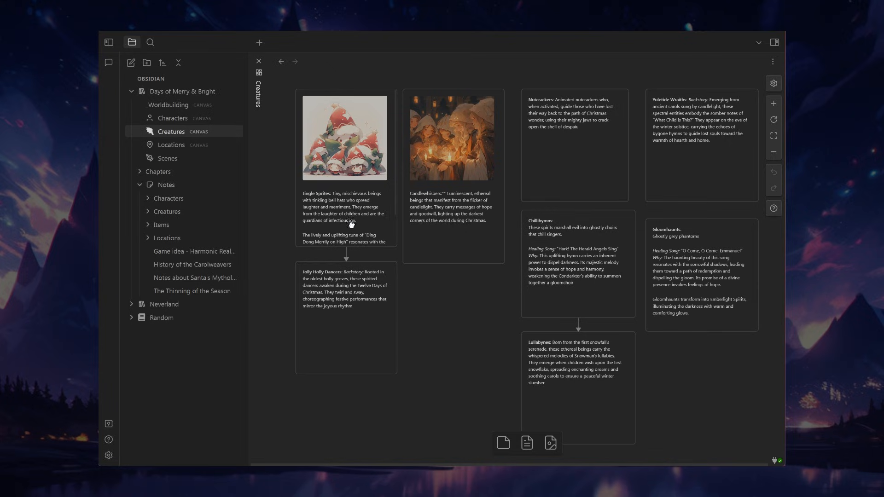
mouse_move(443, 341)
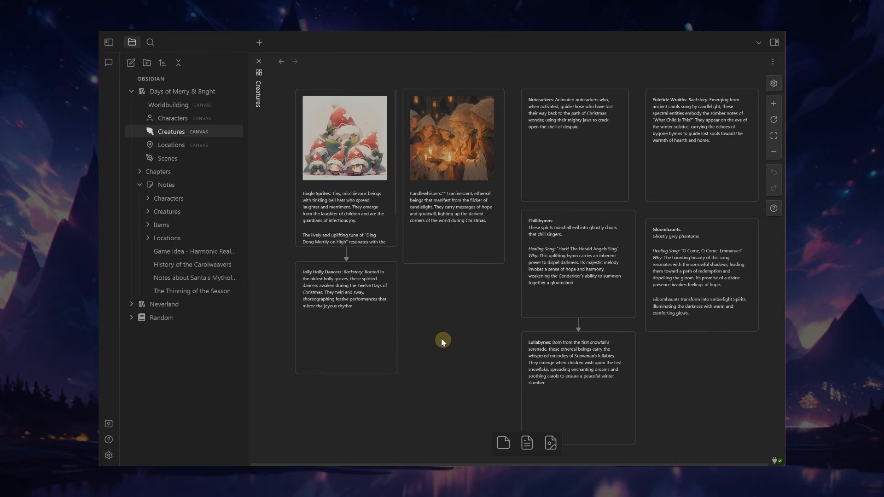
mouse_move(642, 372)
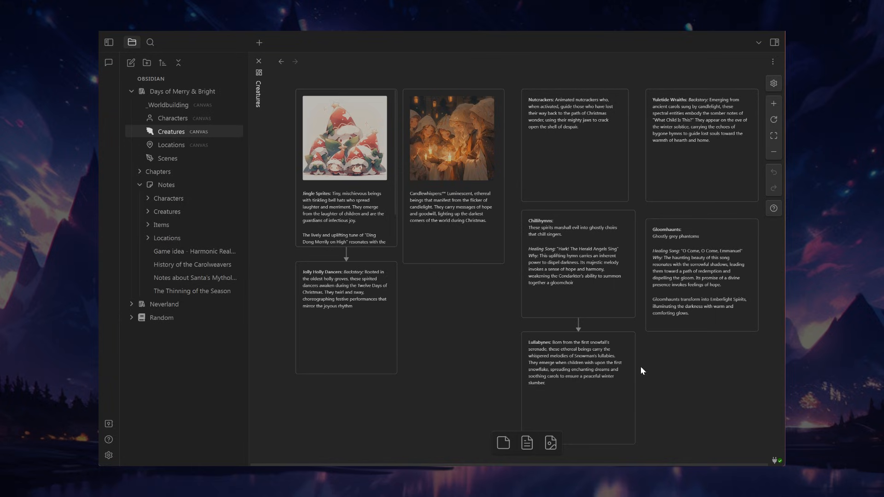
mouse_move(135, 312)
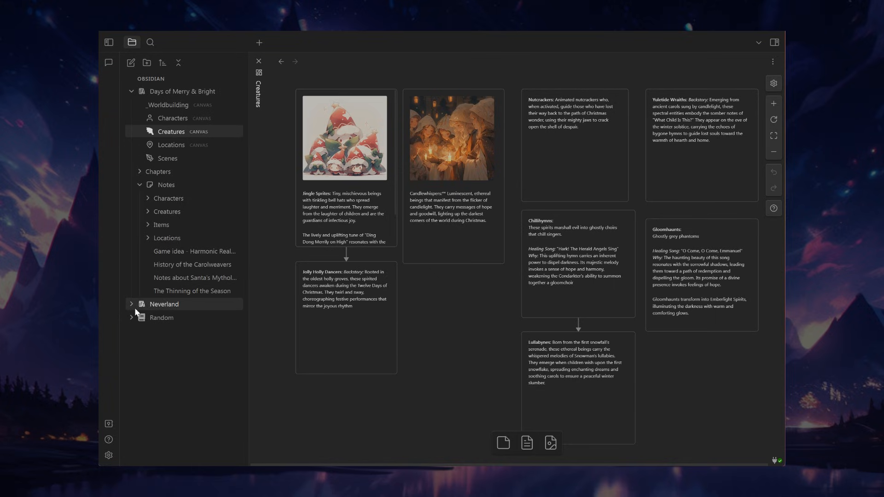
click(164, 304)
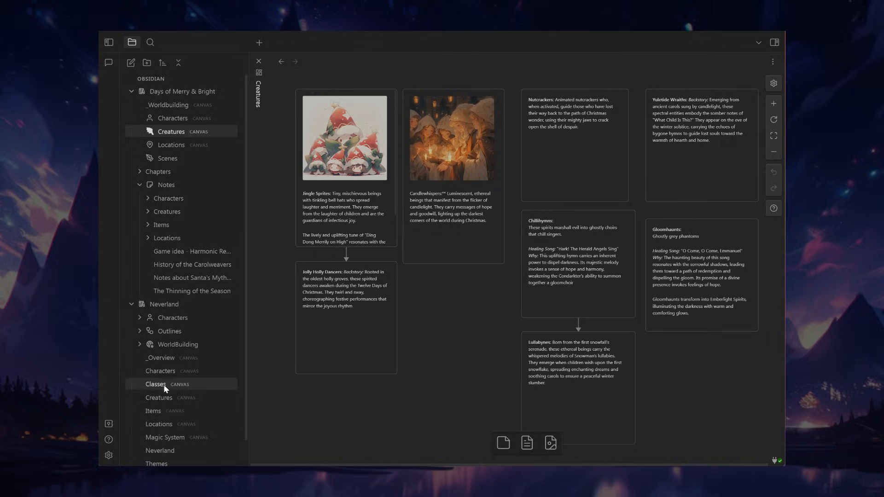
click(159, 398)
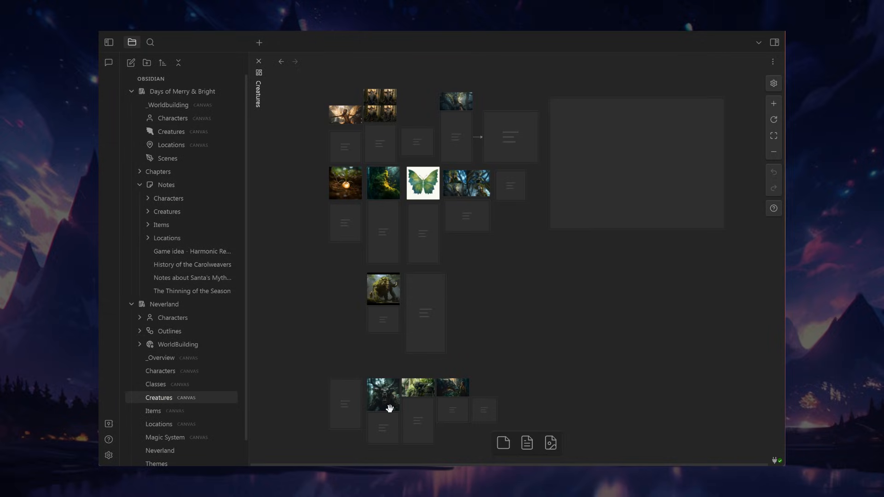
mouse_move(352, 108)
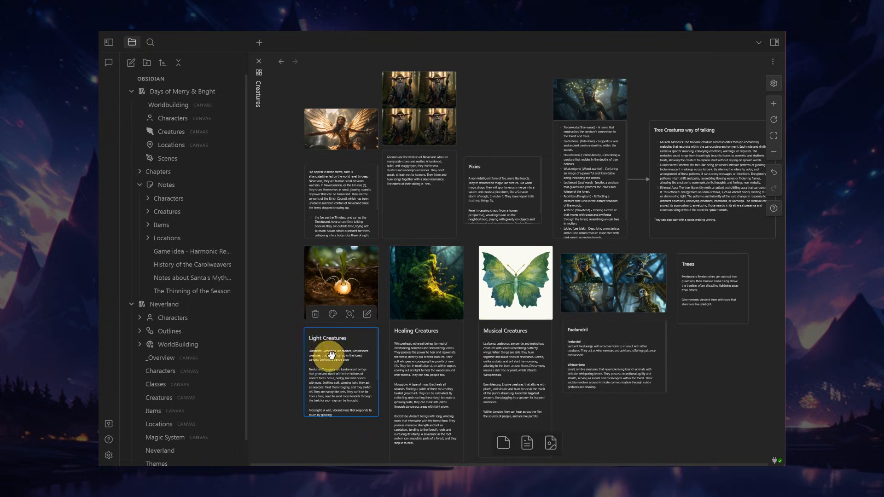
right_click(333, 354)
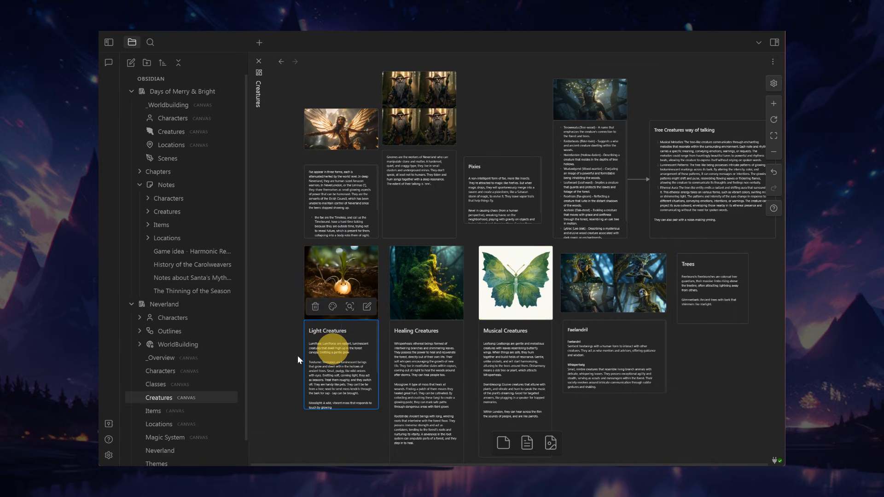
click(290, 355)
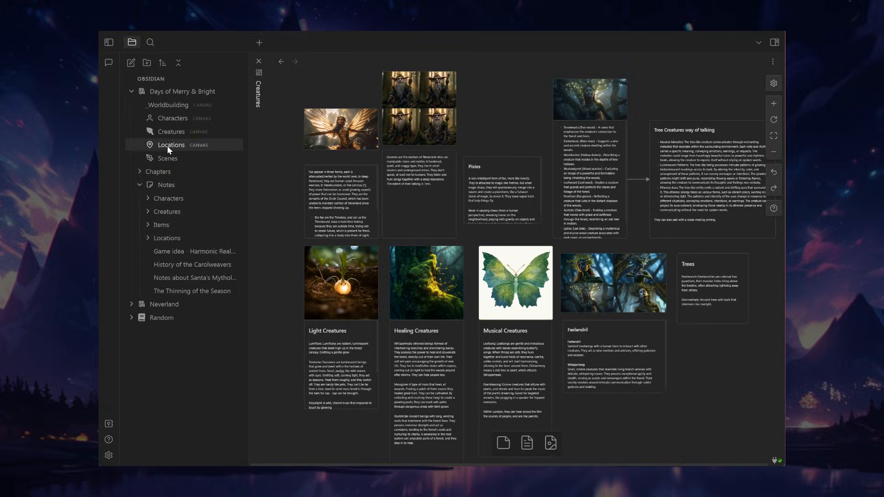
Show the Days of Merry & Bright Locations canvas of connected location concept art
click(171, 144)
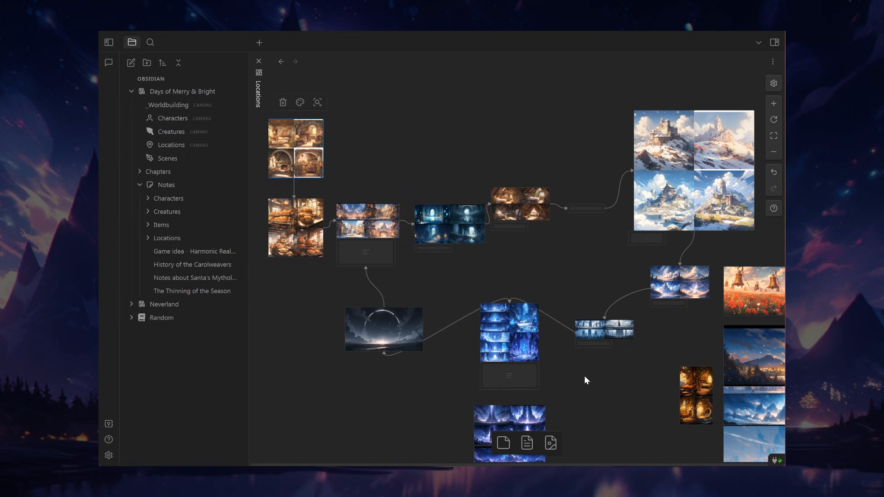
mouse_move(642, 204)
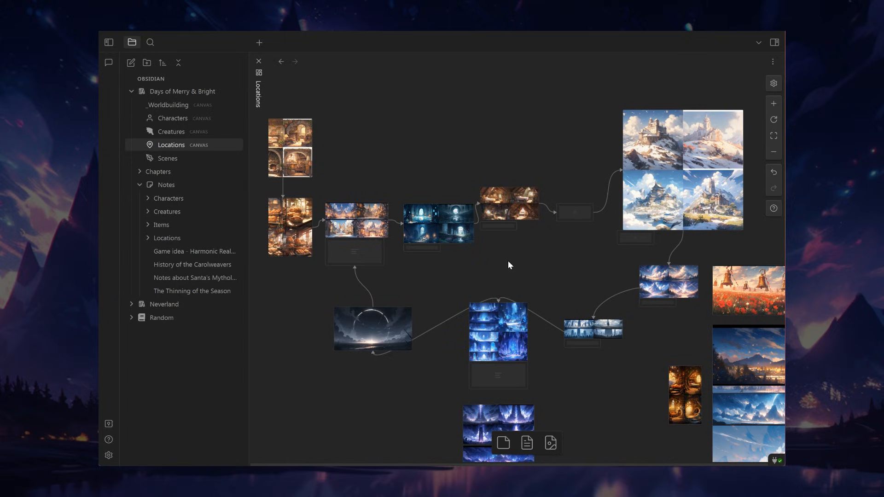
mouse_move(380, 254)
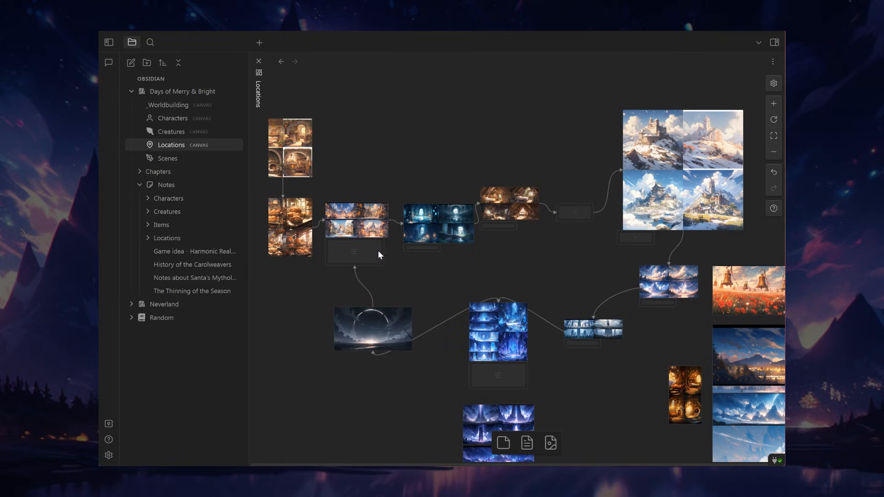
Bring up the Scenes Kanban board with its Act 1, 2 and 3 columns
click(167, 158)
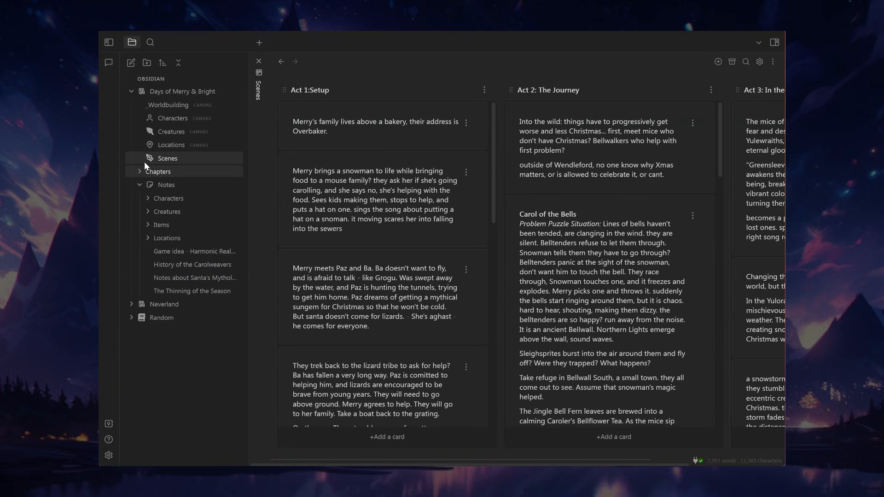
mouse_move(187, 164)
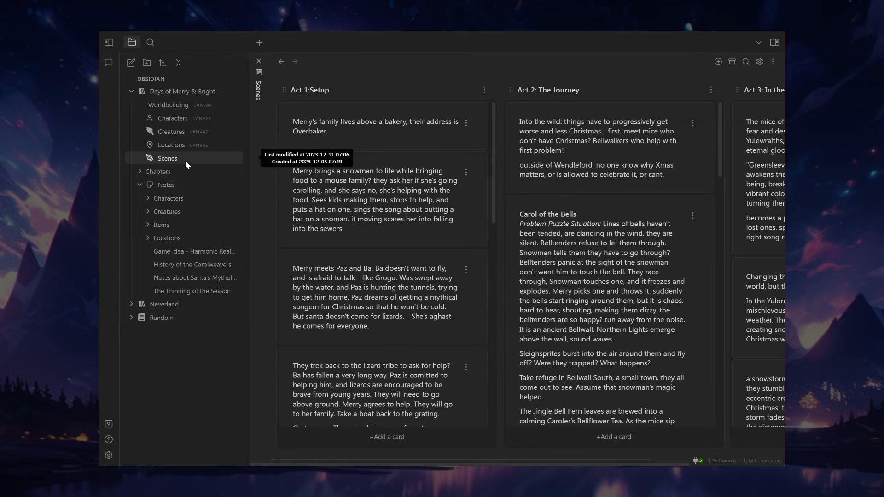
mouse_move(252, 171)
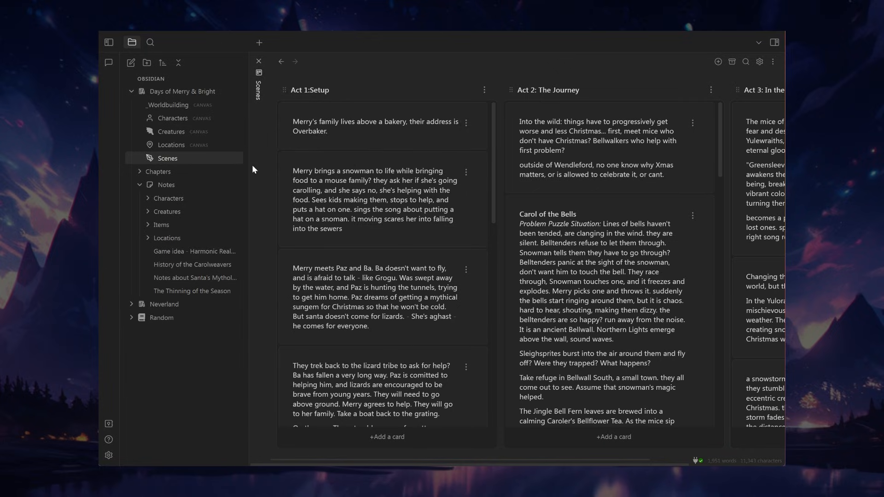
mouse_move(268, 168)
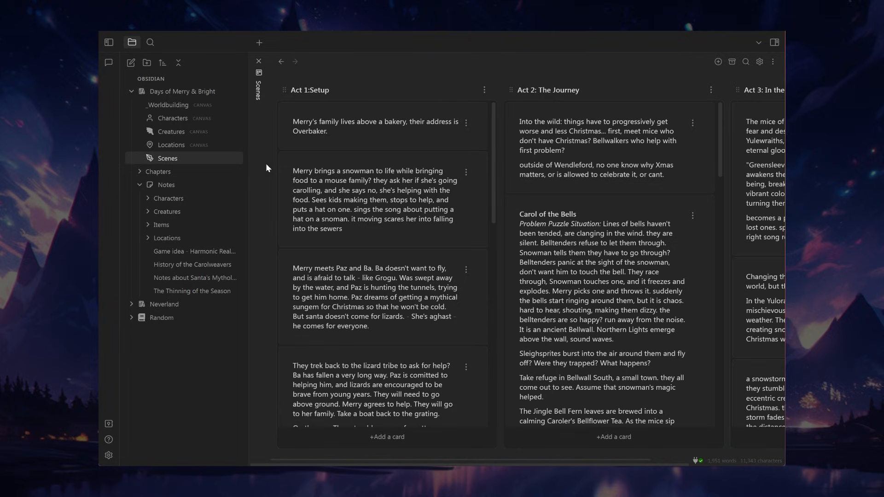
mouse_move(264, 168)
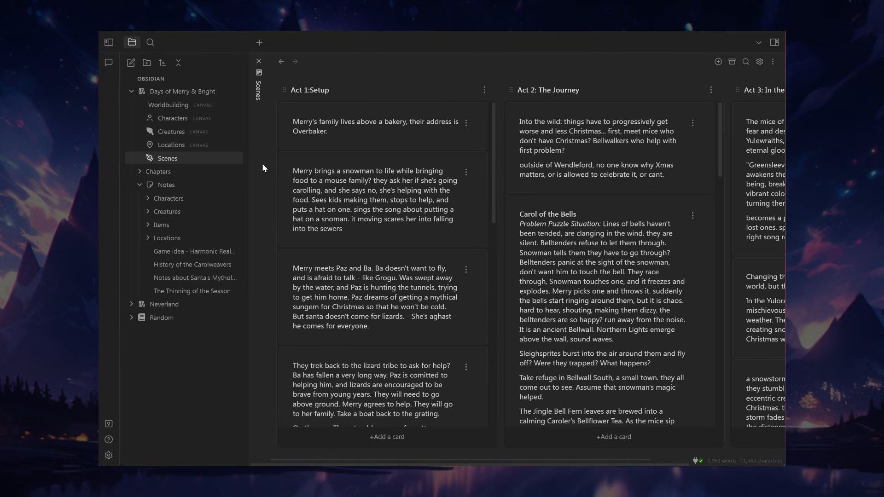
mouse_move(509, 229)
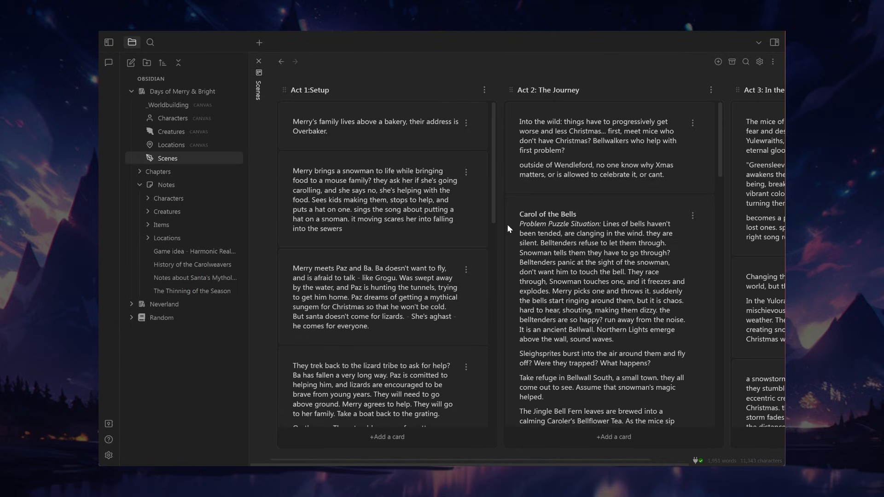
mouse_move(499, 180)
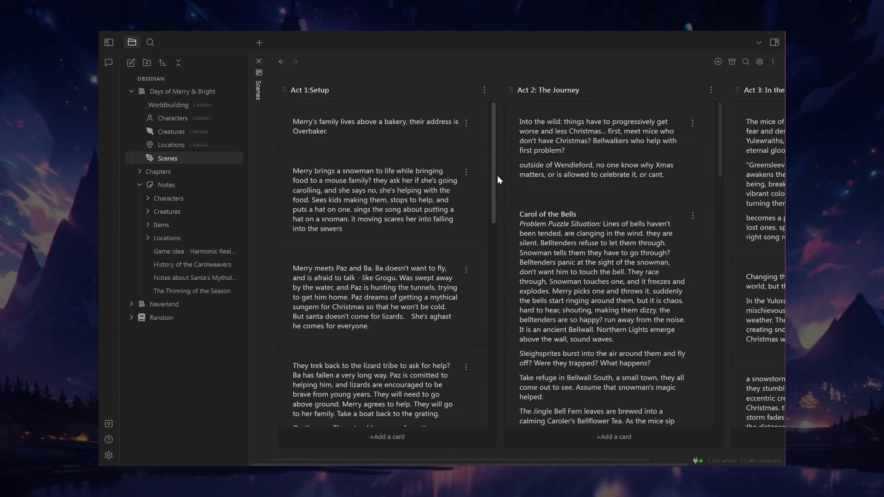
Add a Magic System list beside Act 3 holding a Firebolts card, then open its menu
click(718, 61)
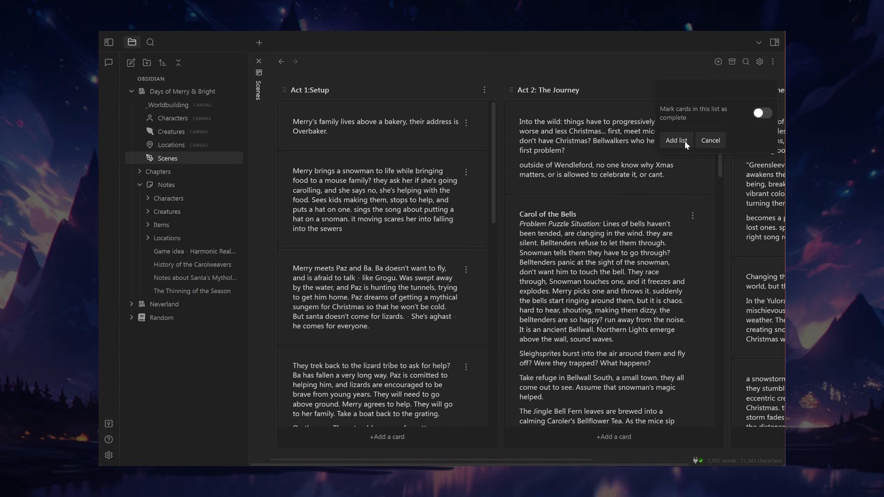
text(Test)
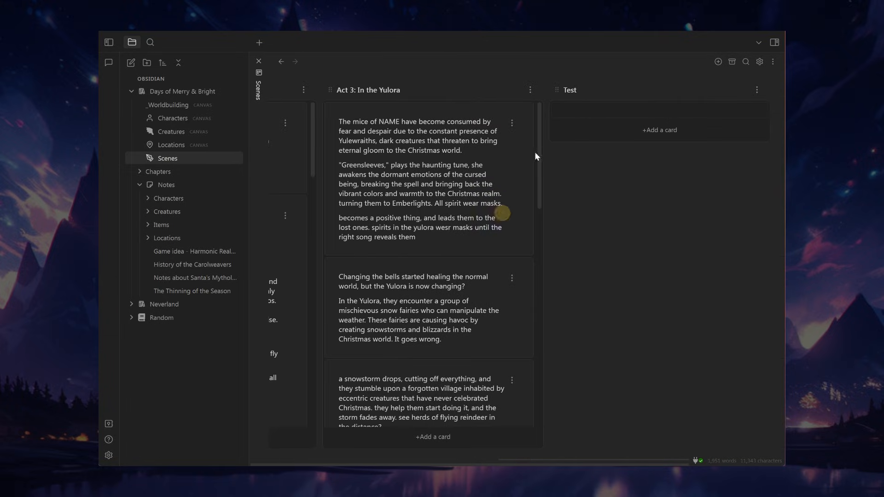
click(659, 129)
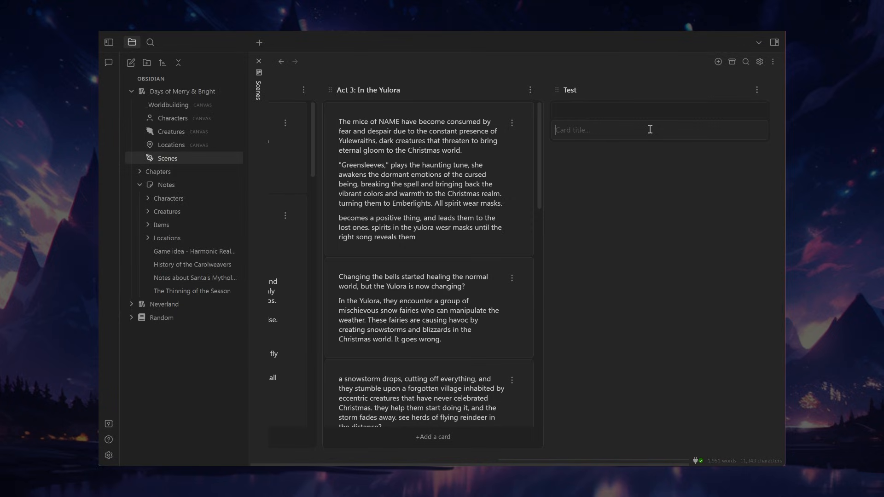
mouse_move(576, 93)
text(Magic System)
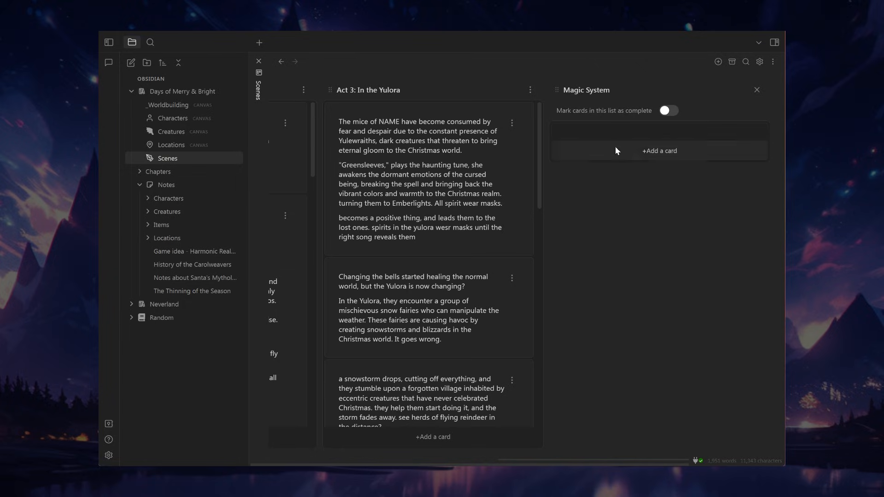
click(659, 150)
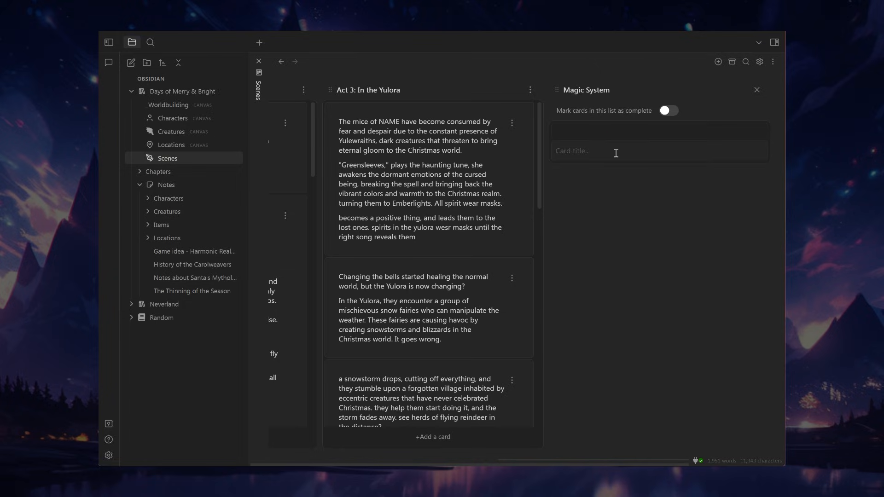
text(Firebol)
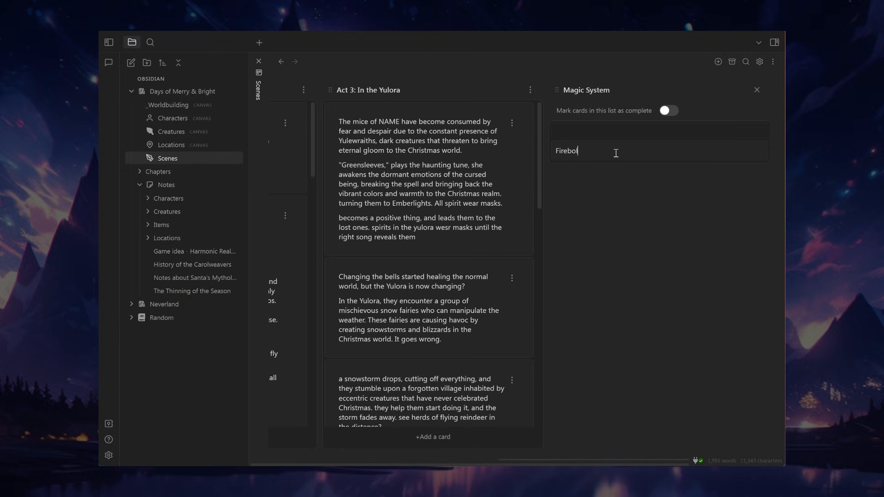
key(Enter)
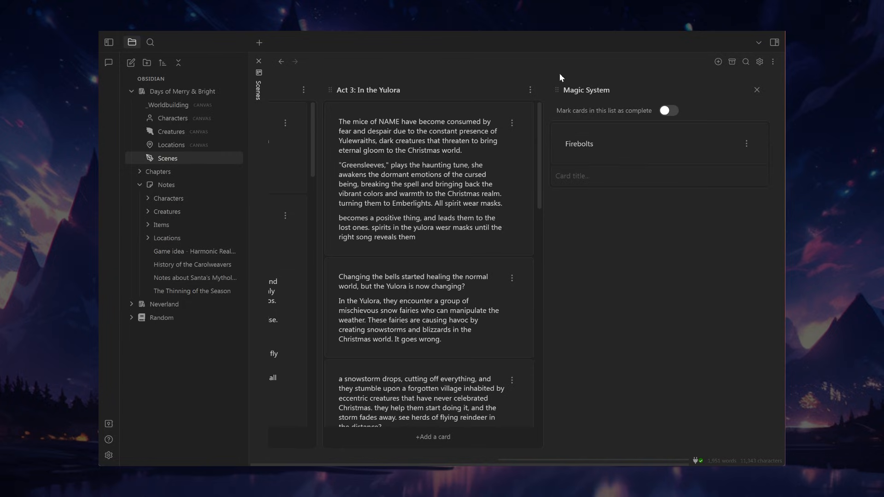
mouse_move(607, 168)
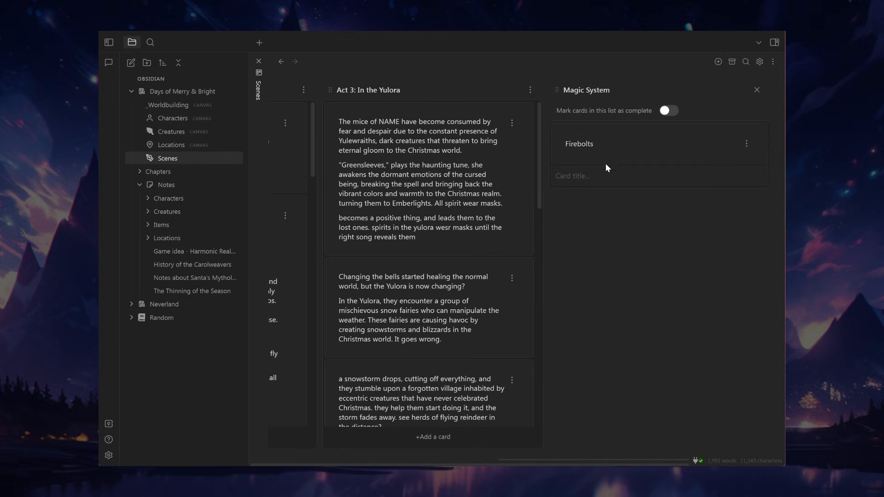
click(746, 143)
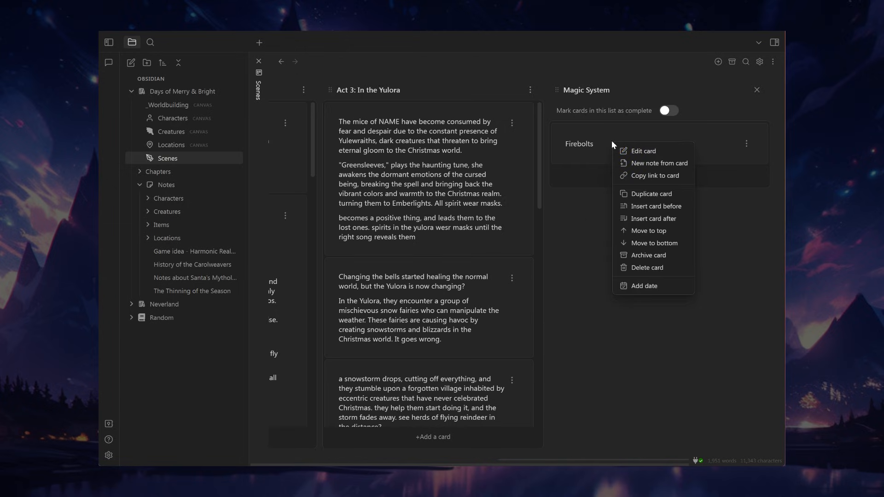
mouse_move(658, 169)
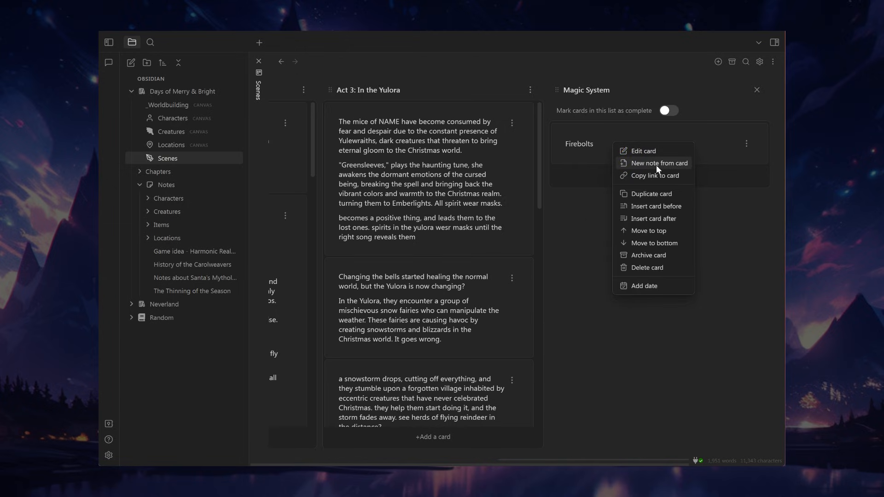
Create a Firebolts note from the card and write 'Test' in it
click(658, 163)
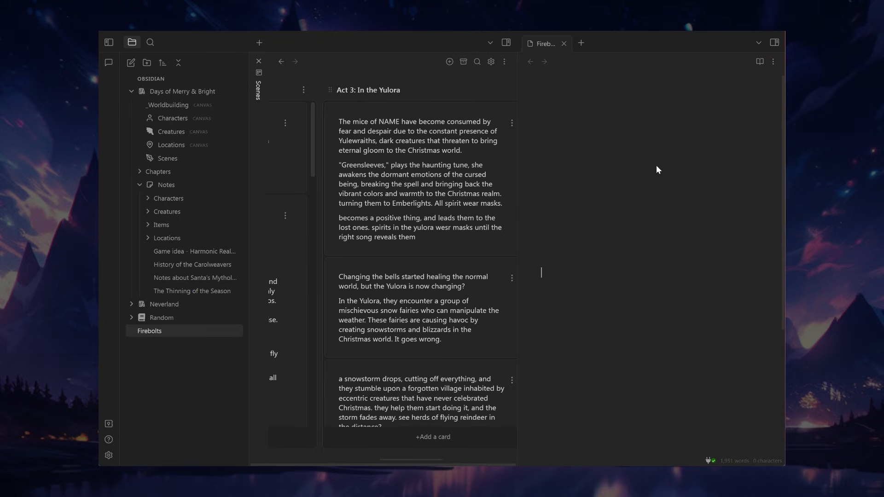
text(Te)
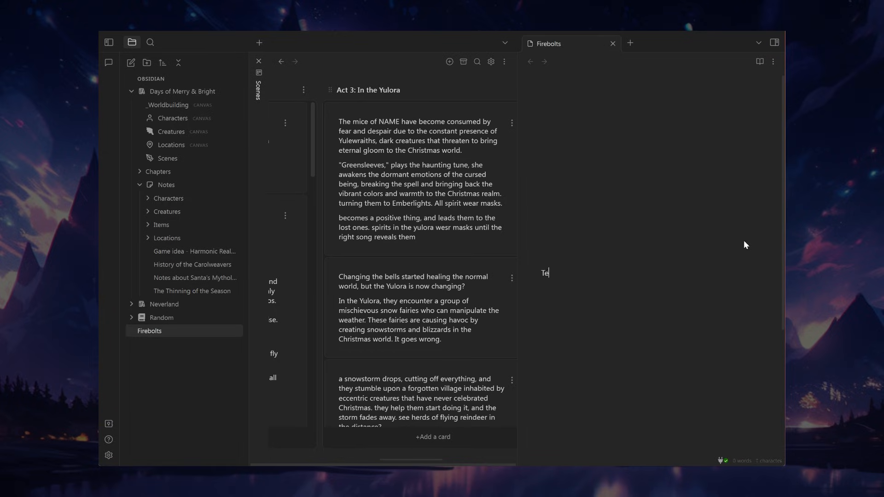
text(st)
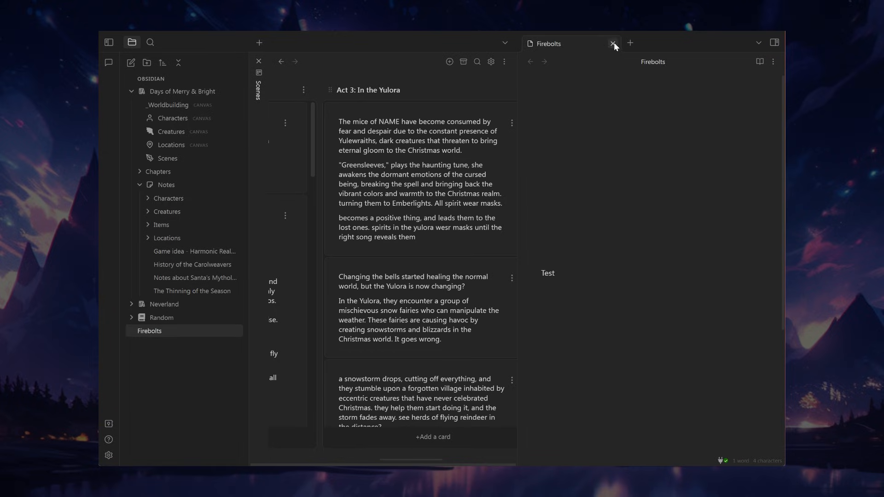
Close the note, reopen it via the card link, then return to Scenes in a new tab
click(613, 43)
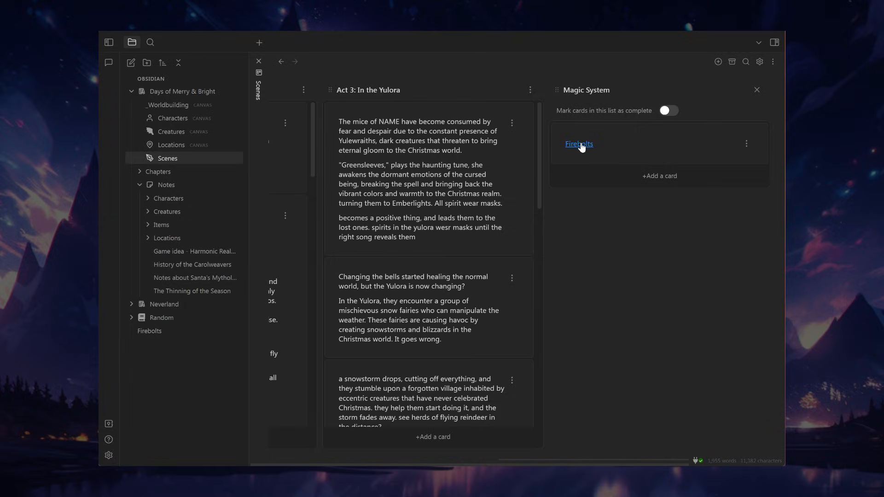
click(579, 144)
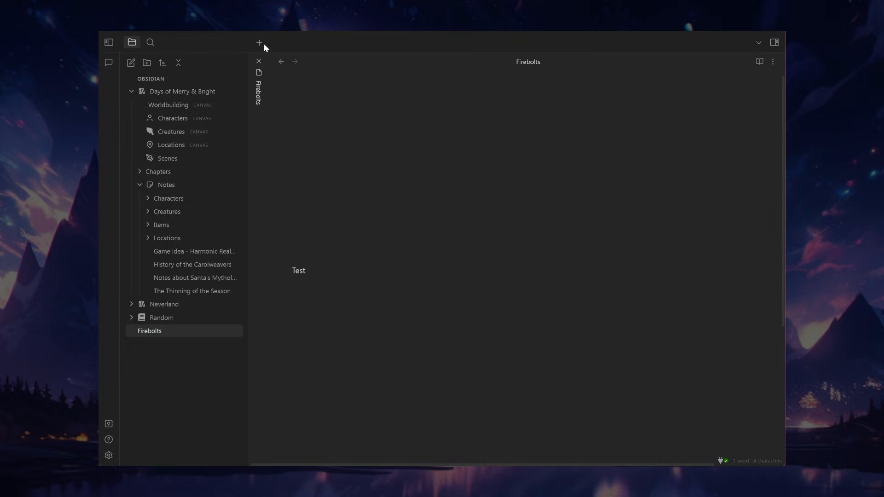
click(259, 61)
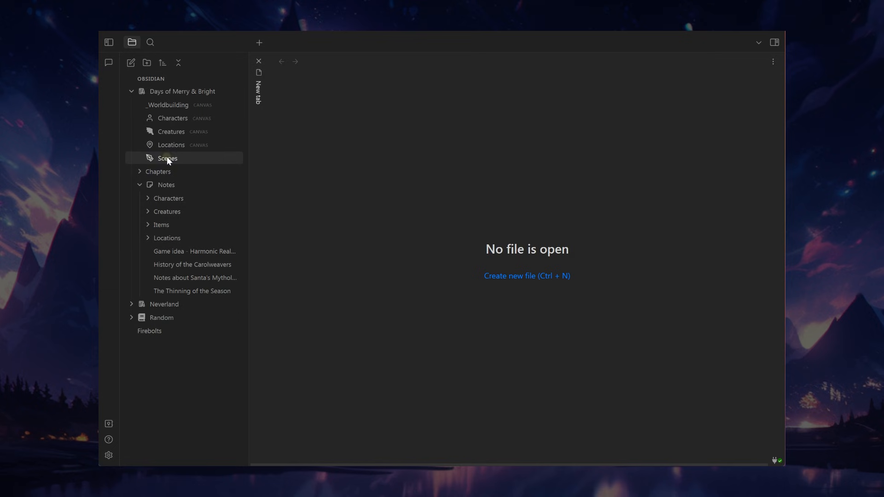
click(167, 158)
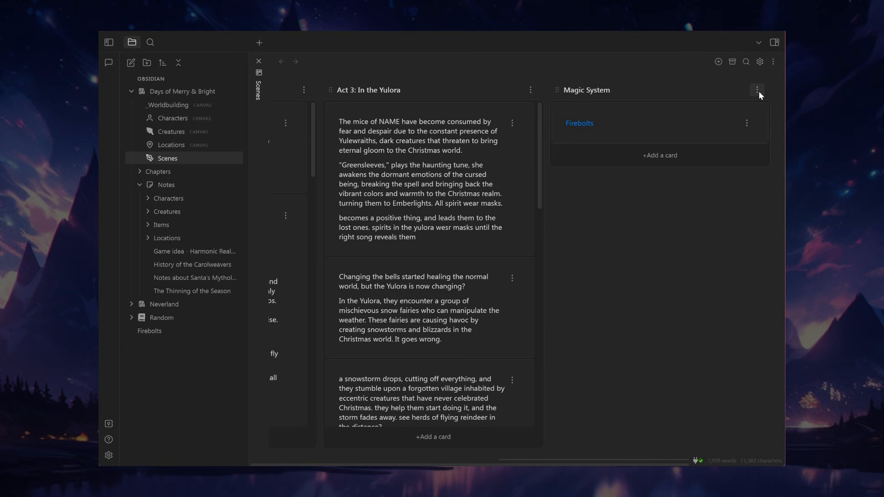
click(757, 89)
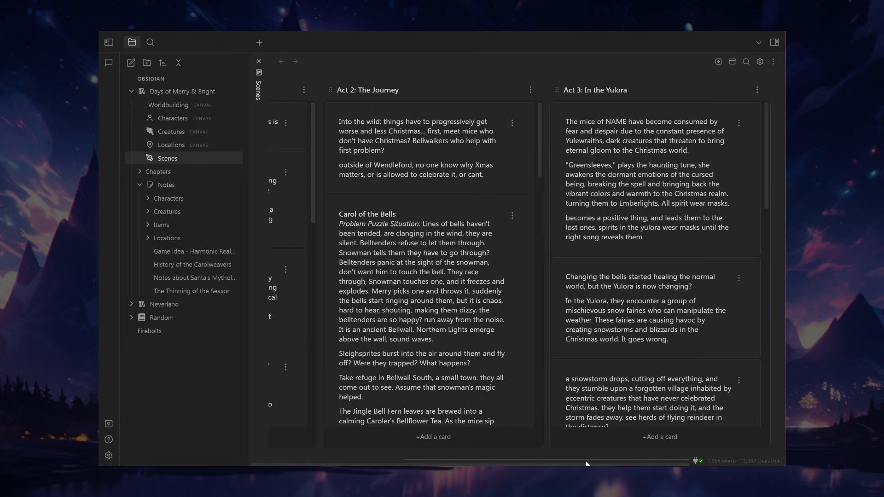
scroll(left, 3)
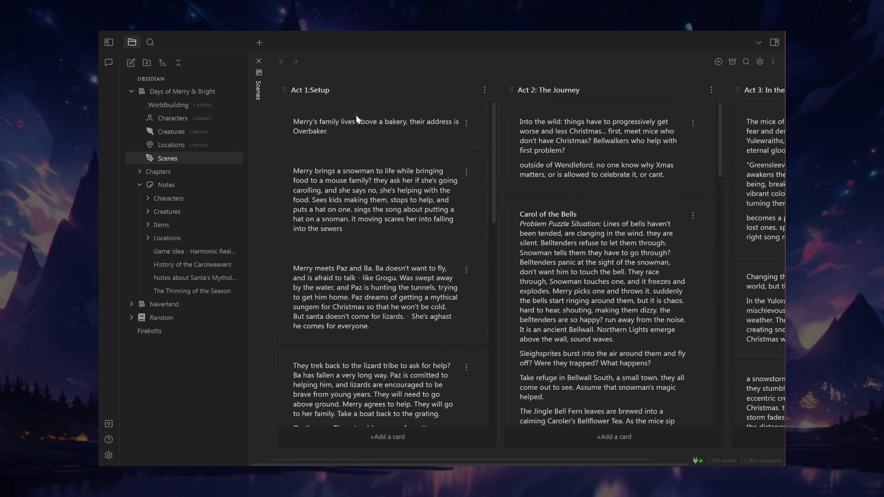
scroll(down, 3)
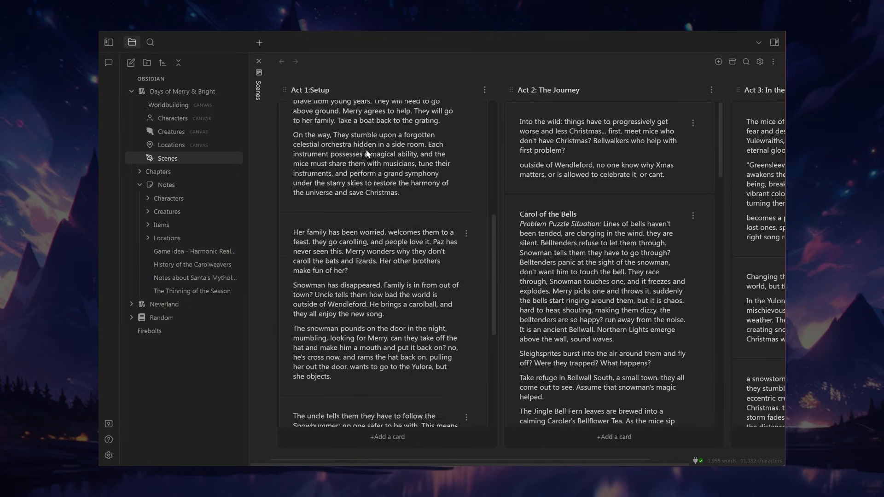
scroll(down, 3)
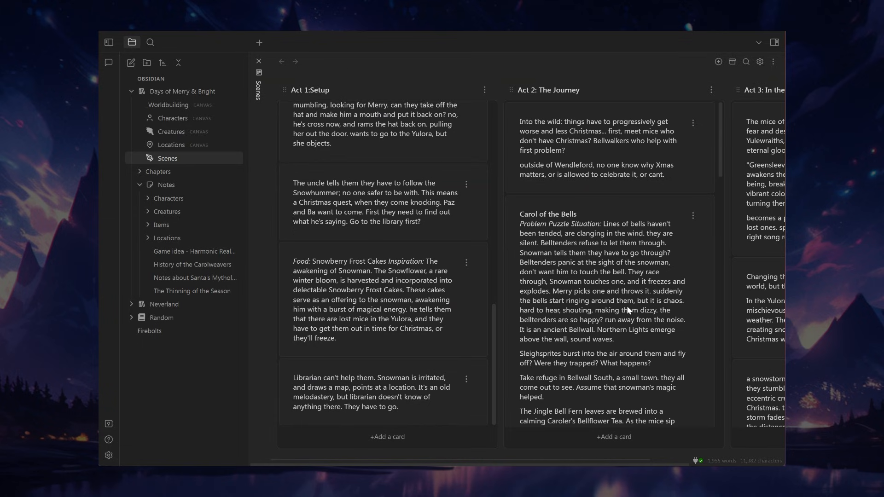
scroll(down, 3)
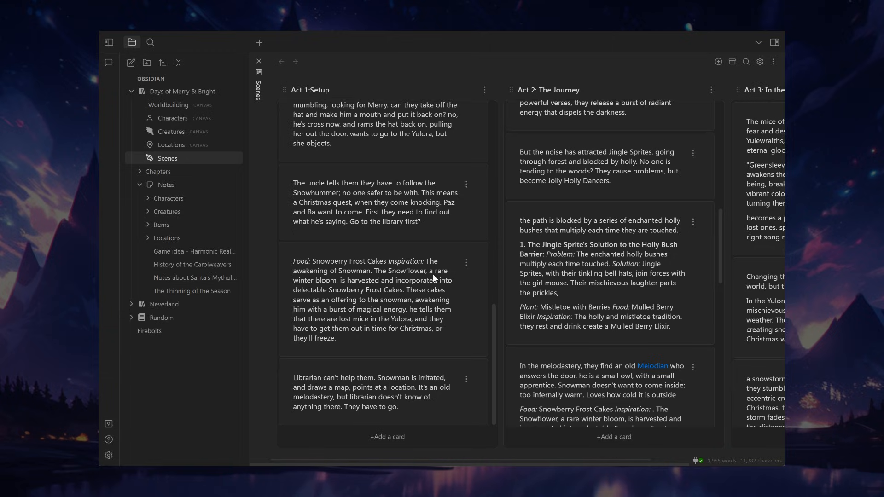
click(466, 263)
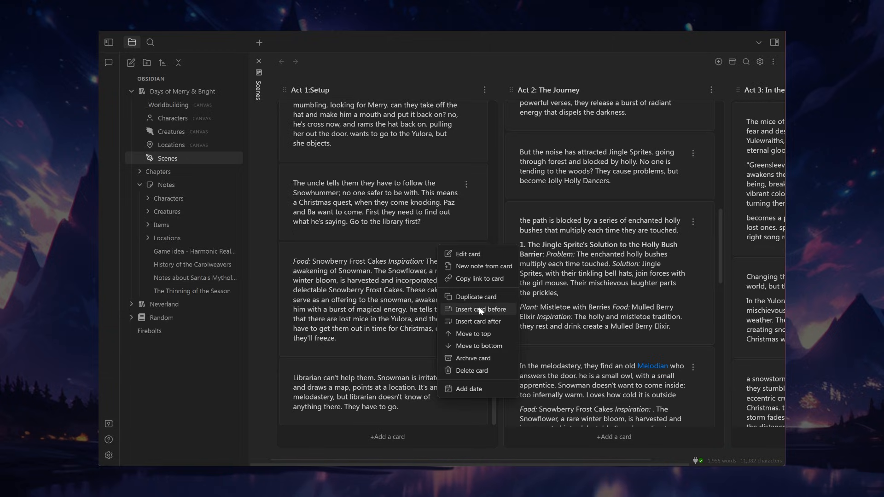
mouse_move(479, 321)
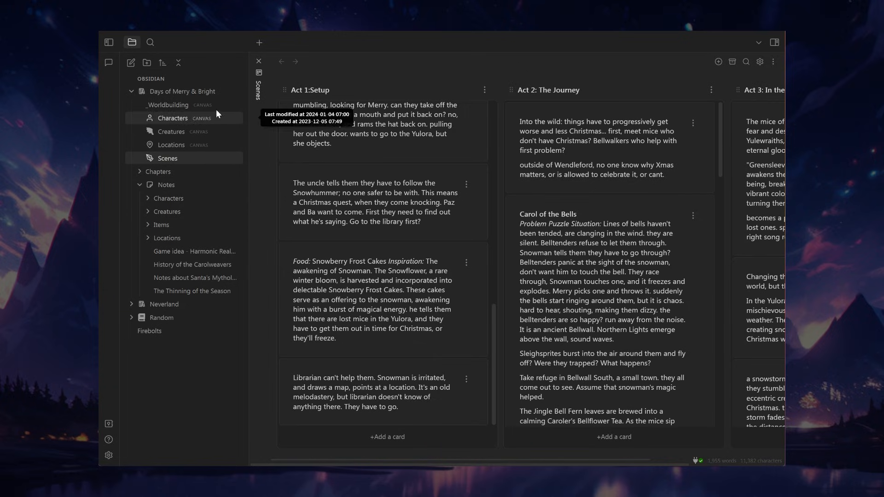
mouse_move(207, 158)
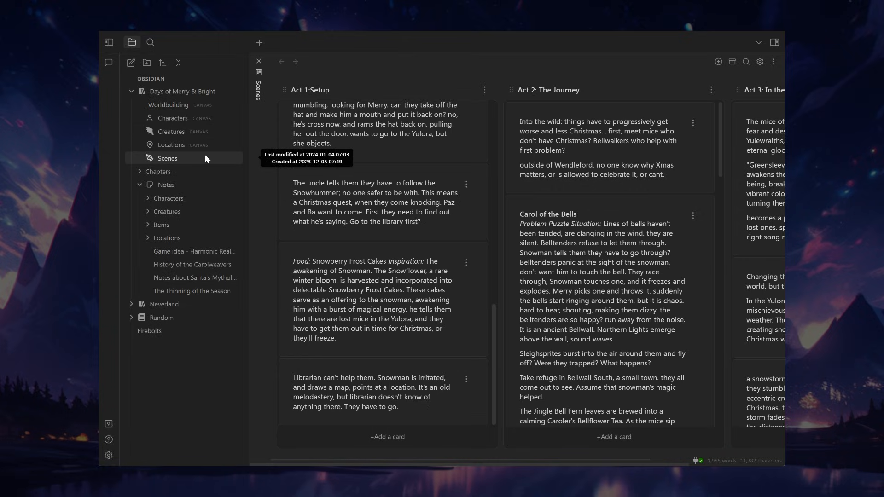
mouse_move(171, 145)
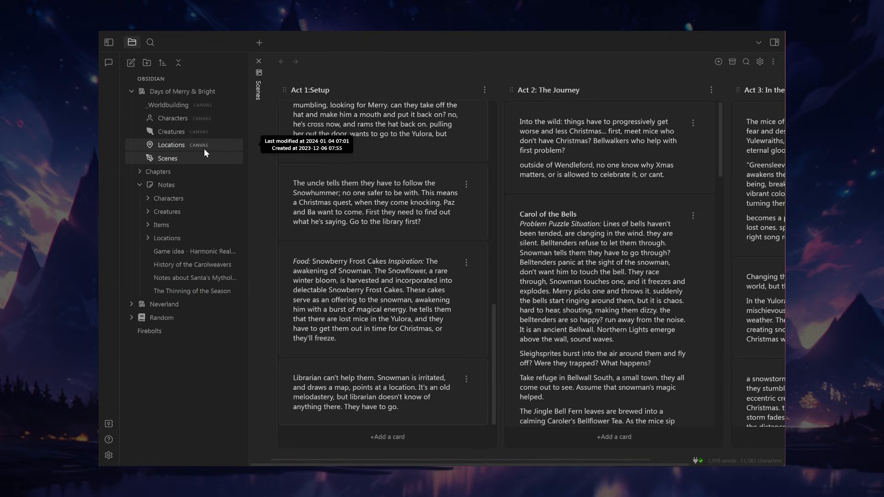
mouse_move(215, 148)
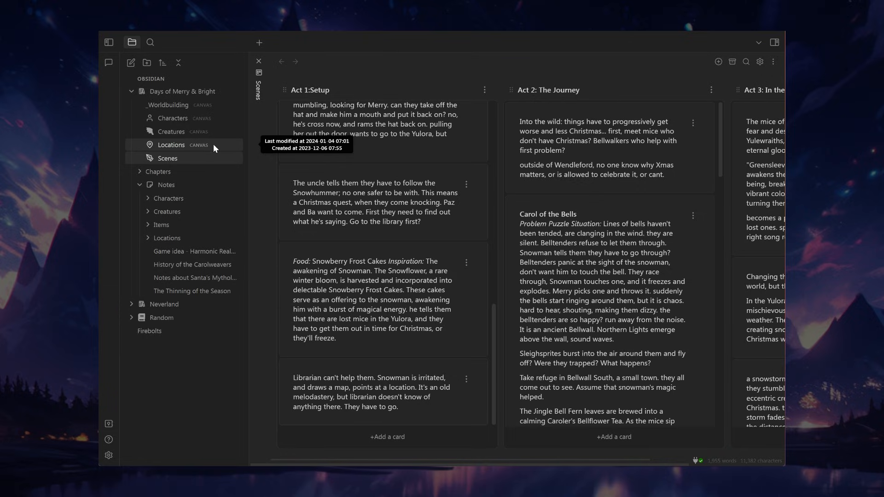
mouse_move(181, 121)
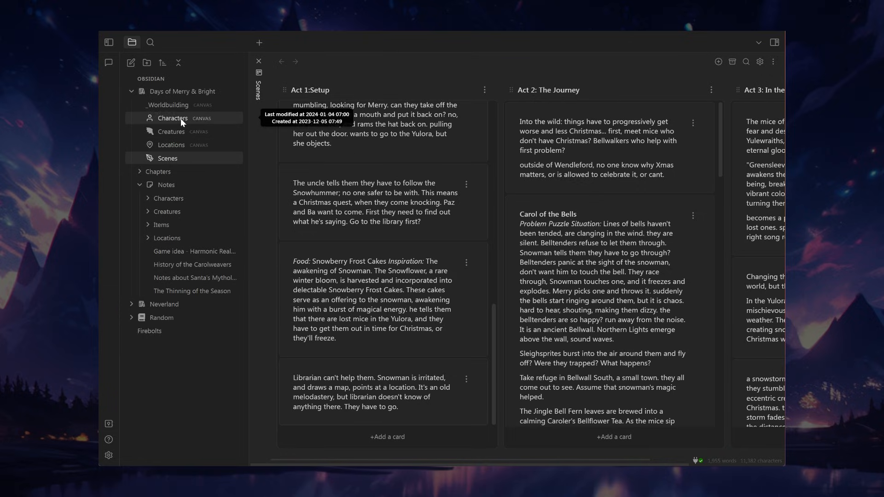
Expand Chapters, open Chapter 1 and scroll through Merry's story prose
click(140, 172)
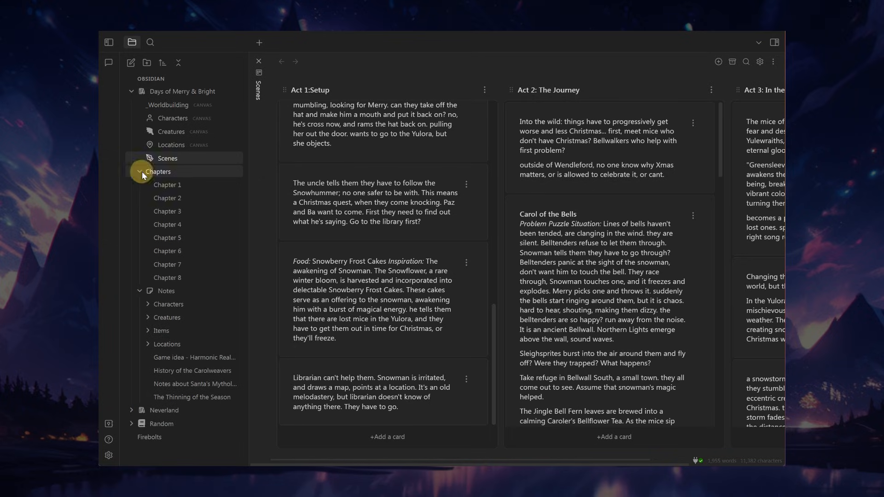
click(167, 185)
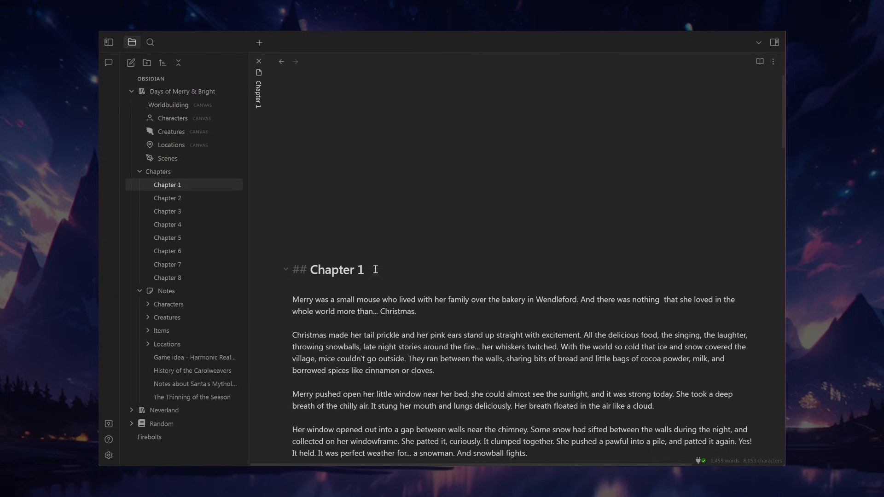
scroll(down, 3)
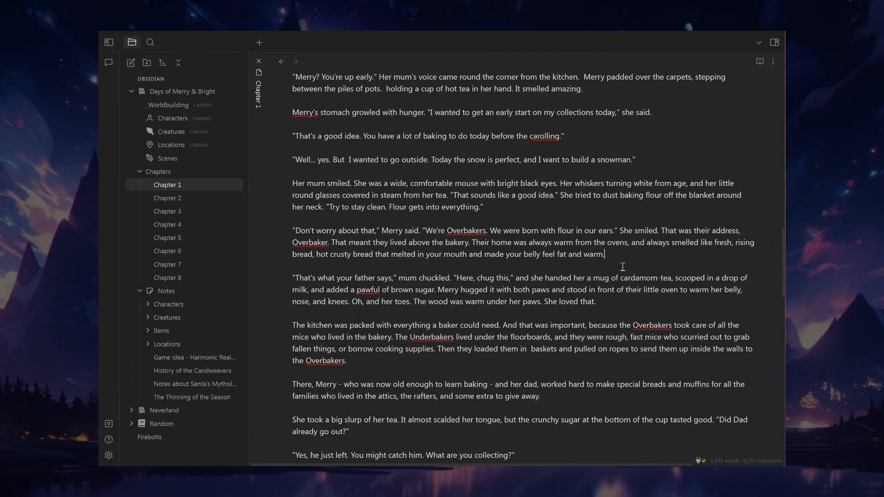
mouse_move(185, 138)
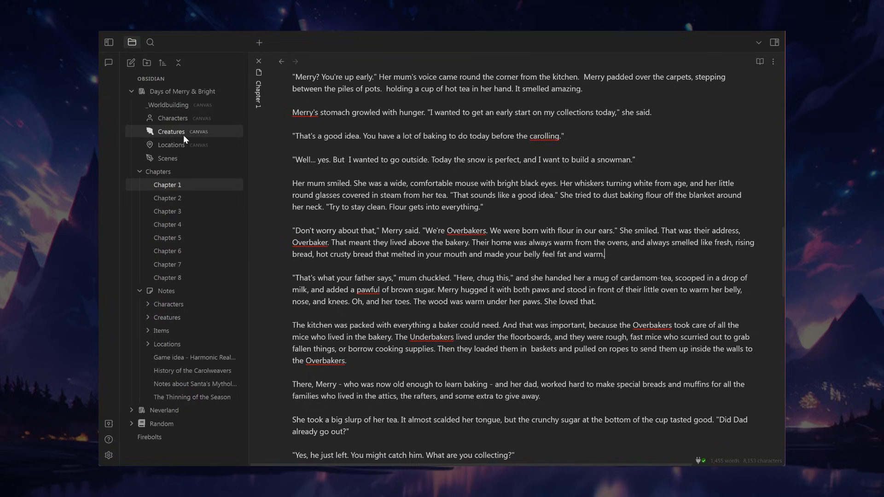
mouse_move(184, 134)
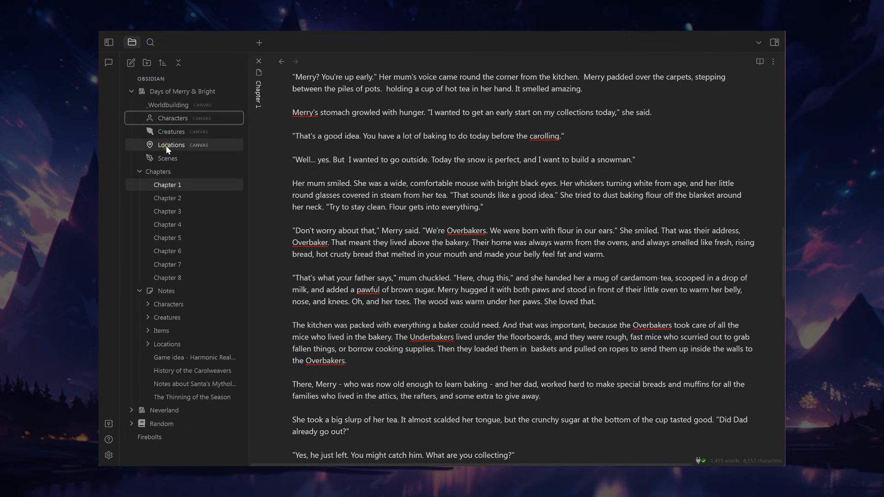
click(170, 144)
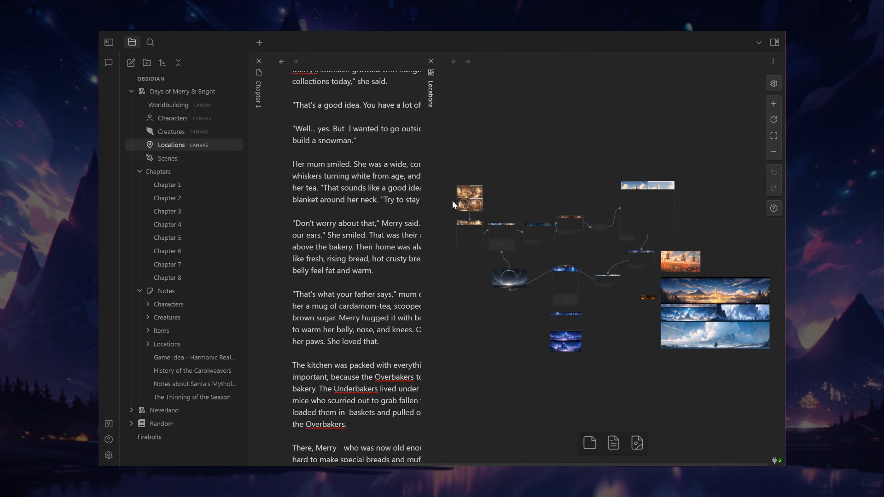
right_click(469, 198)
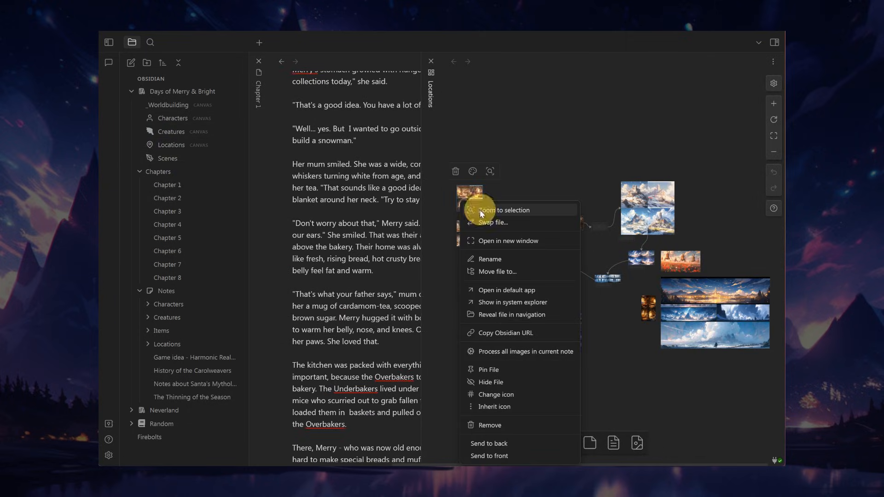
click(496, 210)
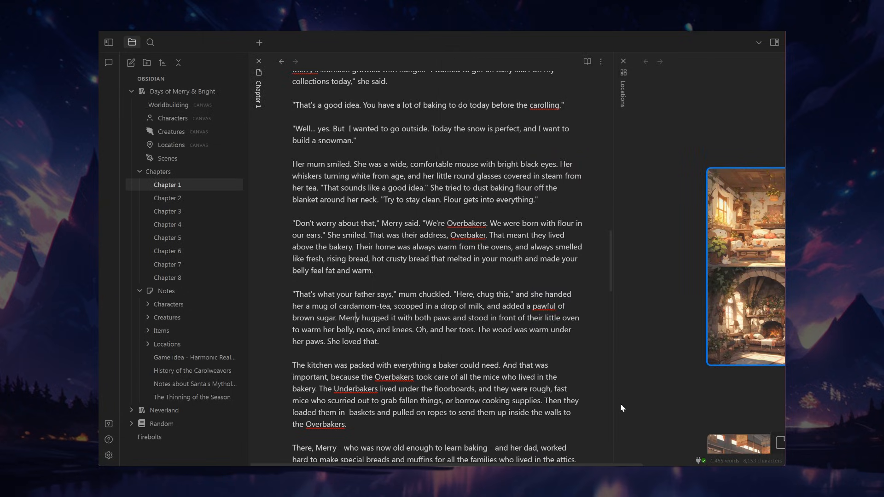
mouse_move(701, 337)
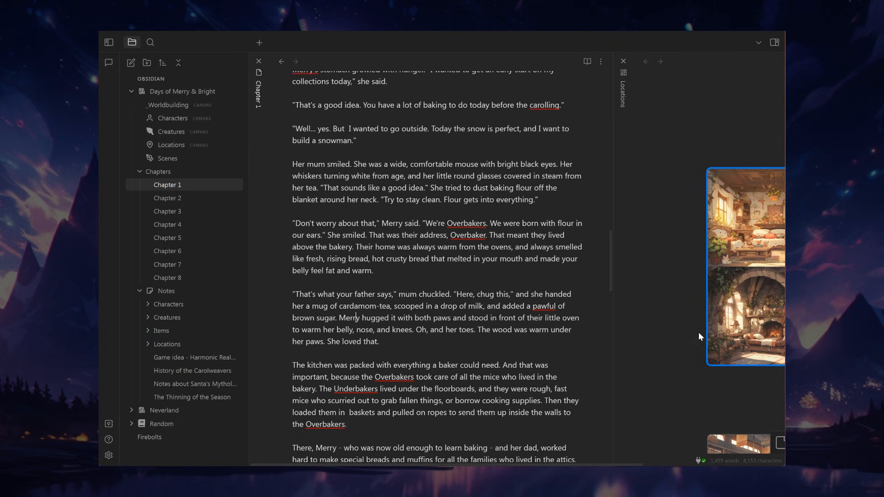
click(170, 145)
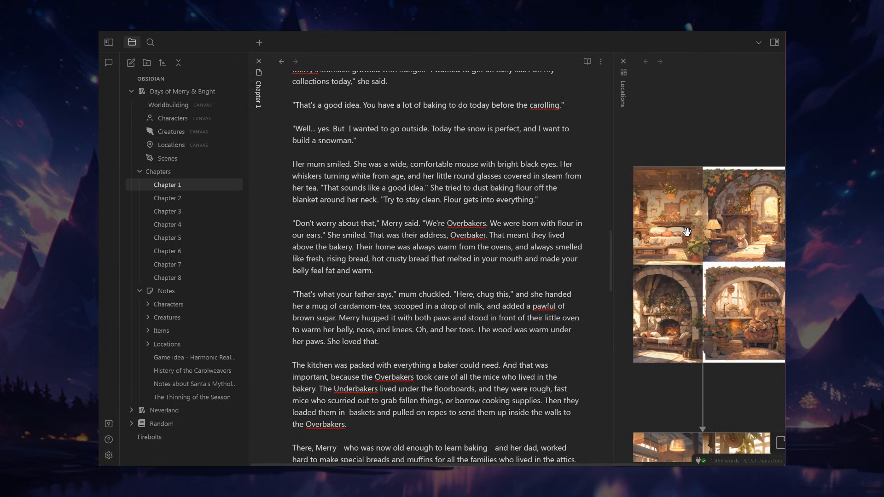
mouse_move(614, 136)
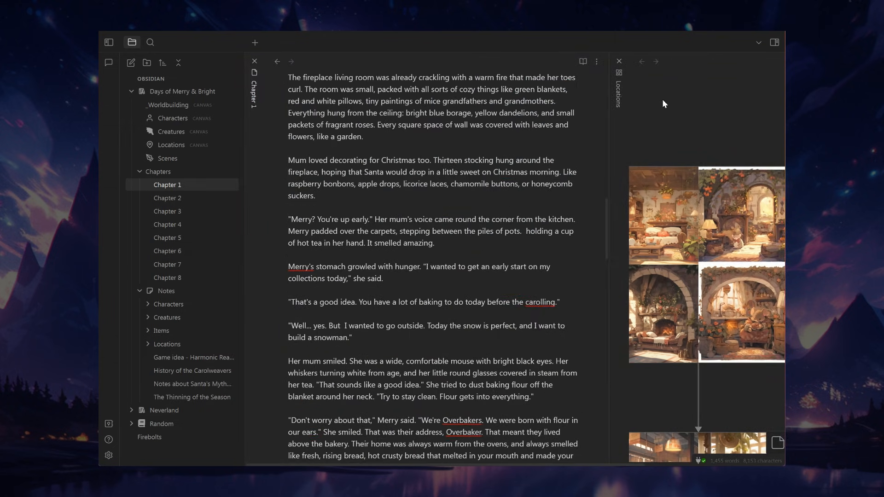
right_click(646, 87)
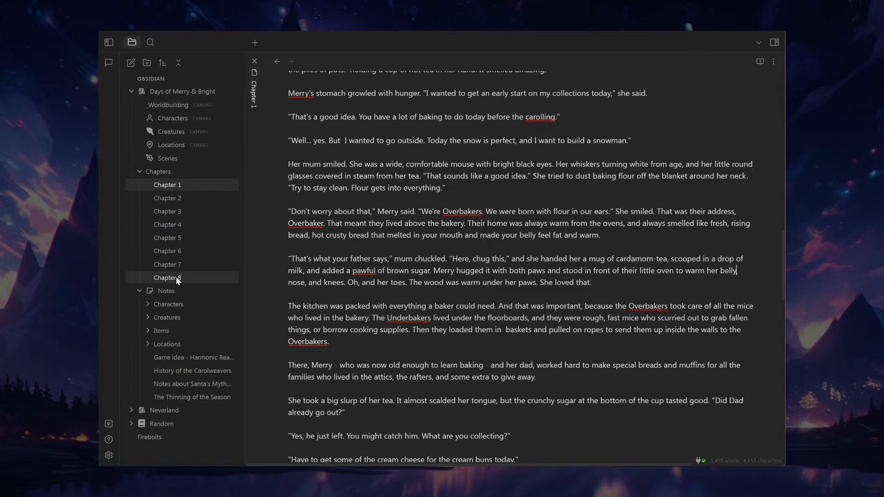
mouse_move(141, 291)
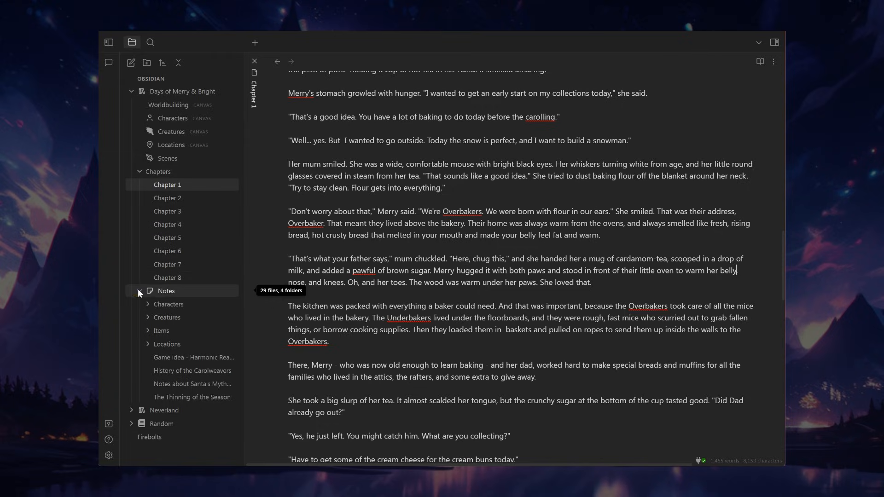
Browse the Characters folder notes: Ba, Calcifer and the Characters index
click(141, 291)
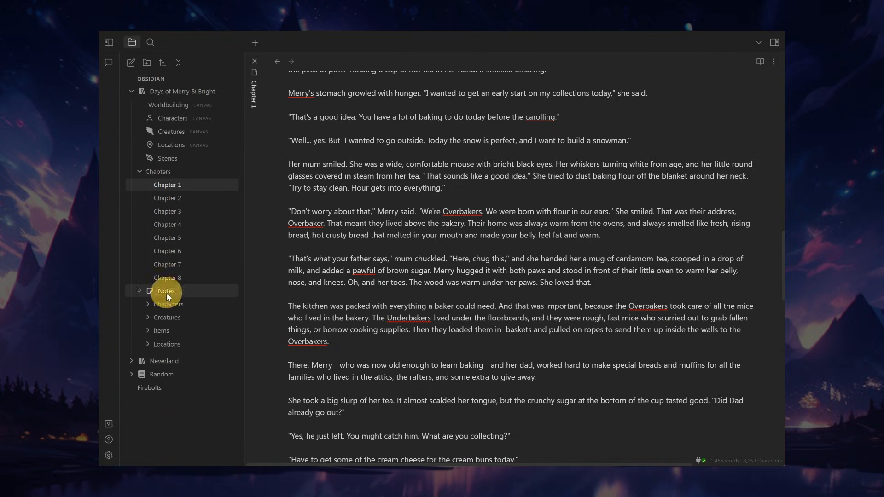
click(165, 291)
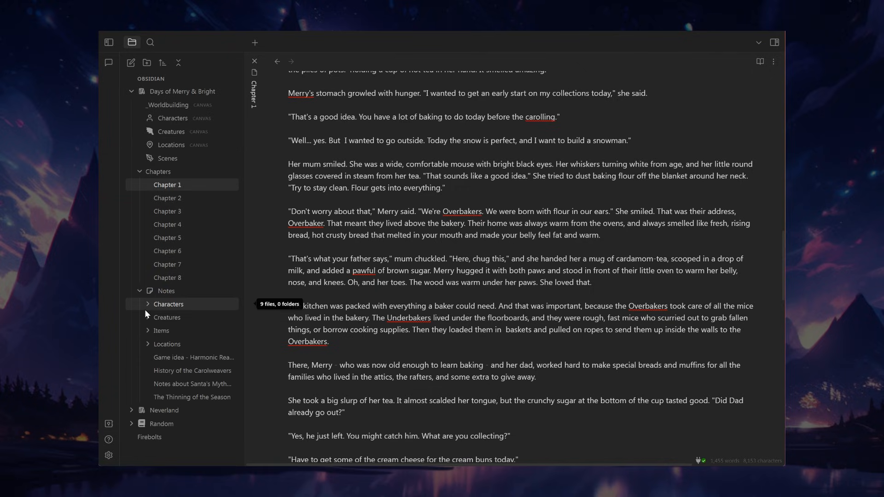
click(169, 304)
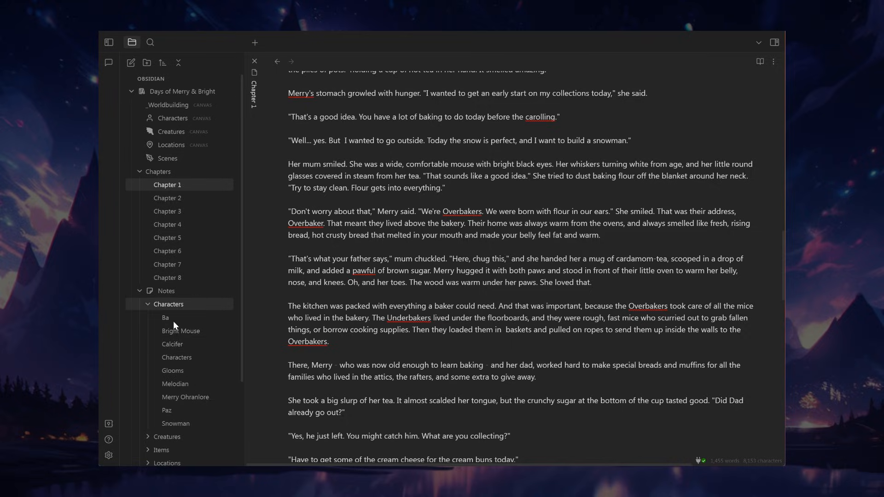
click(165, 317)
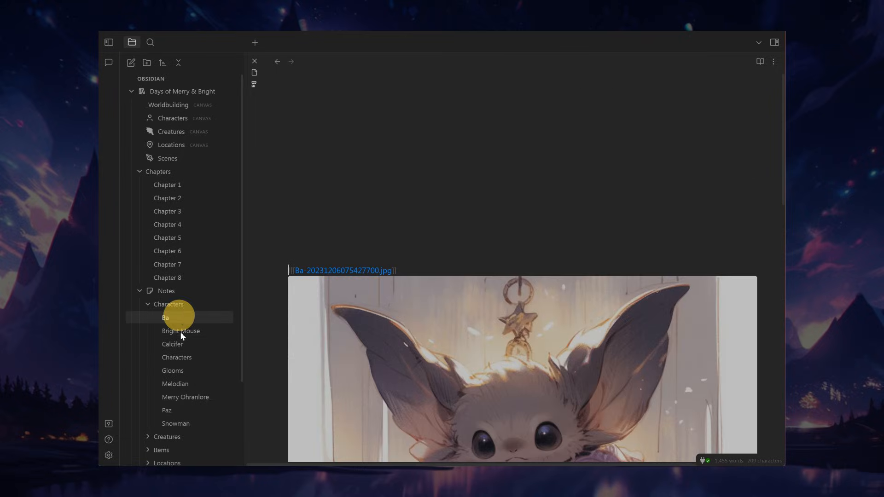
click(172, 344)
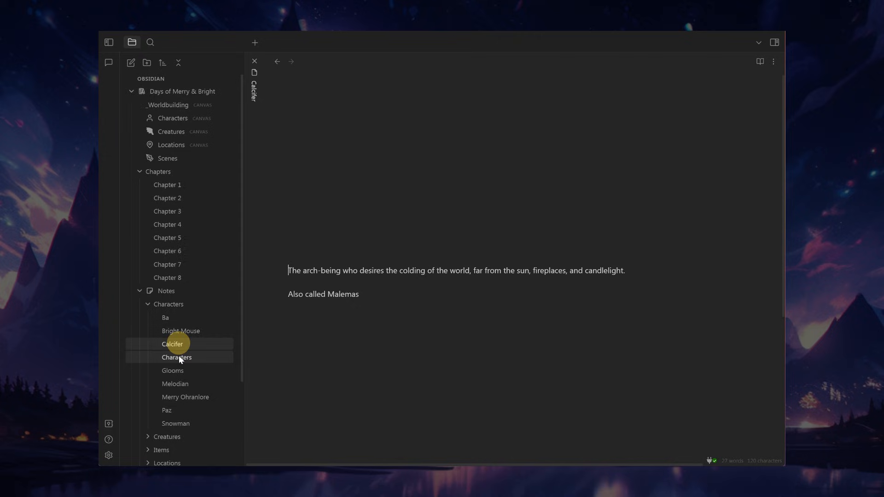
click(177, 358)
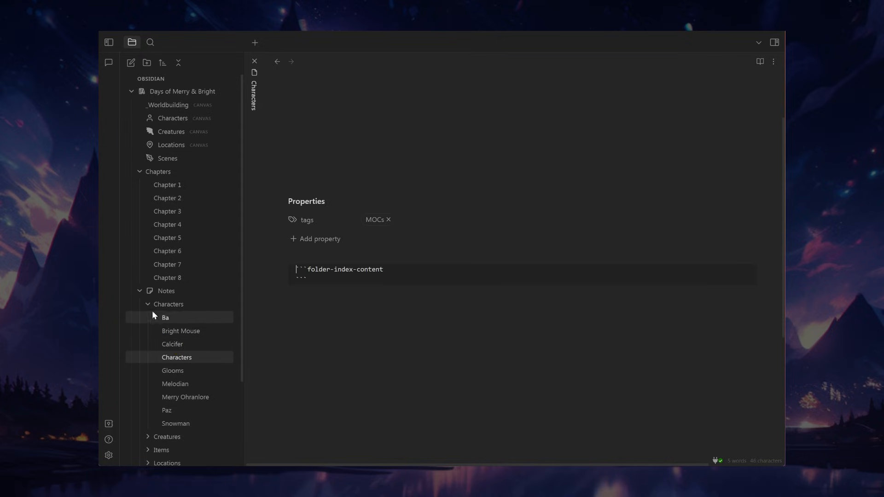
Open the Candlewhispers and Jingle Sprites creature notes, then collapse the Locations and Notes folders
click(166, 304)
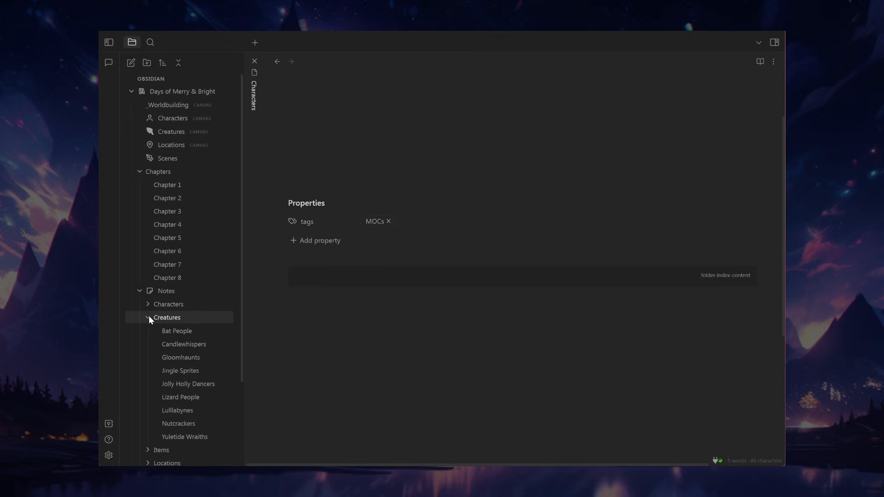
click(184, 344)
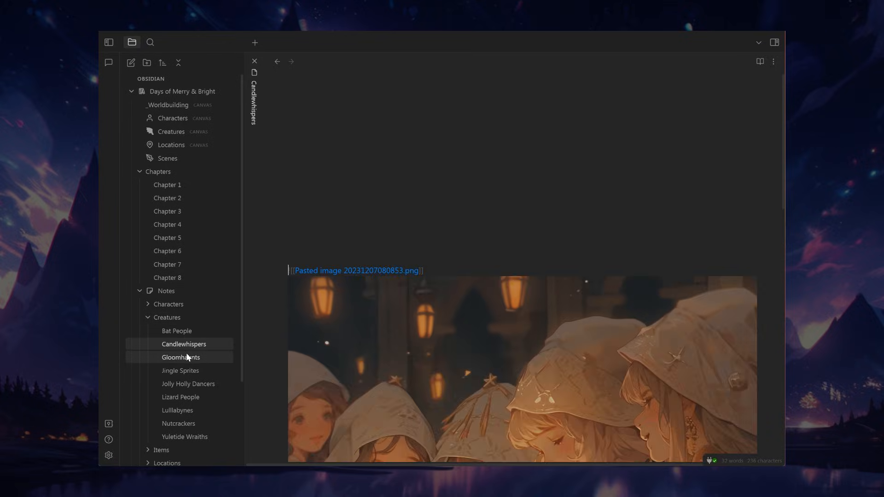
click(180, 371)
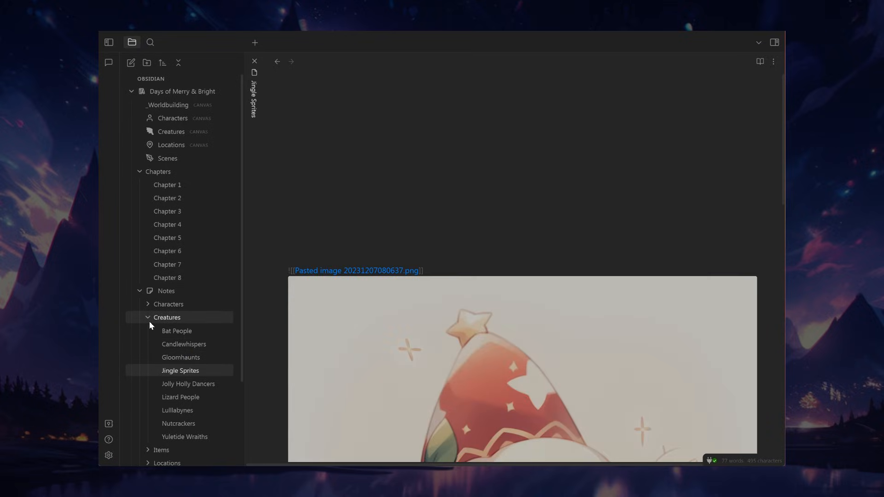
click(167, 318)
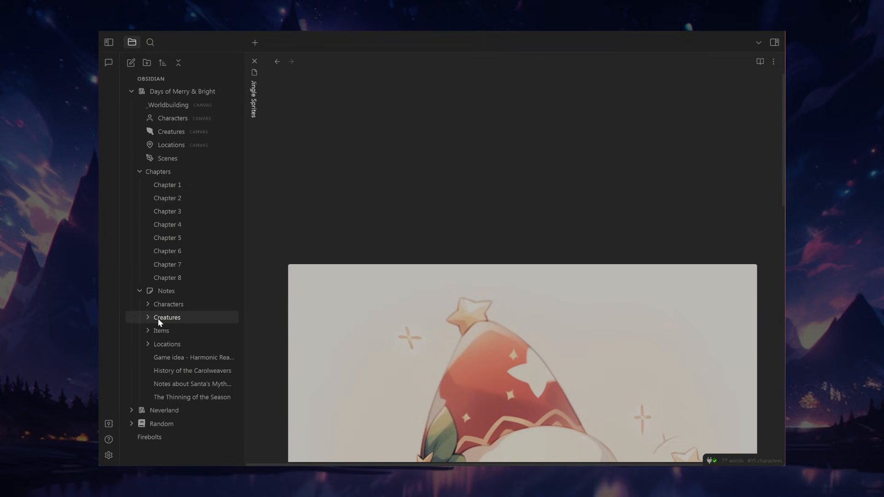
mouse_move(177, 134)
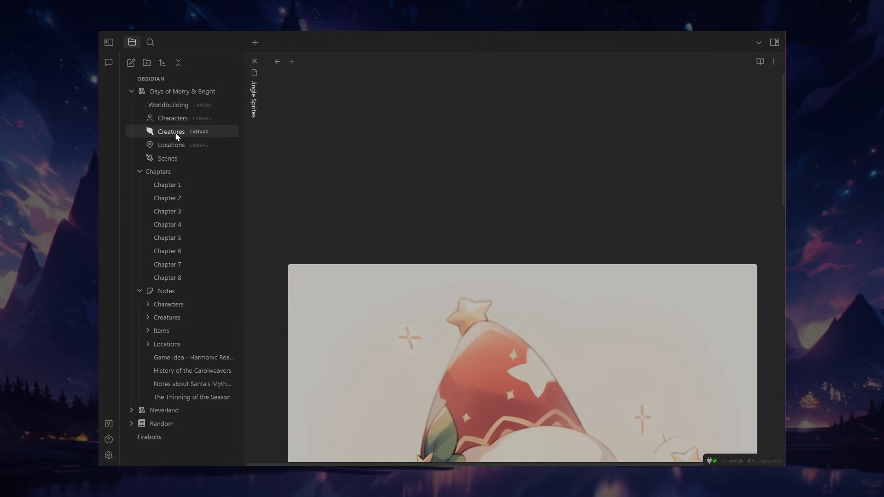
mouse_move(148, 336)
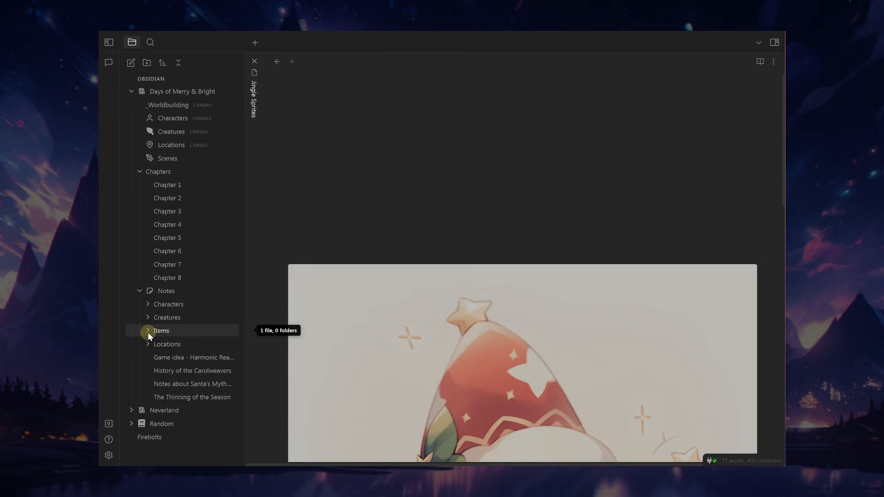
click(167, 344)
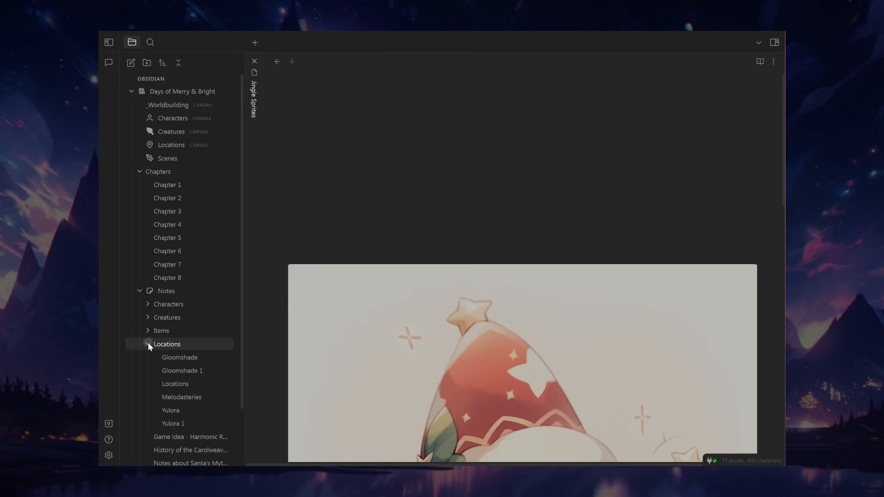
click(148, 344)
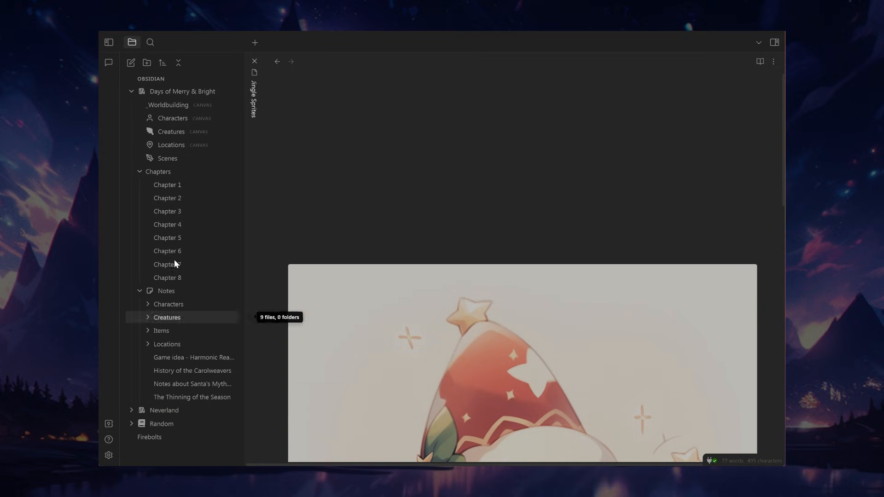
mouse_move(141, 294)
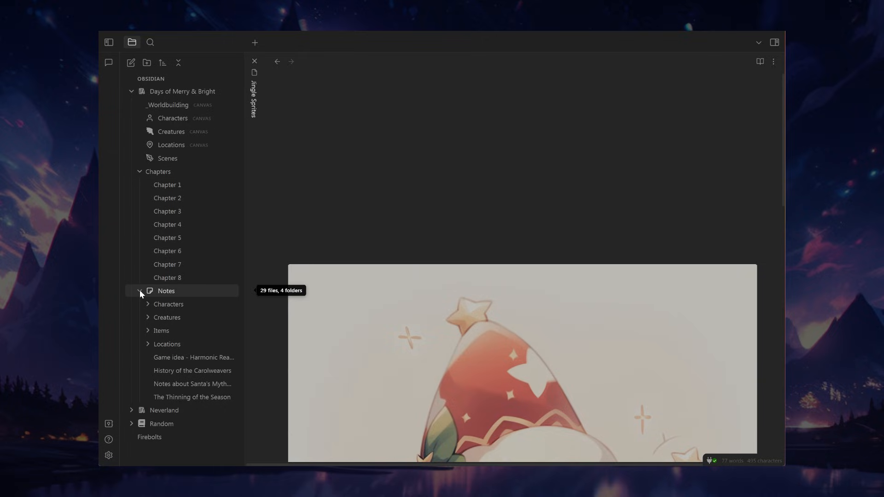
click(140, 291)
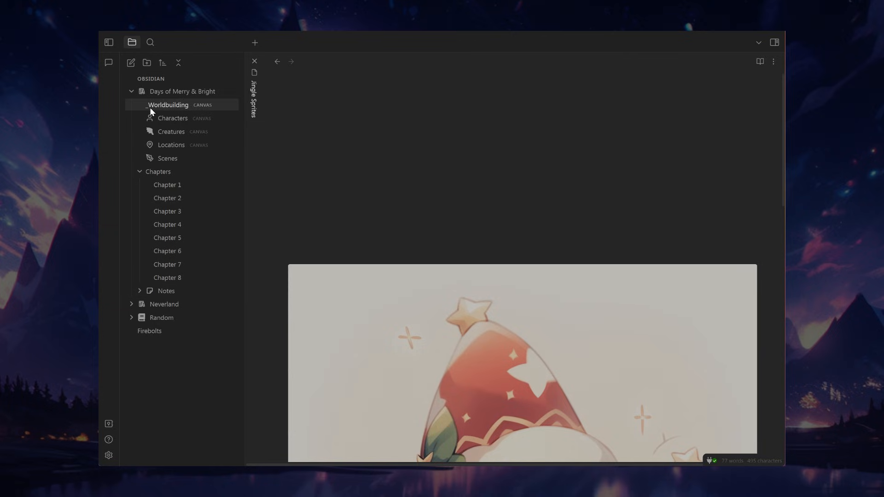
mouse_move(140, 177)
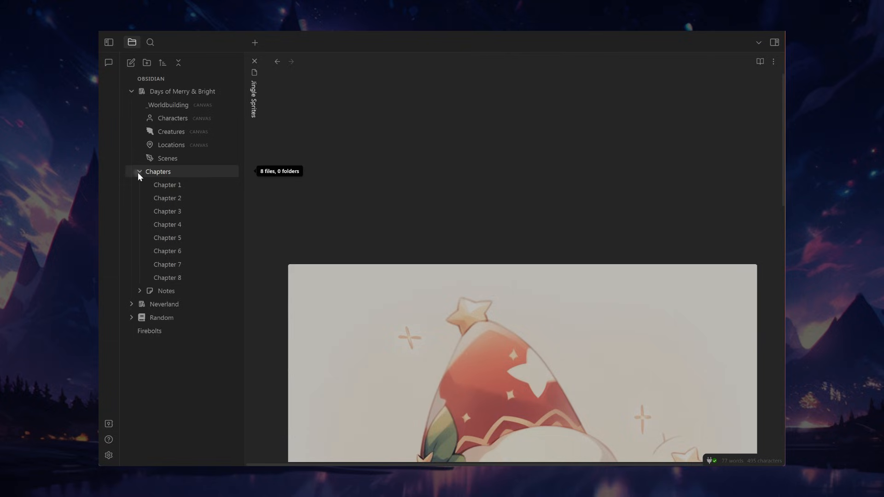
Collapse the Chapters folder and reopen the _Worldbuilding canvas
click(158, 172)
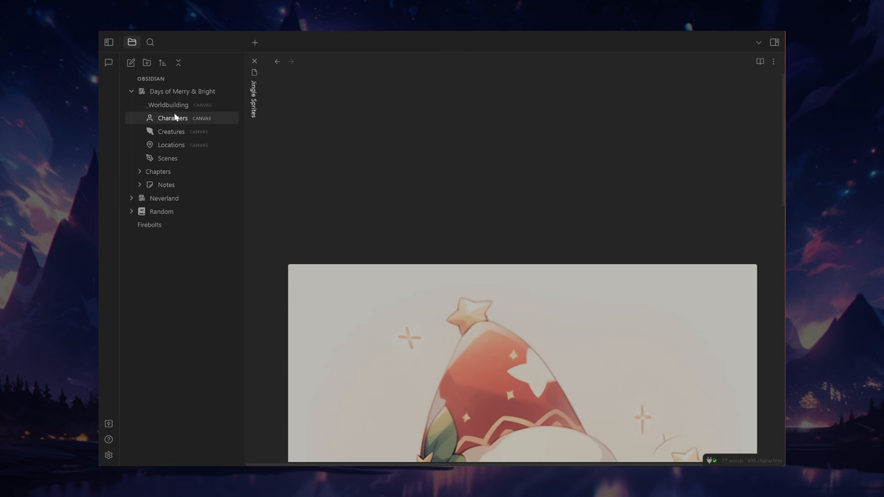
click(166, 104)
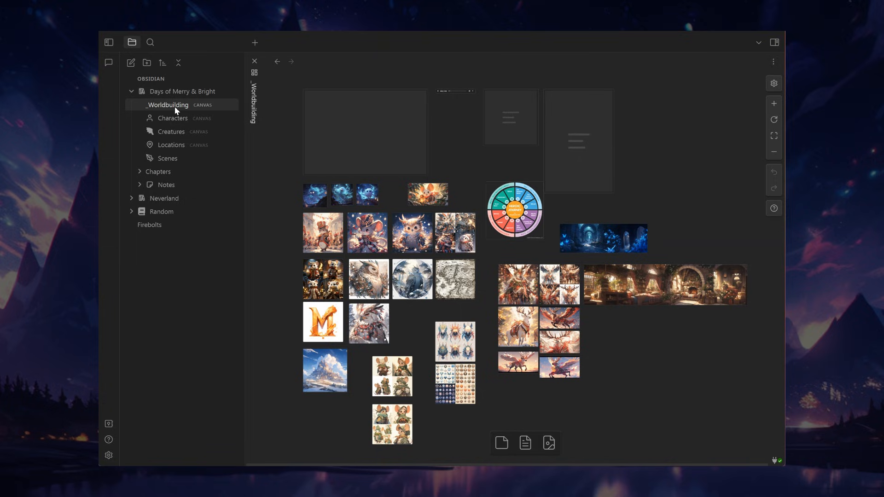
mouse_move(248, 32)
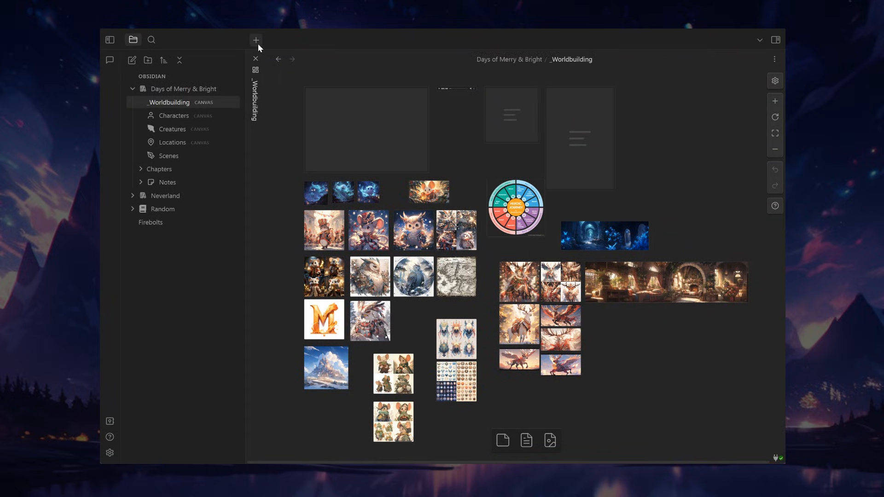
Create a new note named Test 234 in a tab beside the Worldbuilding canvas
click(256, 41)
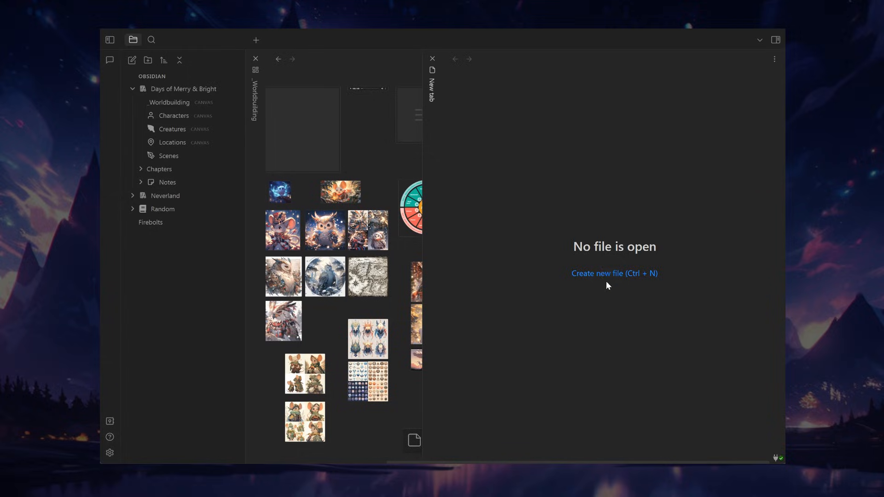
click(615, 274)
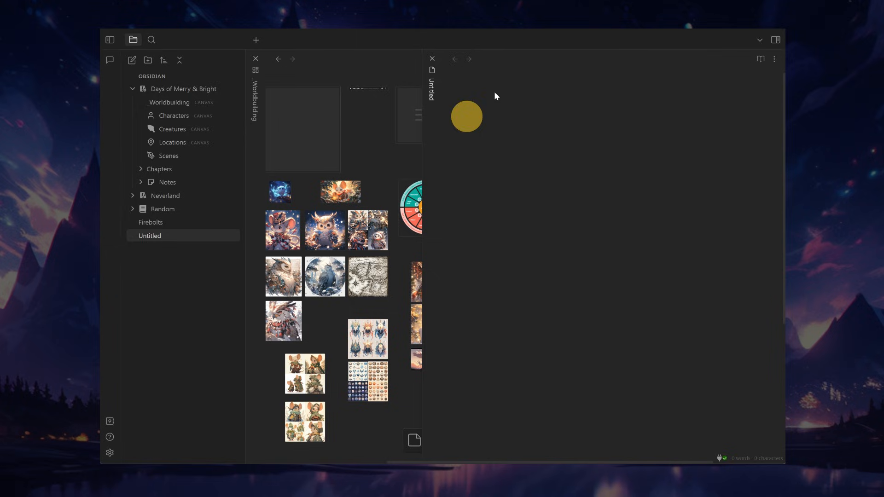
click(615, 59)
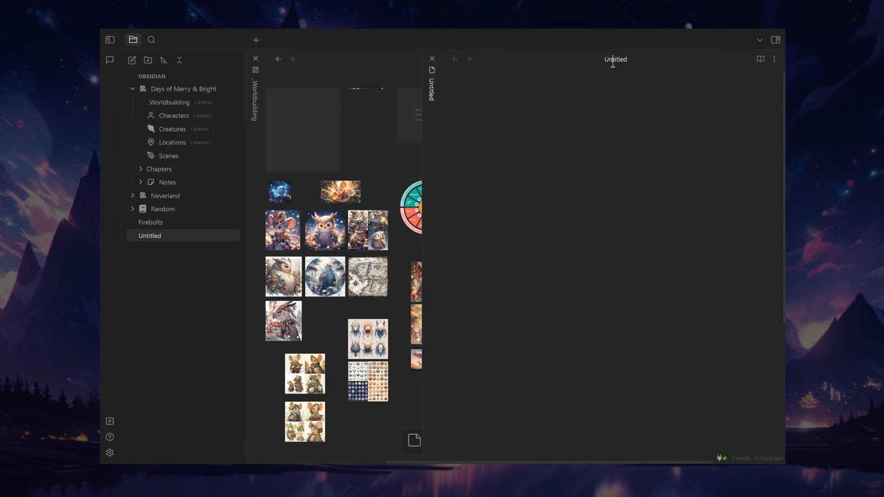
text(test)
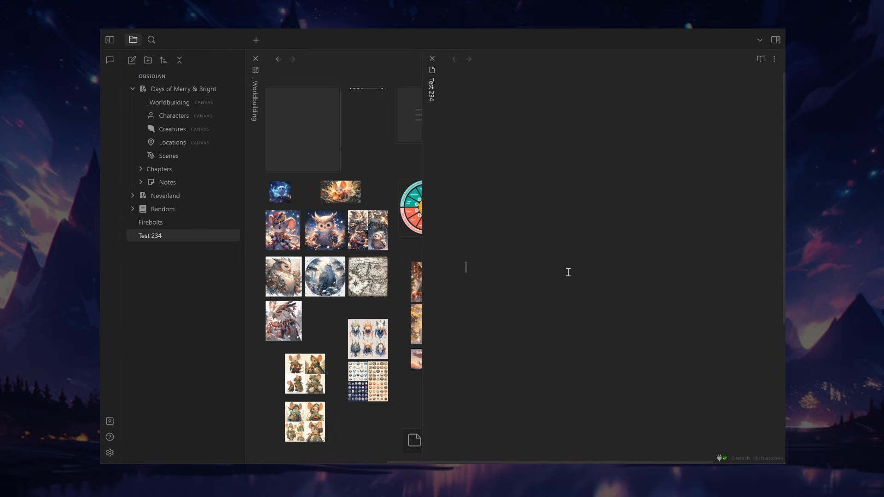
Write the opening sentence ending with a magical city called [[Greece]]
text(Typing about our stotr)
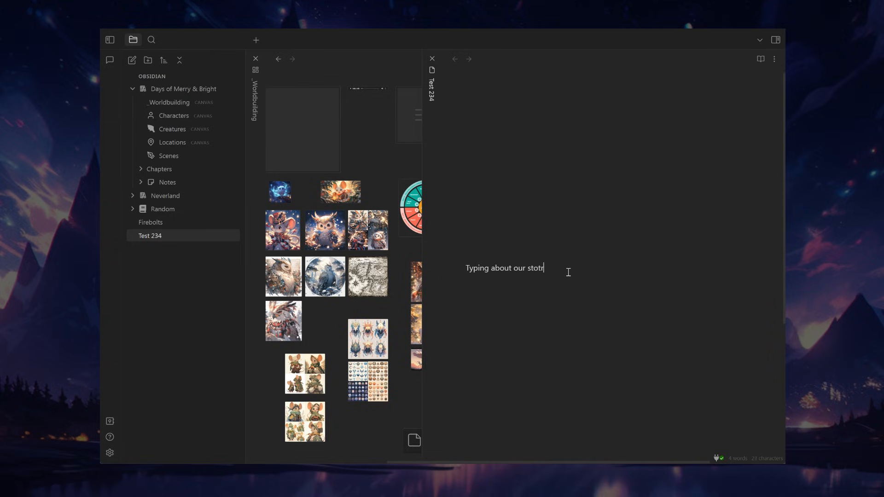
text(y, doing some worldbuil)
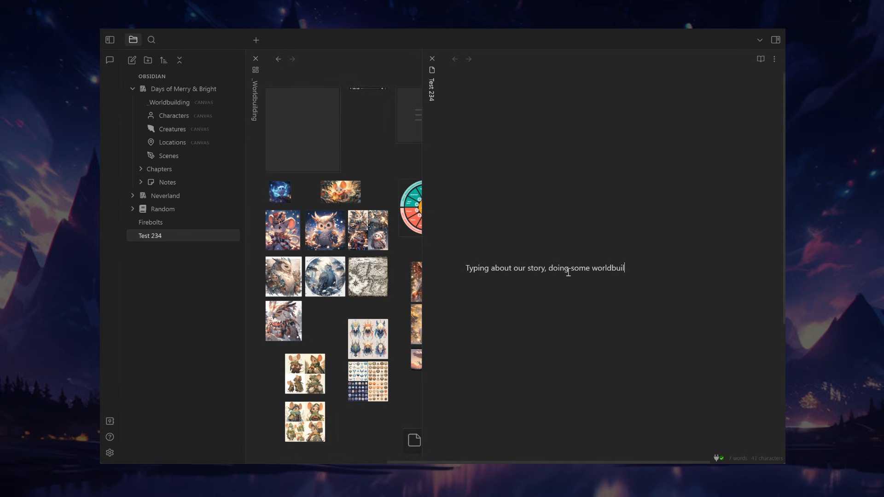
text(ding,)
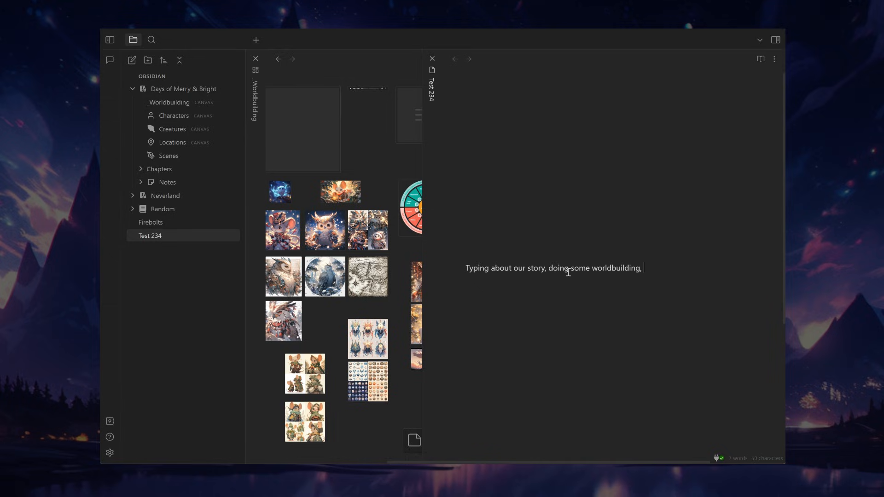
text(a magical)
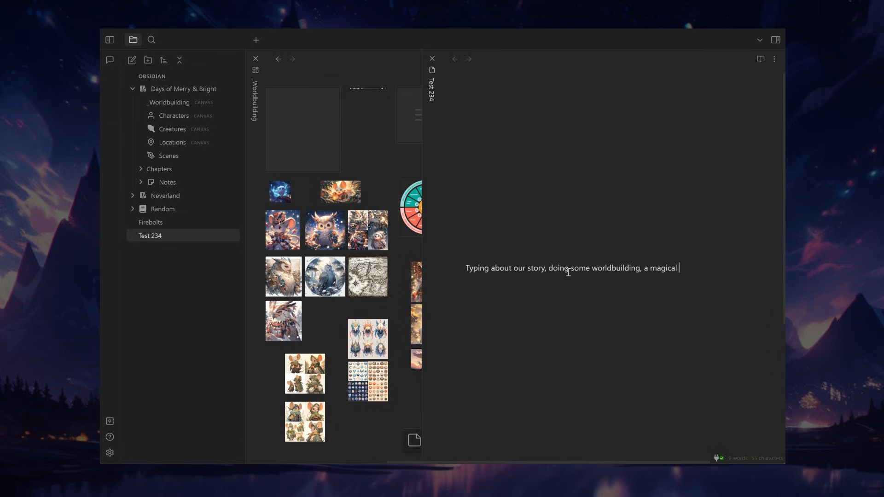
text(city called)
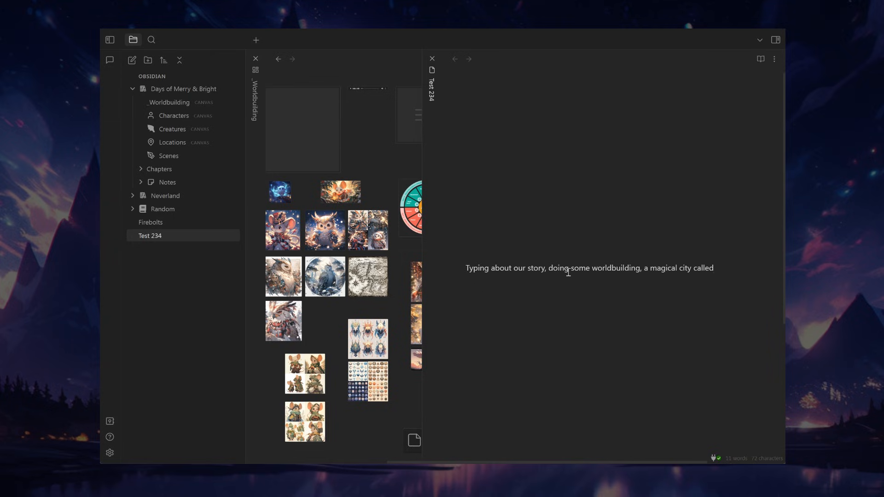
text({{}})
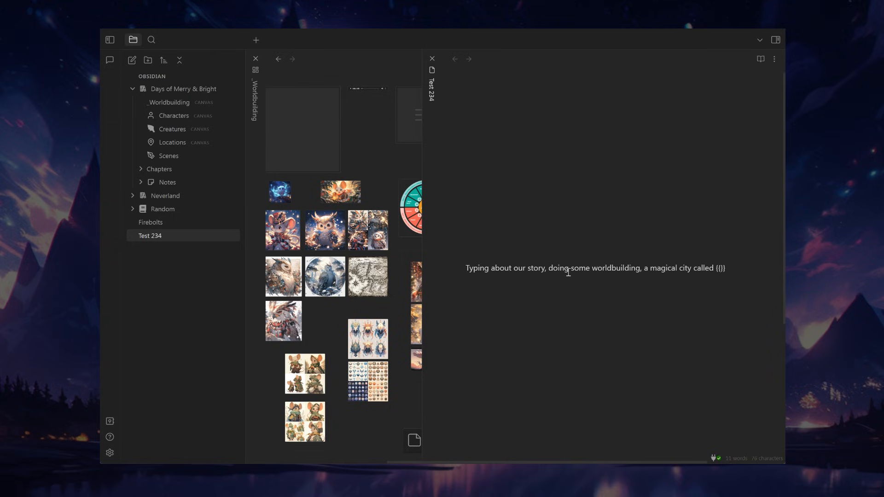
text([[Greece)
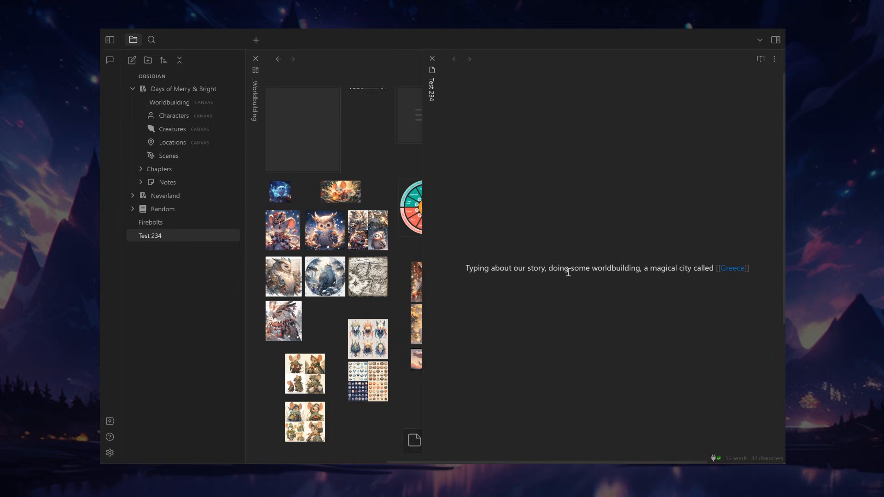
Continue: there they meet [[Chiron]], who hands them the [[Sword of Destiny]]
text(and there they)
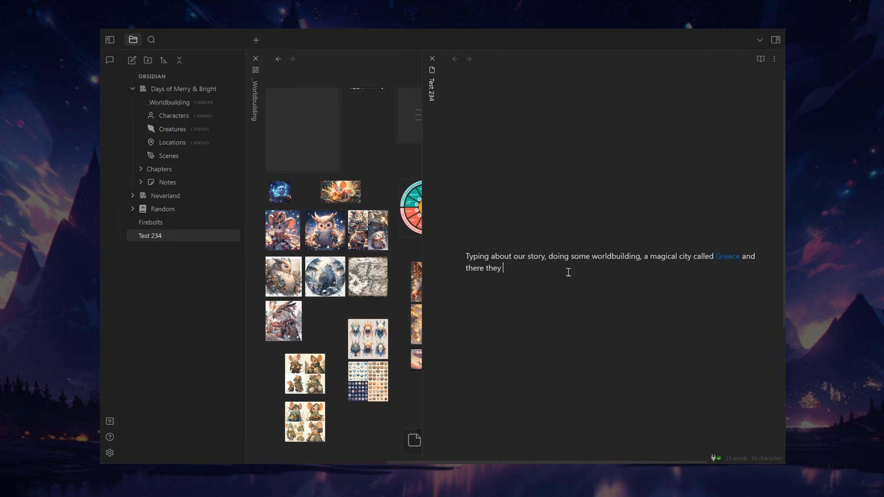
text(meet [[)
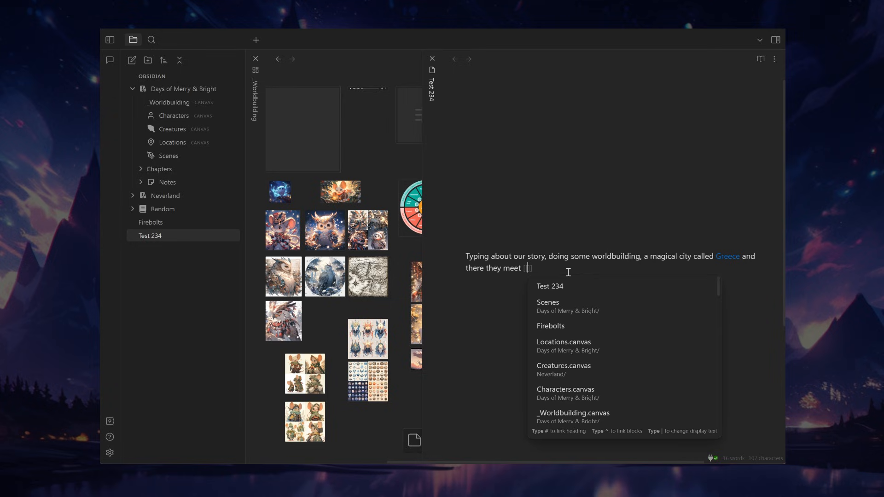
text([[Chiron)
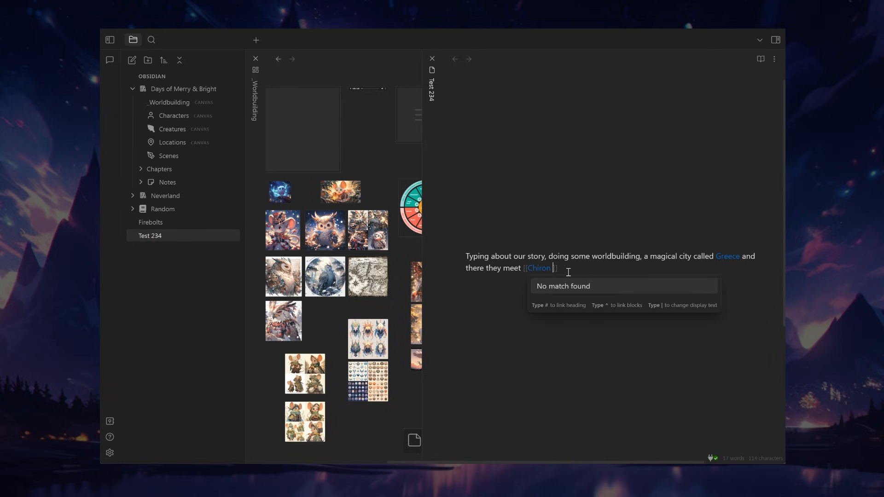
key(Backspace)
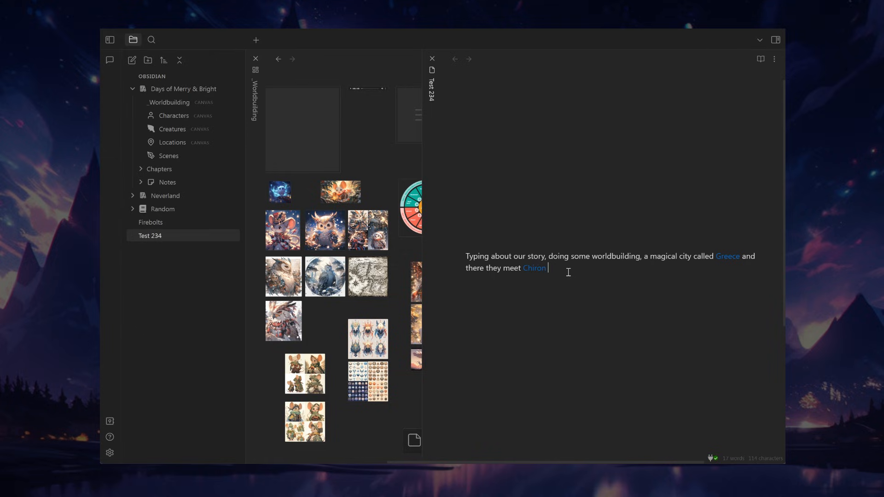
text(who hands them the Sword of Destiny.)
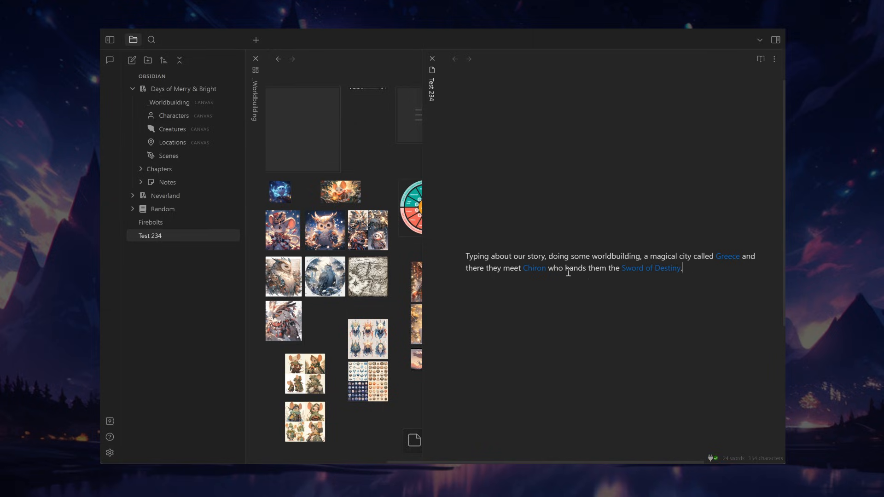
mouse_move(659, 281)
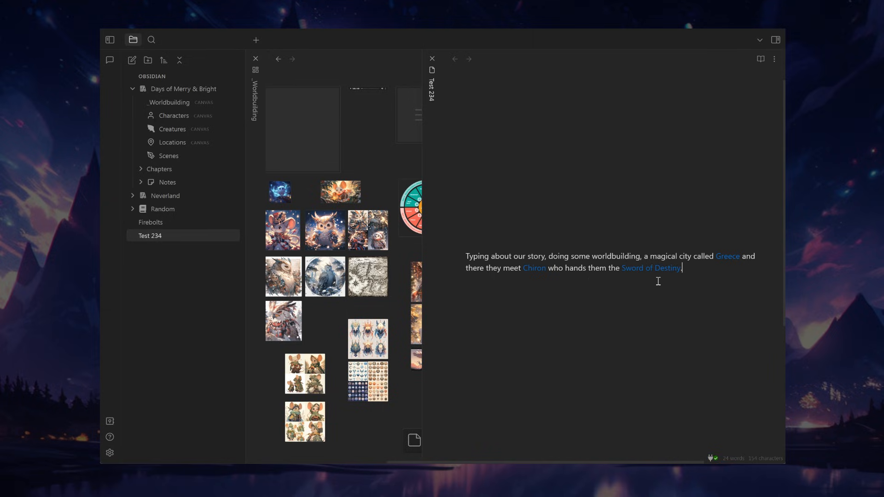
mouse_move(727, 258)
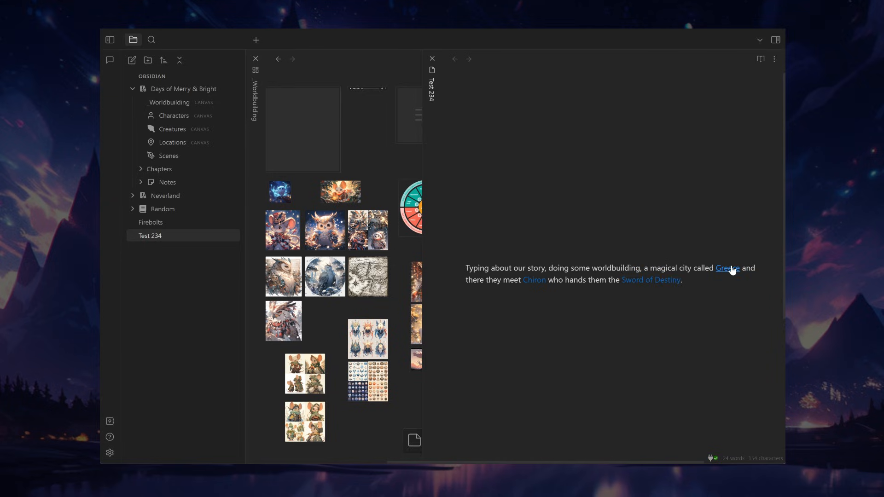
mouse_move(729, 269)
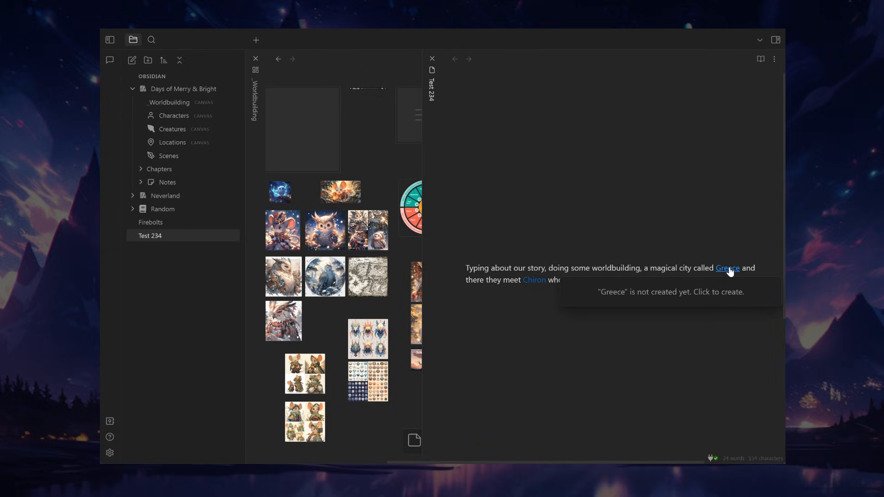
Follow the Greece link to create the Greece note and write 'A whole new document'
click(727, 268)
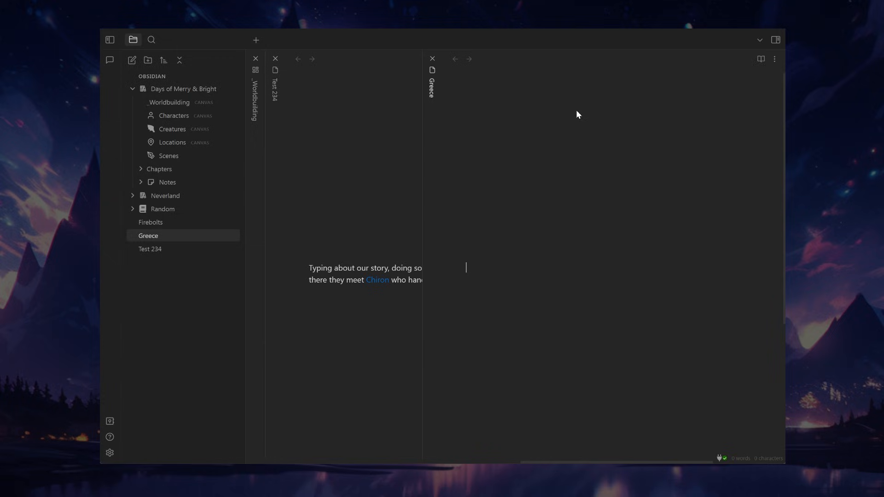
text(A whole ne)
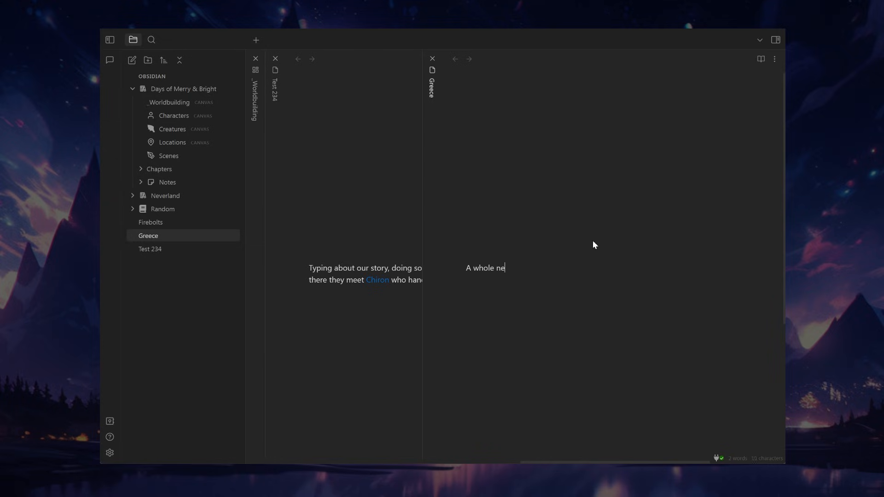
text(w document)
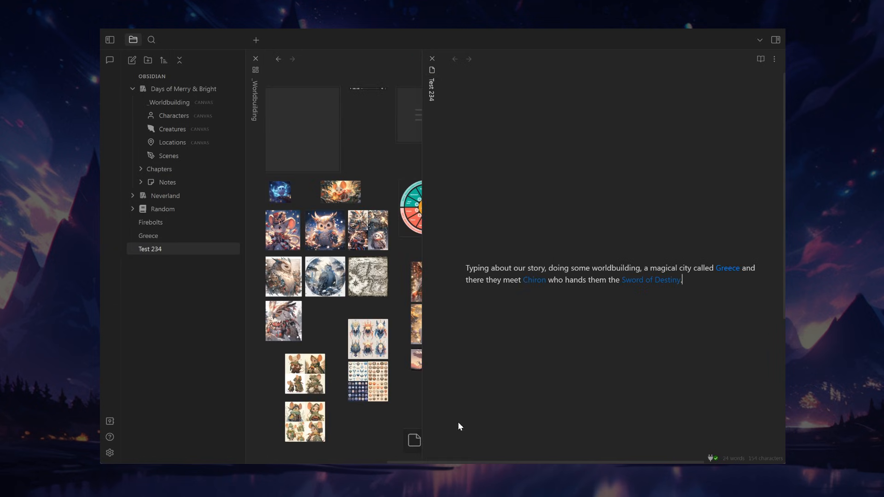
mouse_move(148, 235)
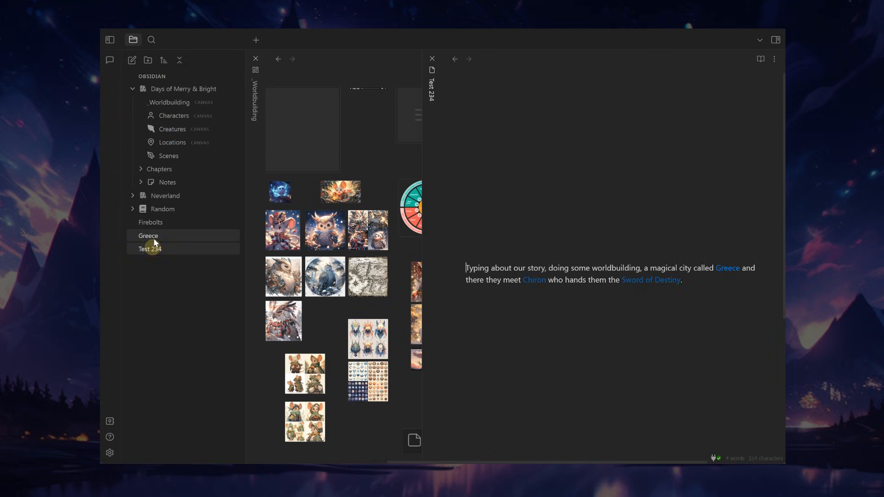
Switch between Greece and Test 234, expand Notes, and drag Greece toward Locations
click(148, 236)
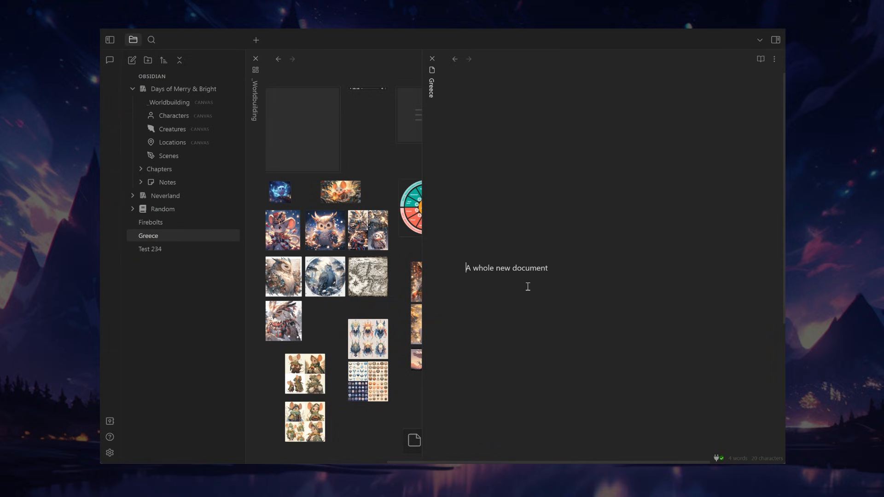
mouse_move(132, 267)
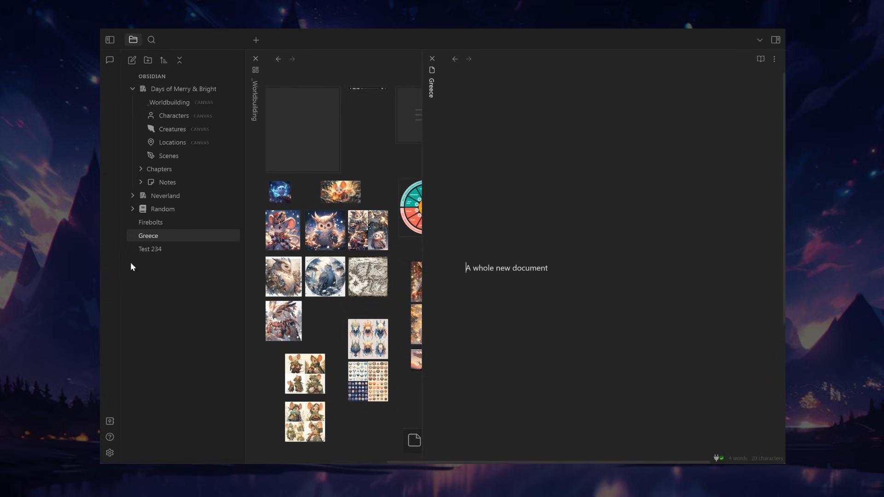
click(150, 250)
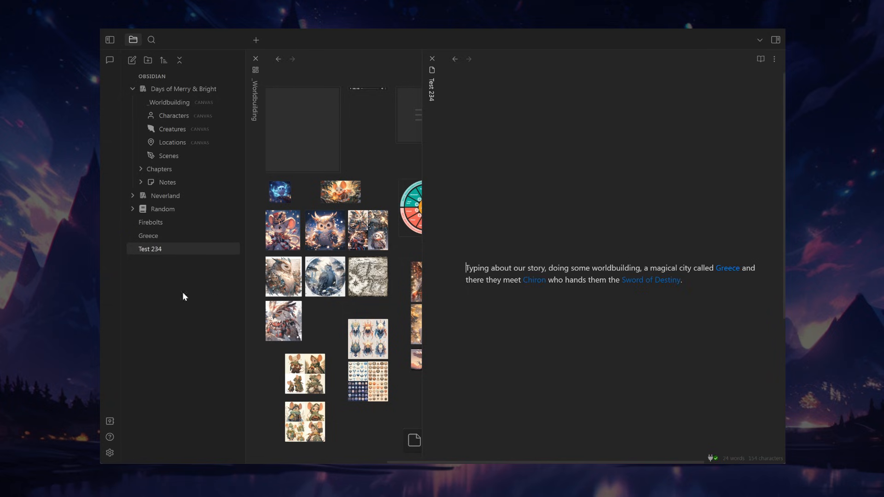
mouse_move(142, 182)
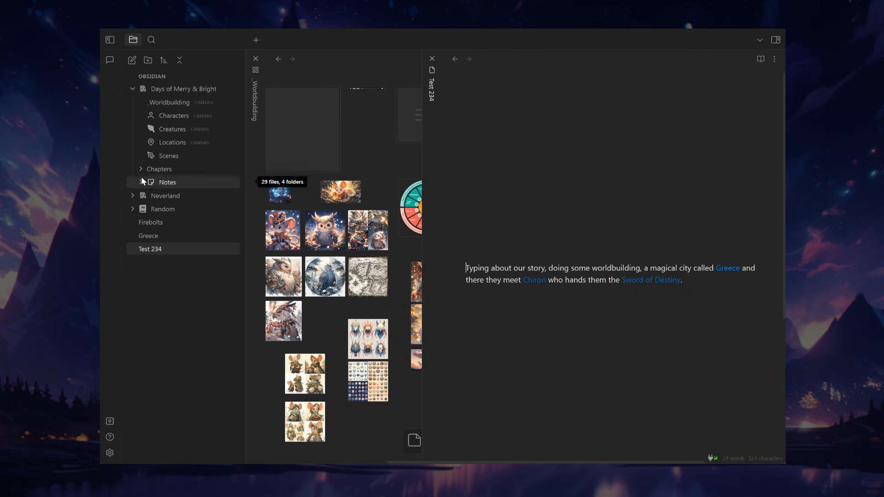
click(167, 182)
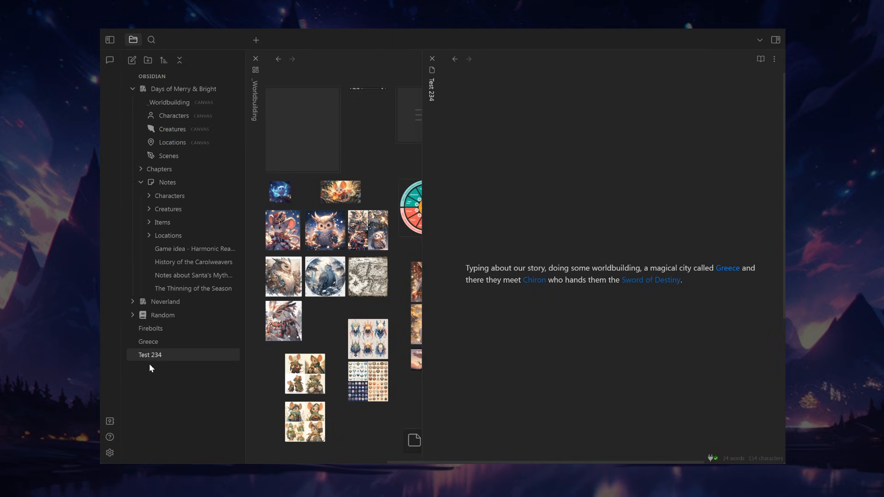
mouse_move(153, 348)
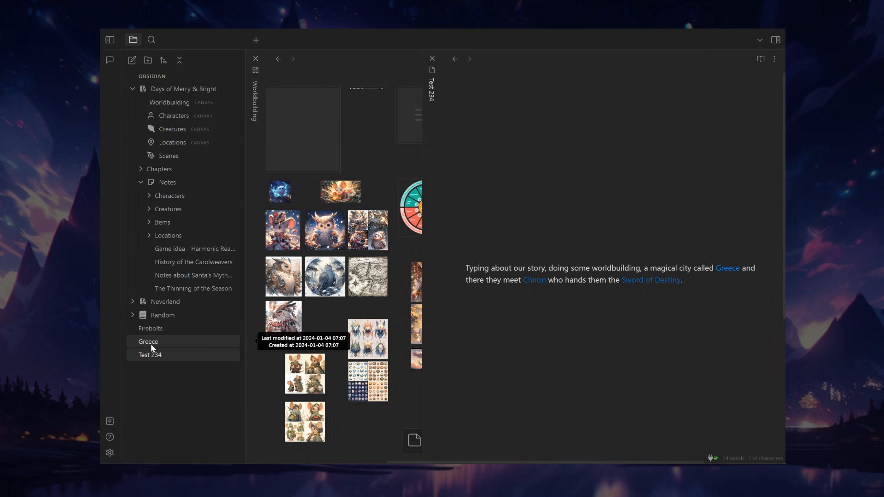
drag(149, 342, 168, 236)
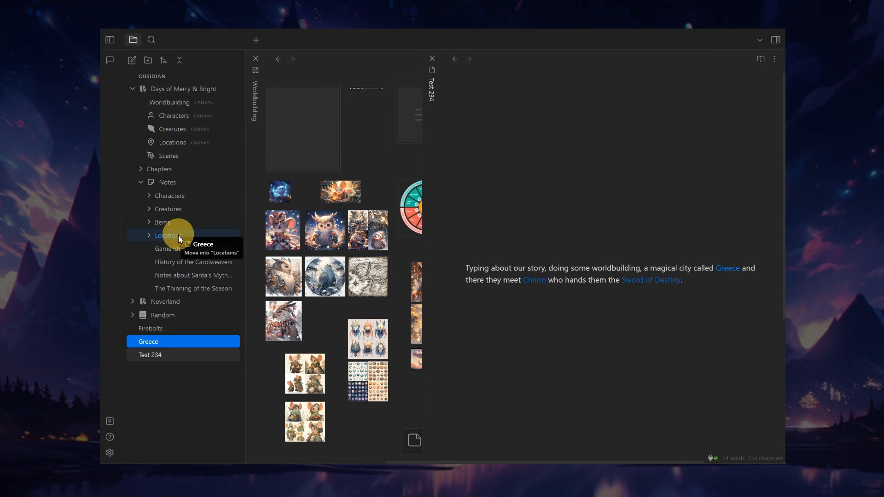
drag(178, 235, 169, 339)
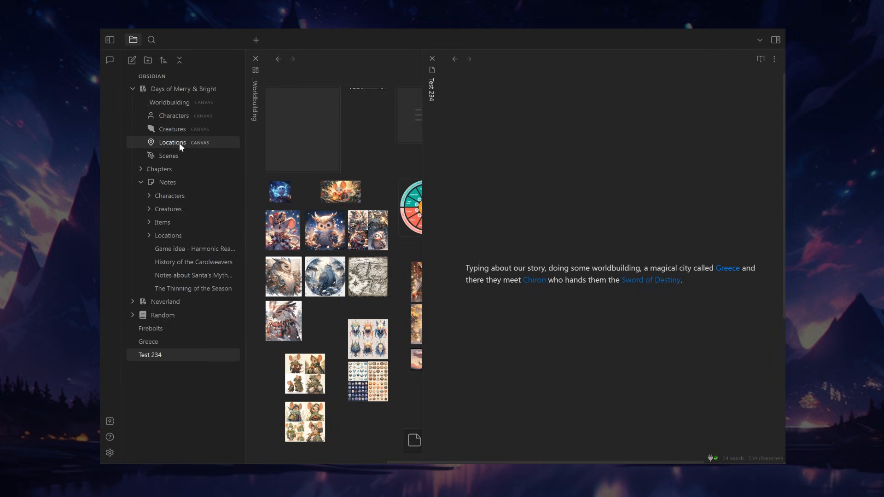
click(173, 142)
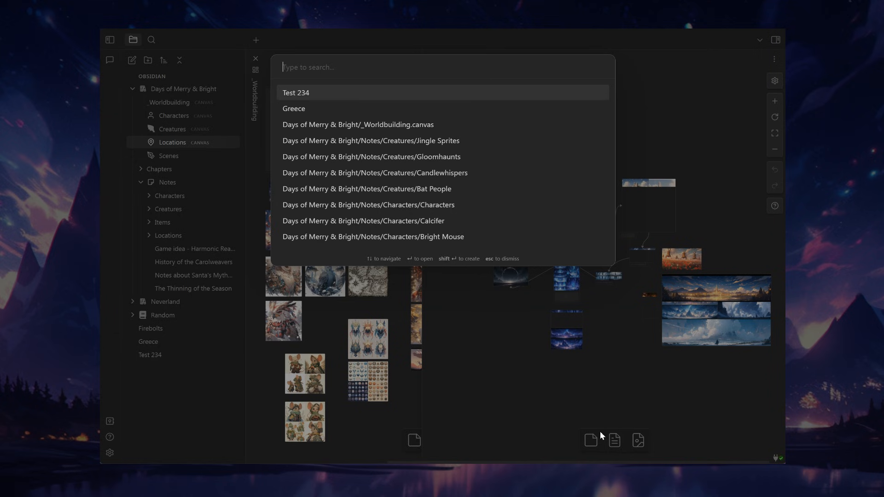
Add the Greece note as a card on the Locations canvas, then open Greece
text(greece)
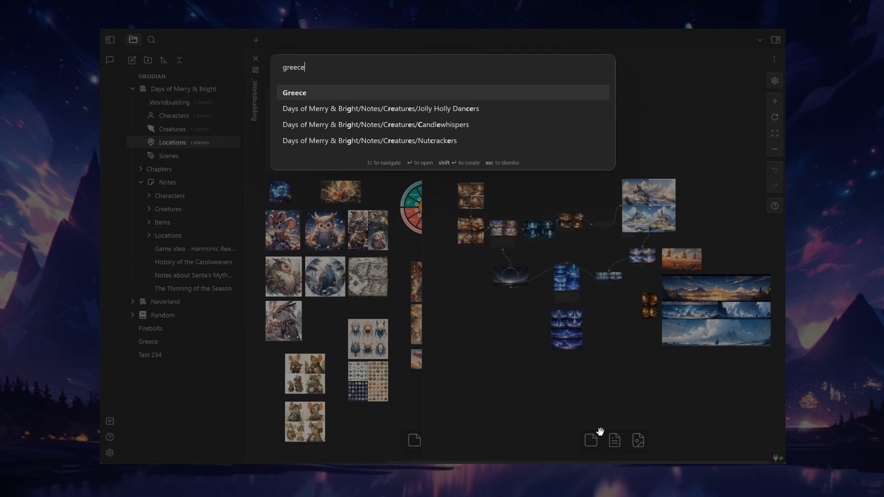
click(294, 92)
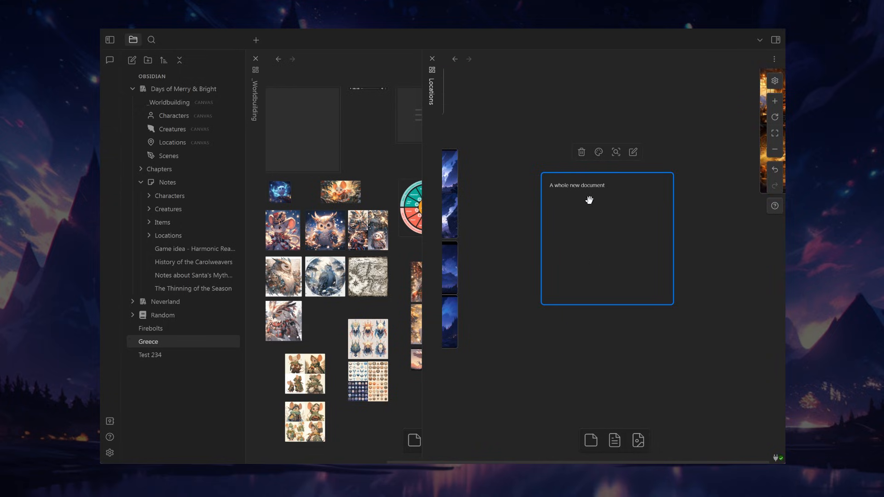
mouse_move(582, 157)
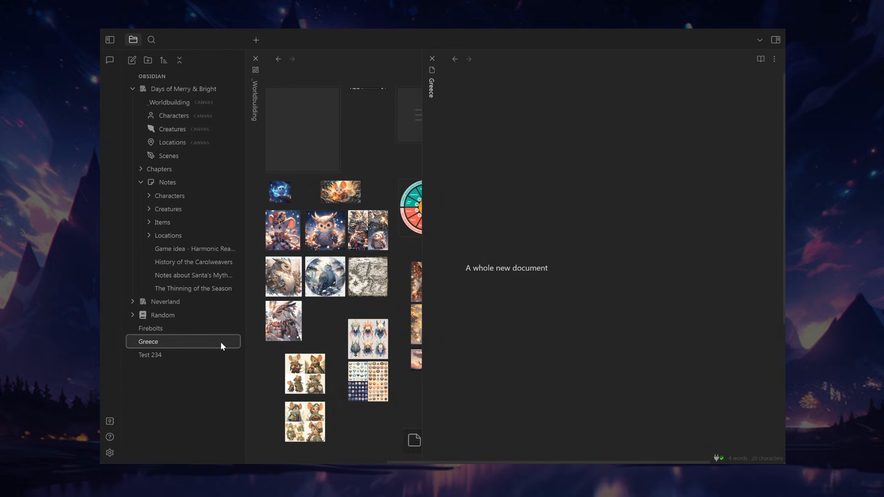
click(150, 354)
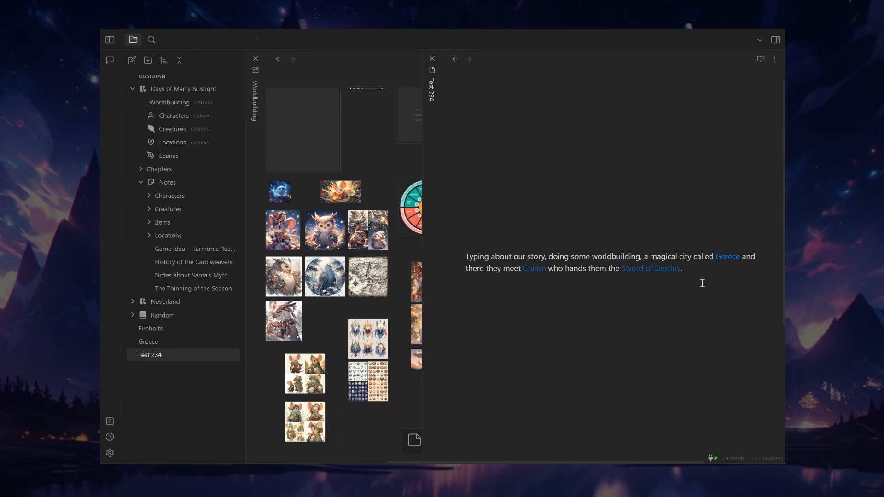
mouse_move(698, 289)
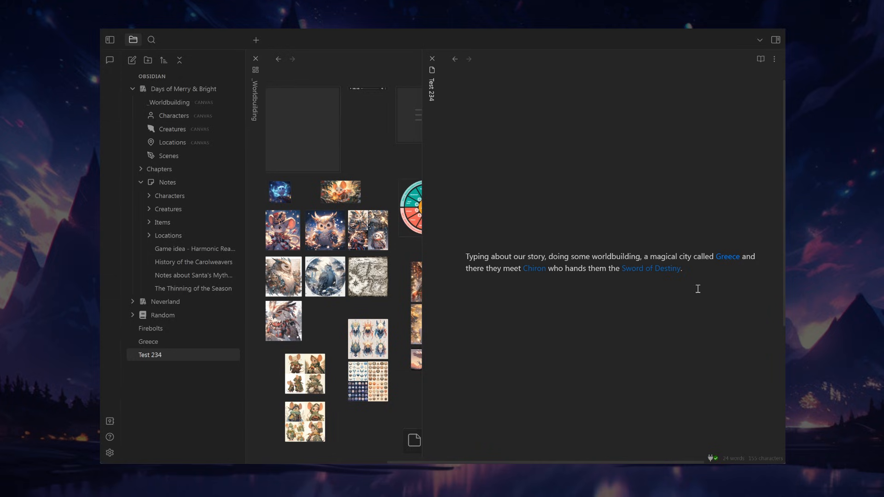
mouse_move(129, 426)
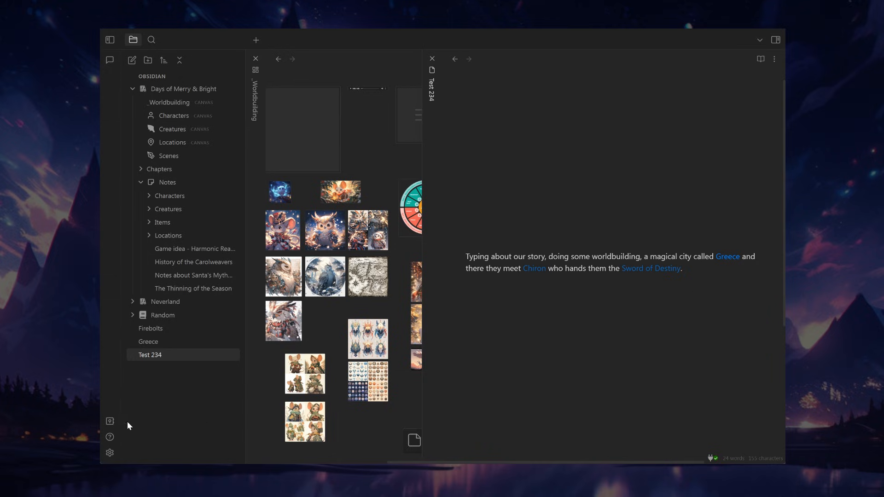
Right-click the note entry in the file explorer sidebar
right_click(150, 354)
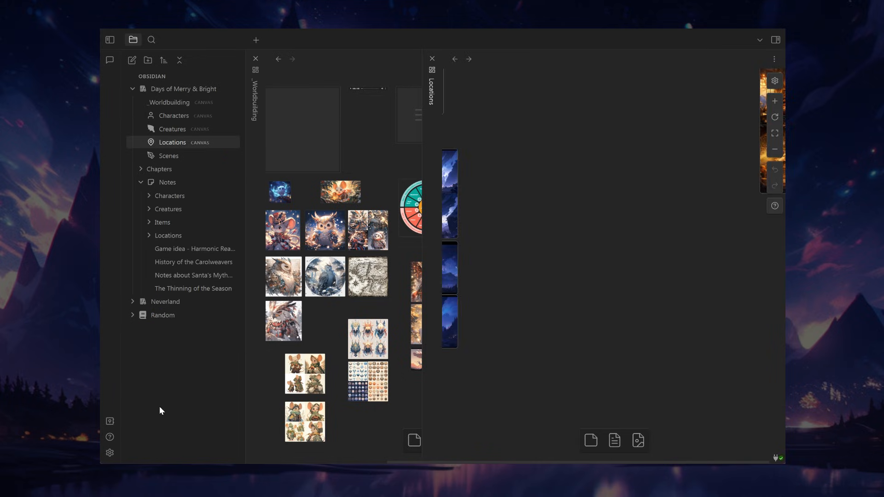
mouse_move(132, 302)
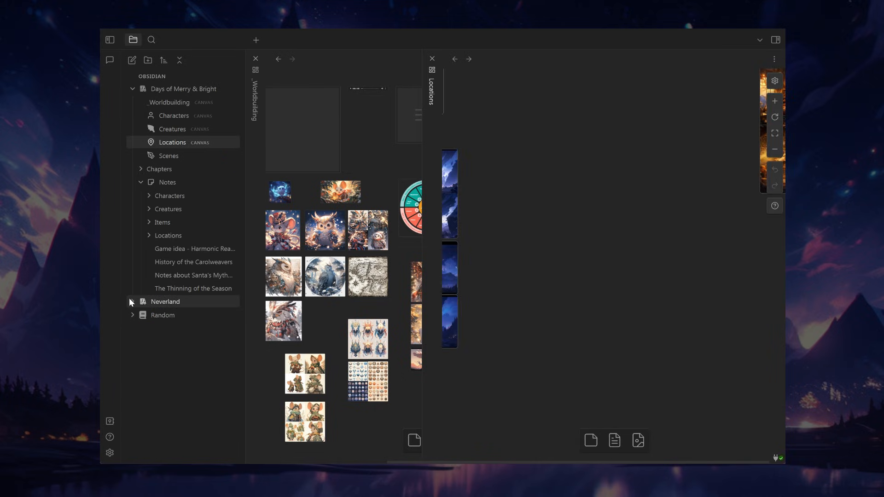
Expand Neverland, open 1 Worknotes, close the side canvas, then open 2 Worknotes
click(133, 301)
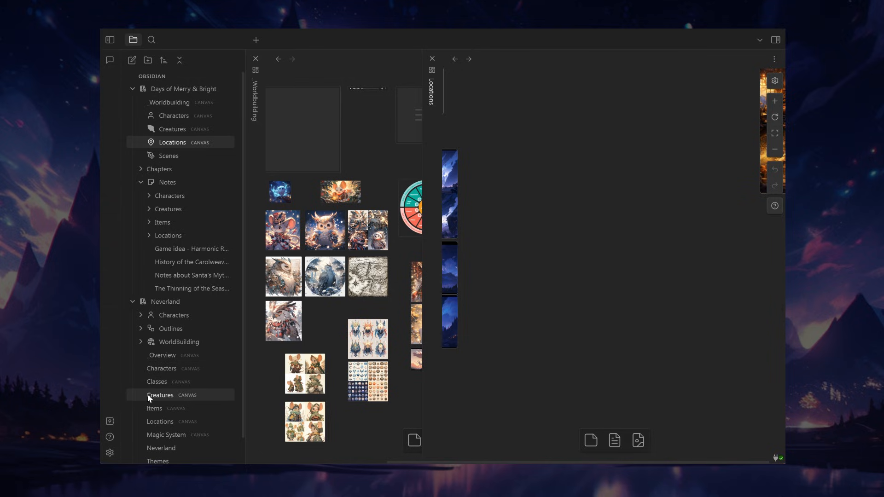
mouse_move(175, 332)
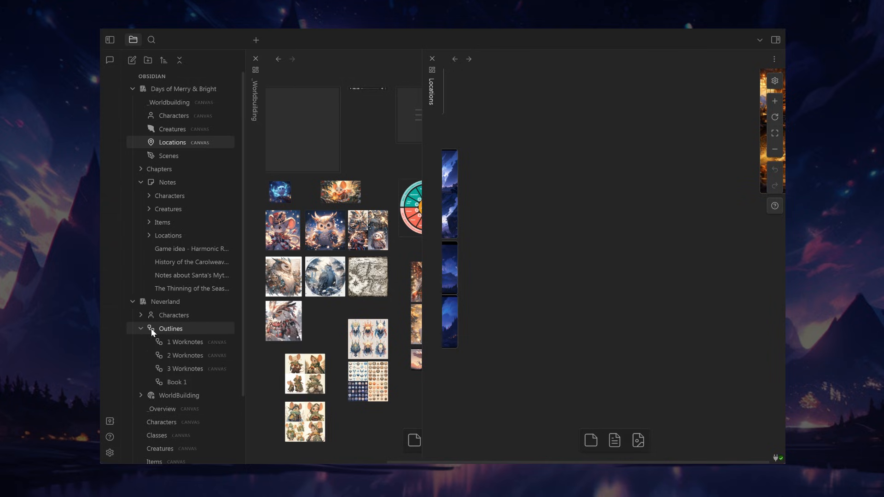
click(185, 343)
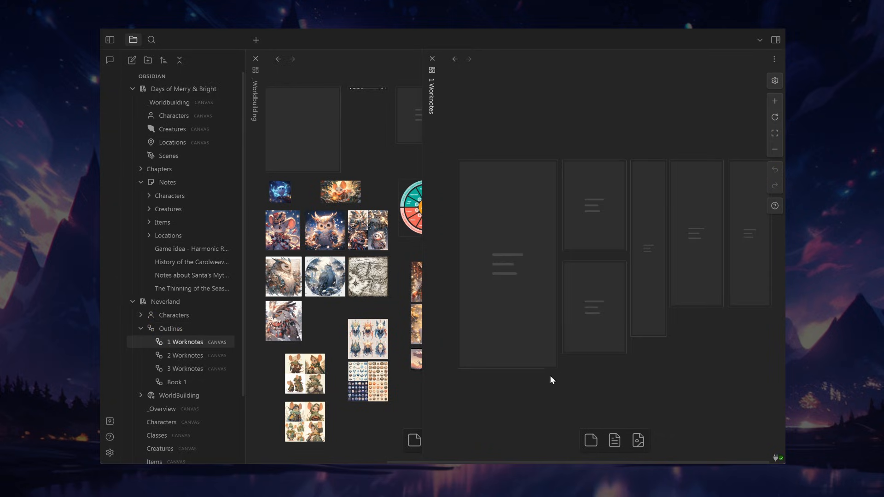
mouse_move(598, 340)
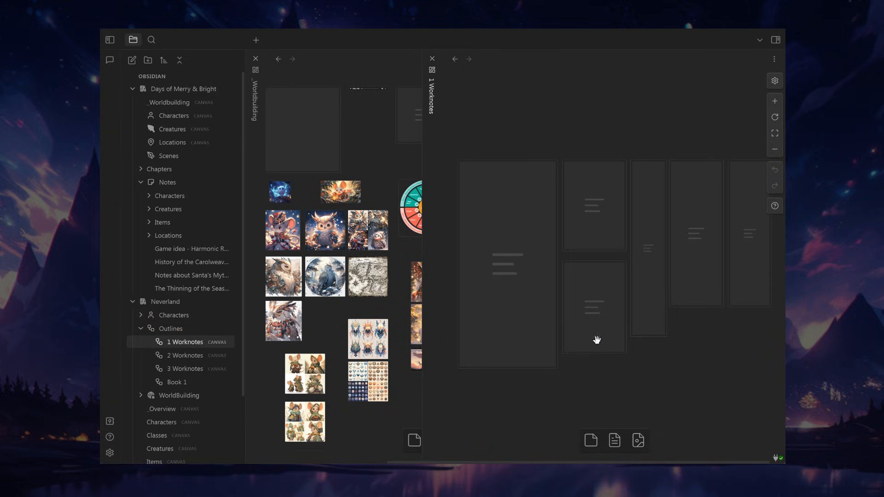
click(256, 59)
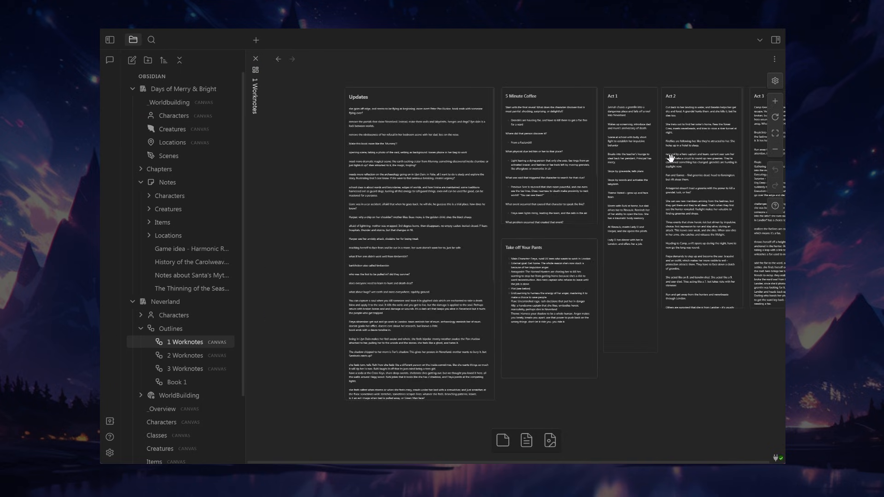
click(185, 355)
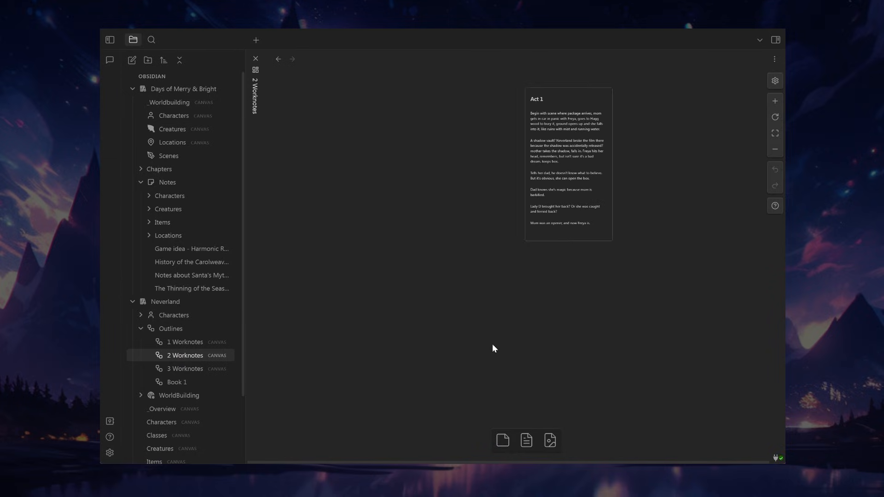
Open Neverland's Book 1 board, collapse Neverland, then open _Worldbuilding and Scenes
click(177, 382)
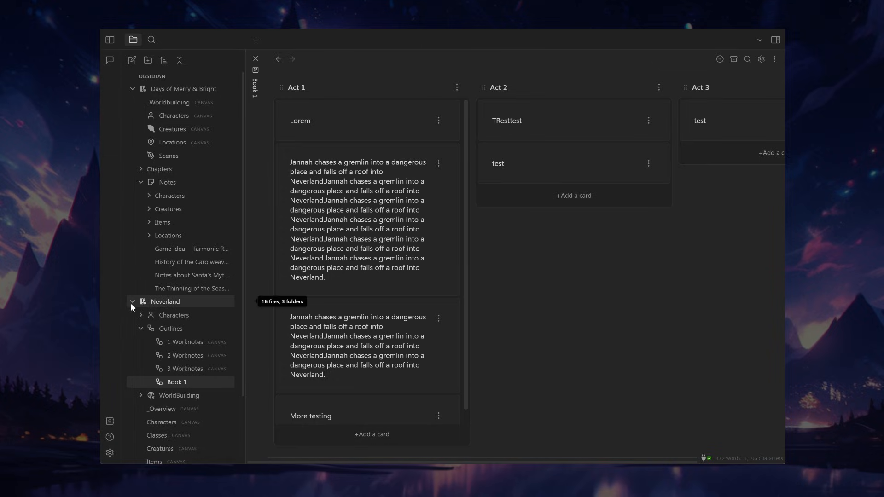
click(133, 301)
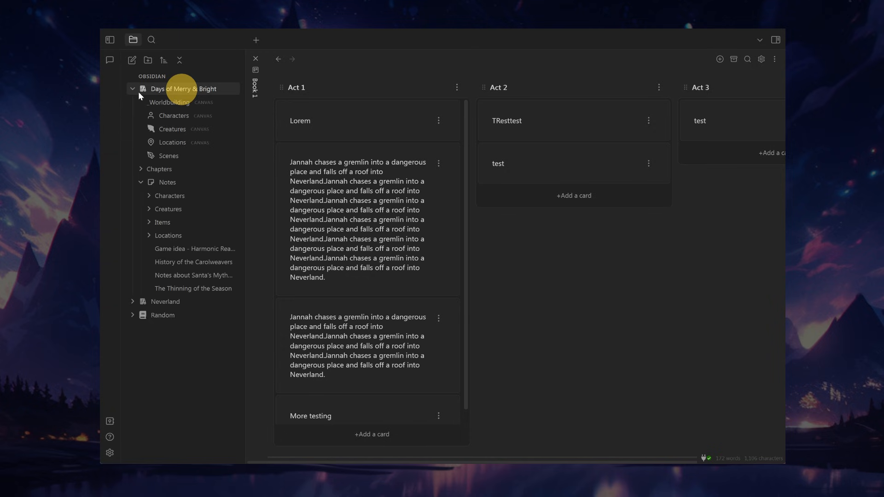
click(168, 103)
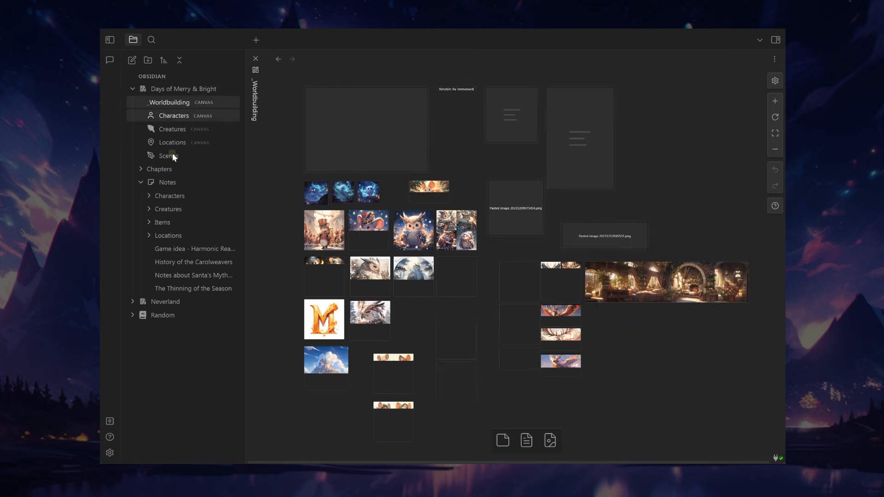
click(168, 156)
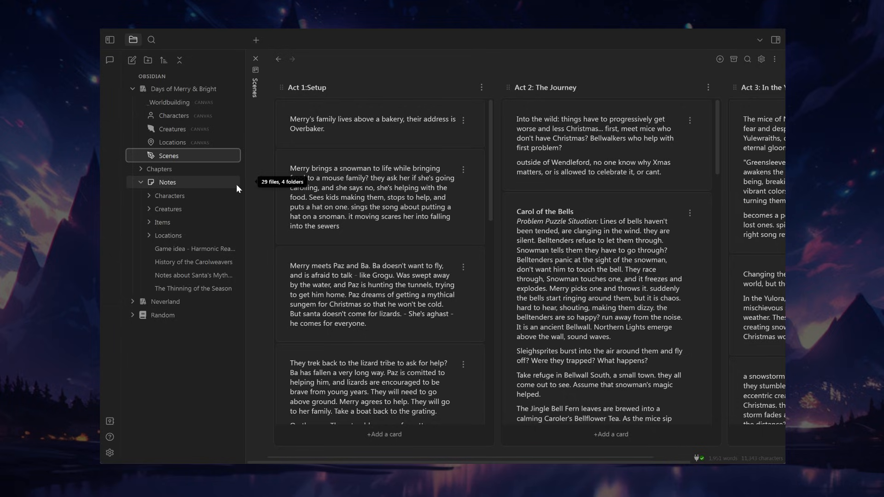
mouse_move(235, 120)
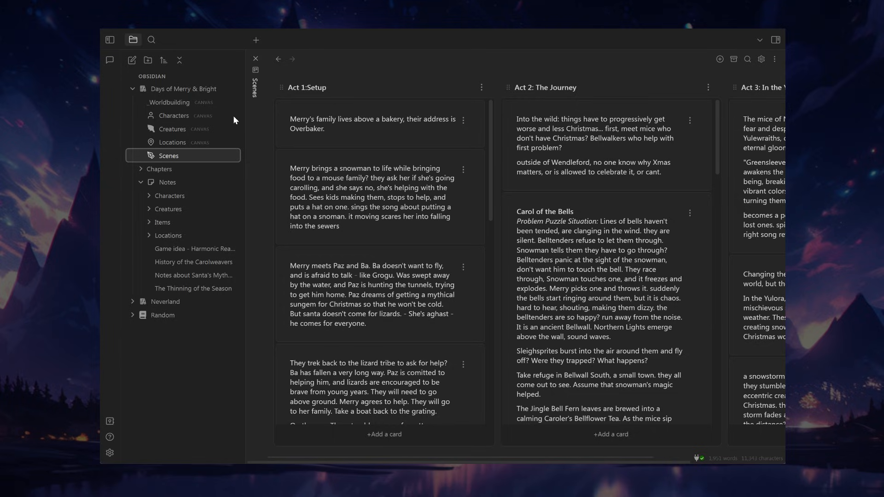
mouse_move(264, 149)
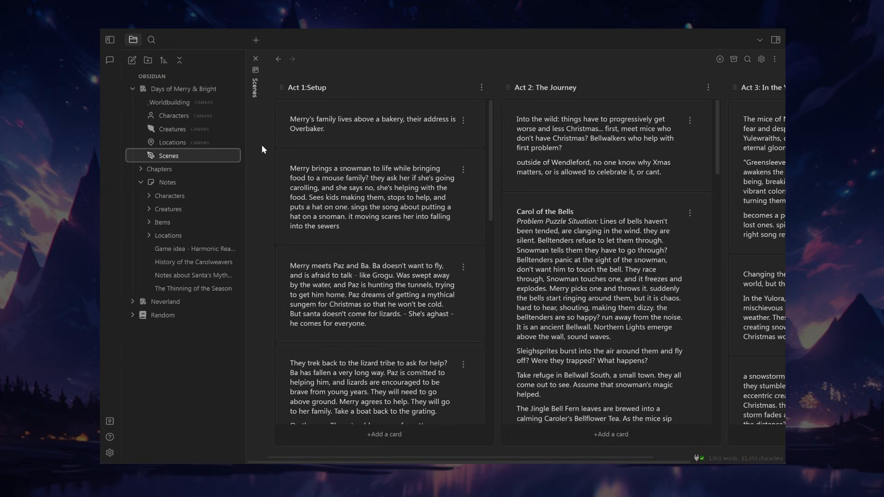
mouse_move(261, 153)
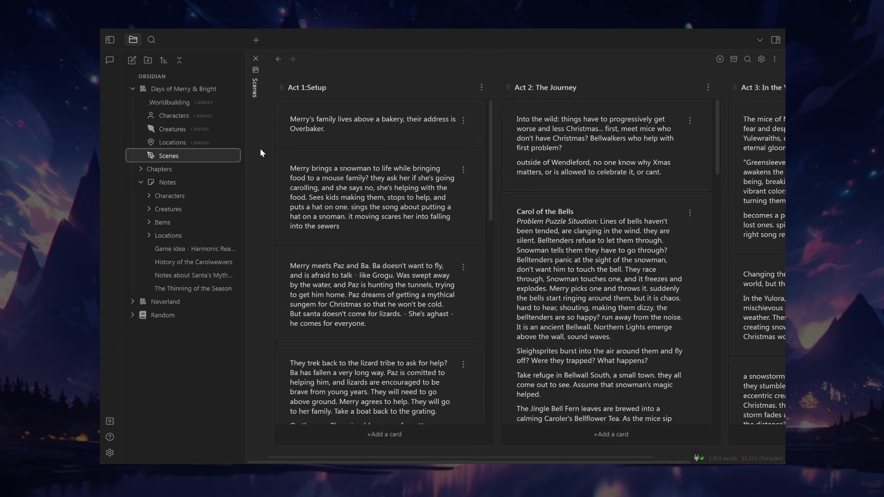
mouse_move(262, 153)
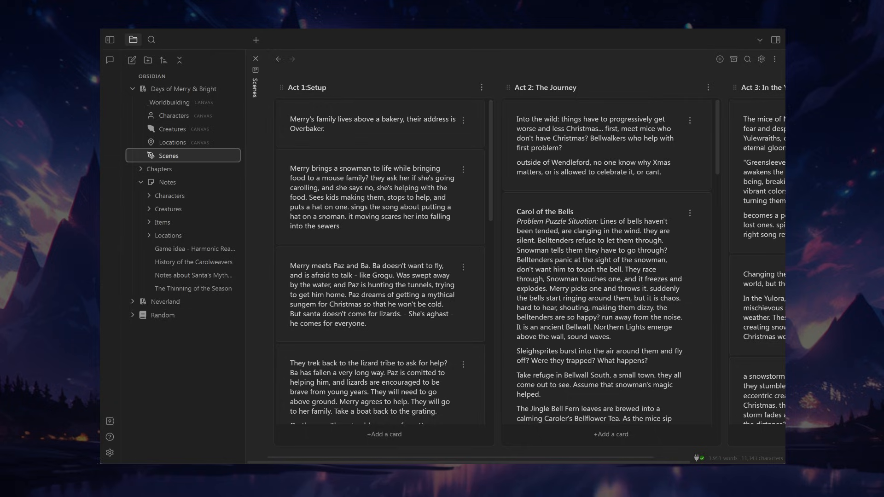
Open Settings from the gear icon to view the 12 installed community plugins
click(109, 453)
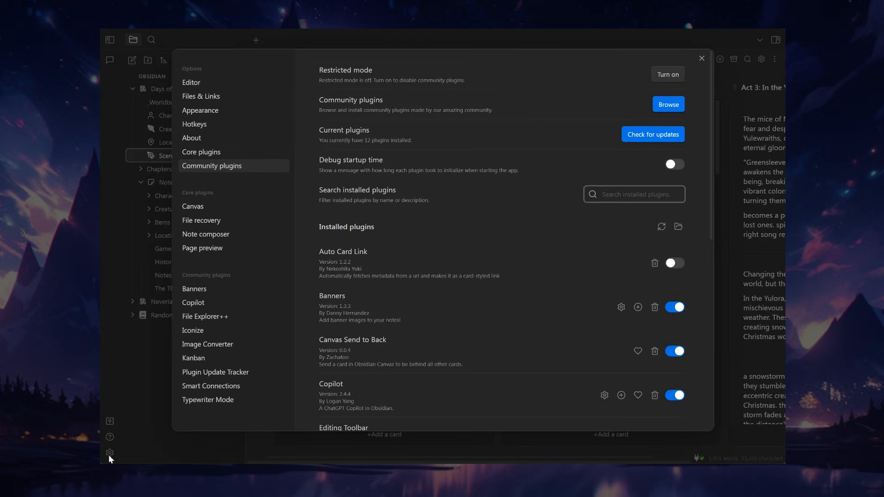
mouse_move(213, 279)
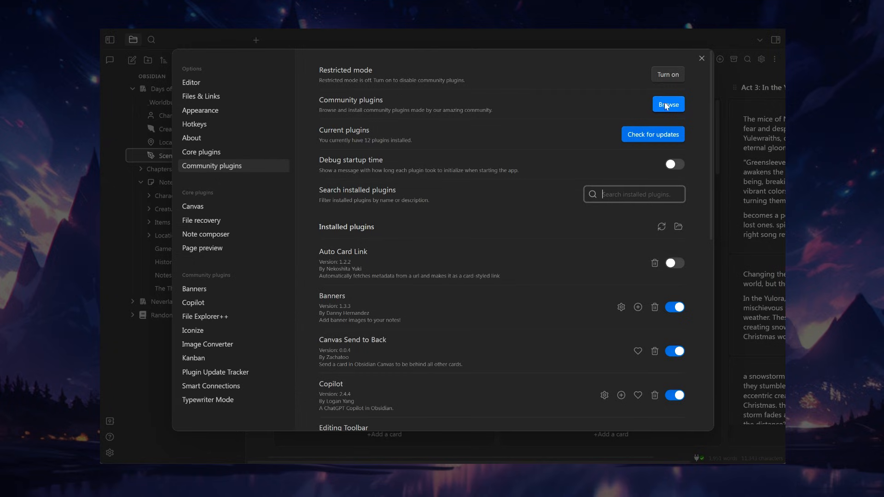
mouse_move(672, 110)
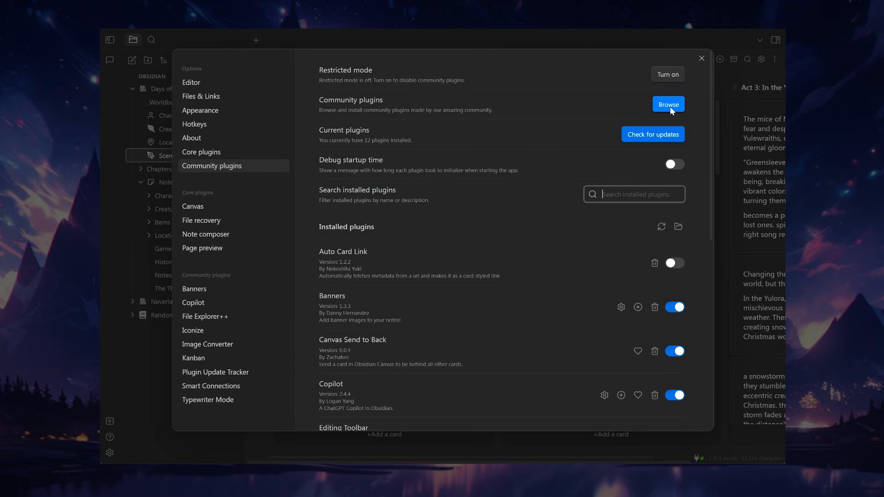
mouse_move(315, 248)
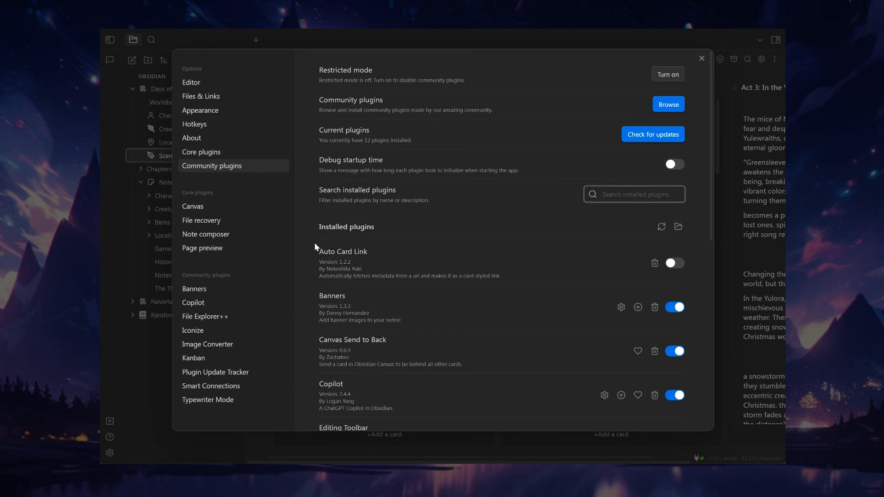
mouse_move(676, 113)
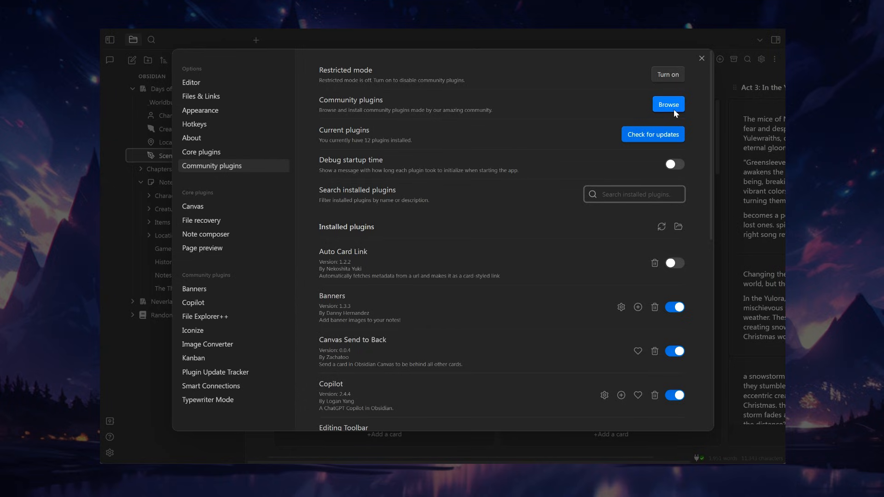
mouse_move(650, 107)
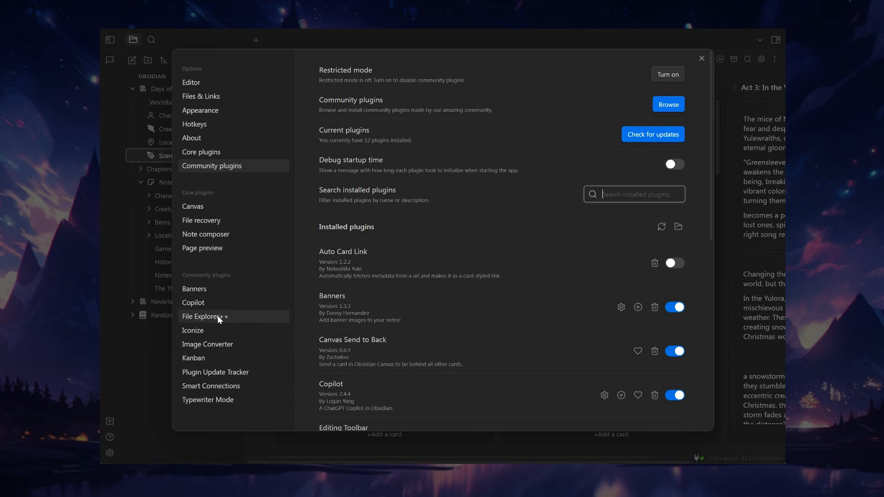
mouse_move(153, 170)
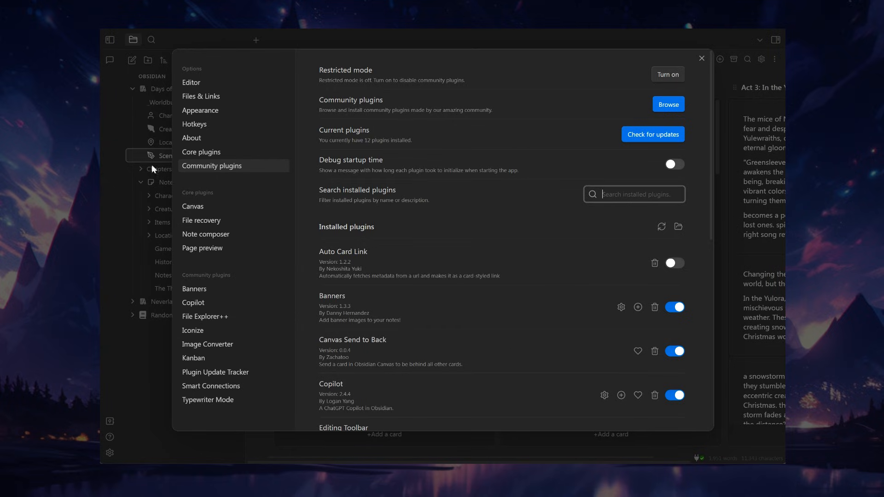
mouse_move(169, 223)
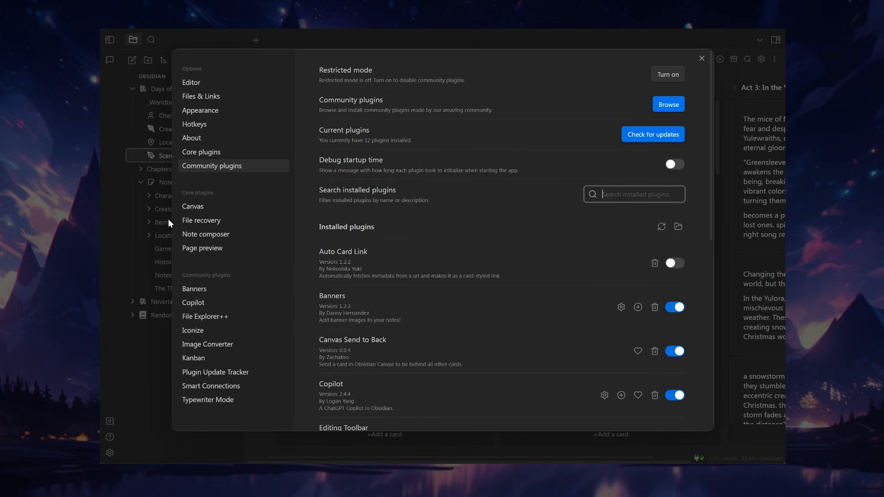
mouse_move(211, 336)
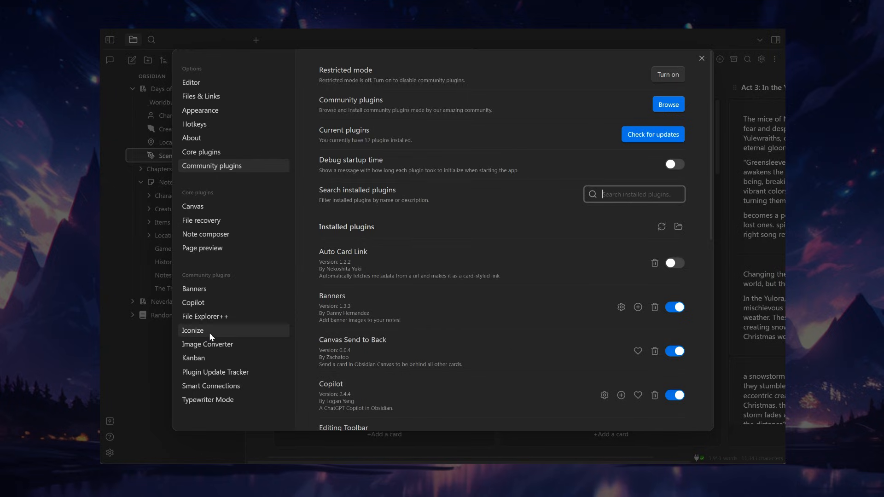
mouse_move(153, 133)
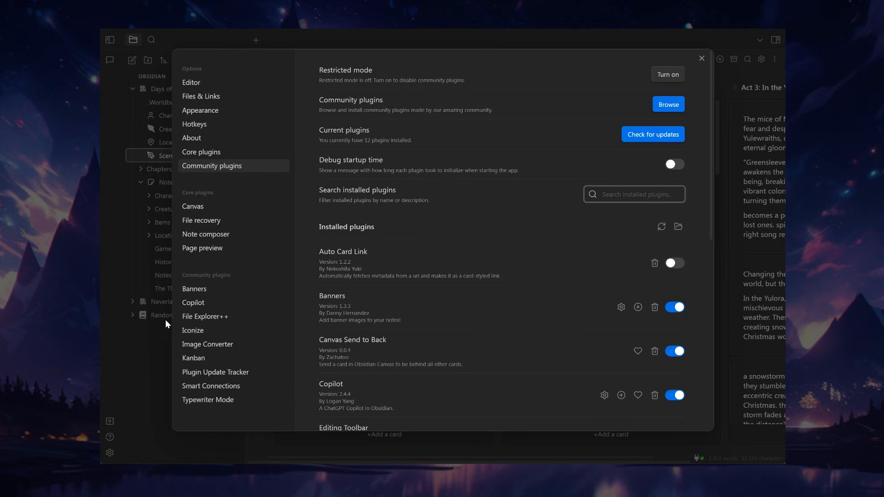
mouse_move(153, 97)
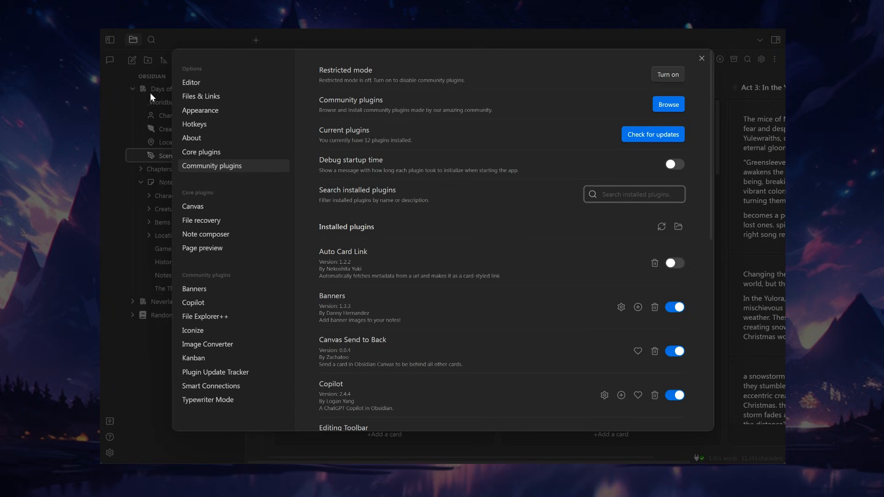
mouse_move(219, 344)
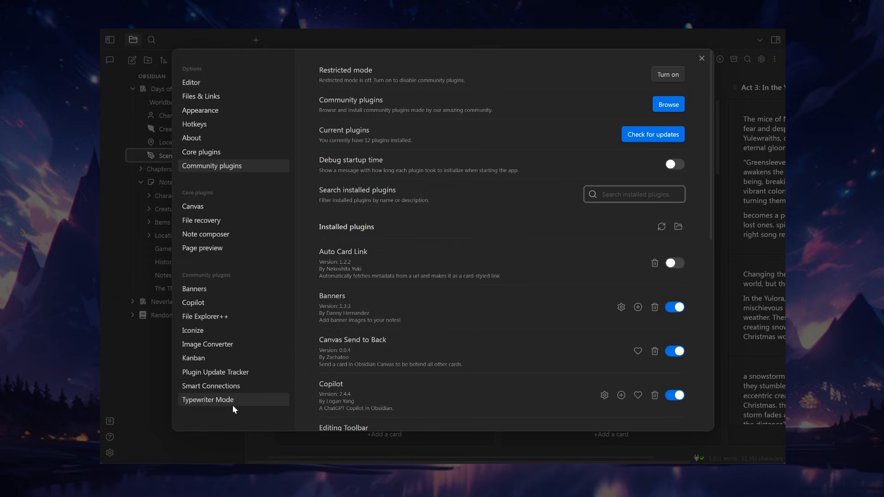
mouse_move(234, 386)
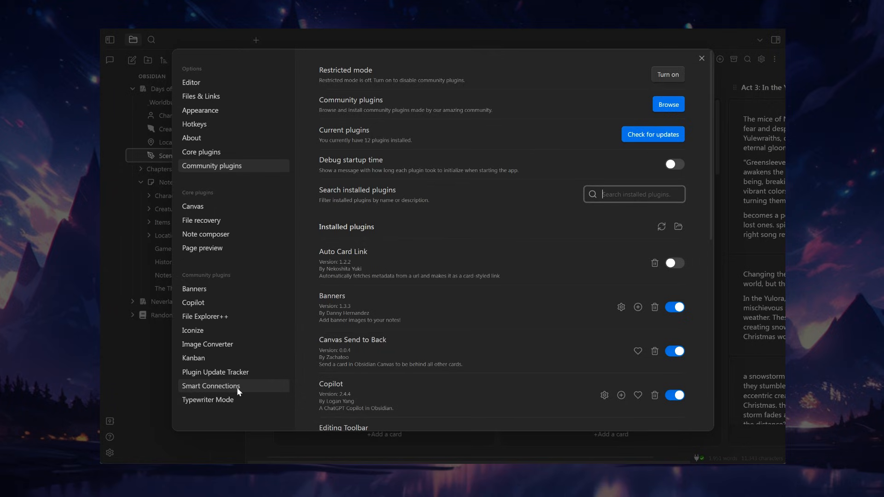
mouse_move(217, 384)
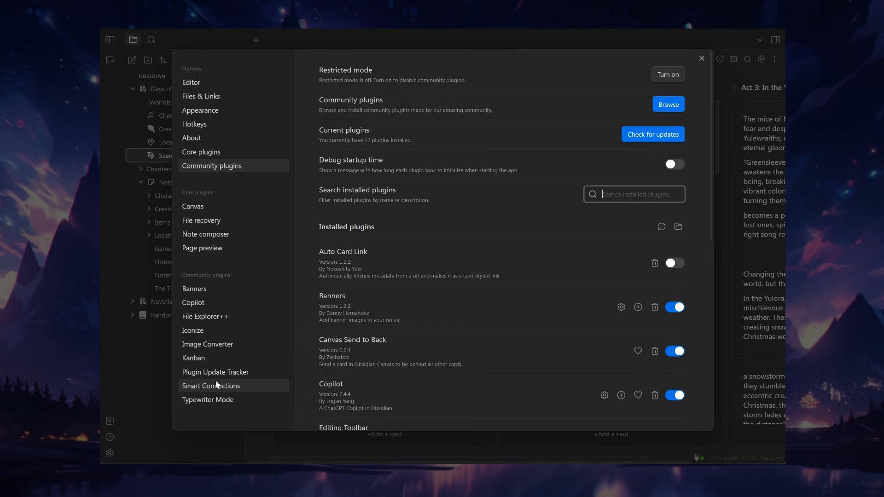
mouse_move(702, 59)
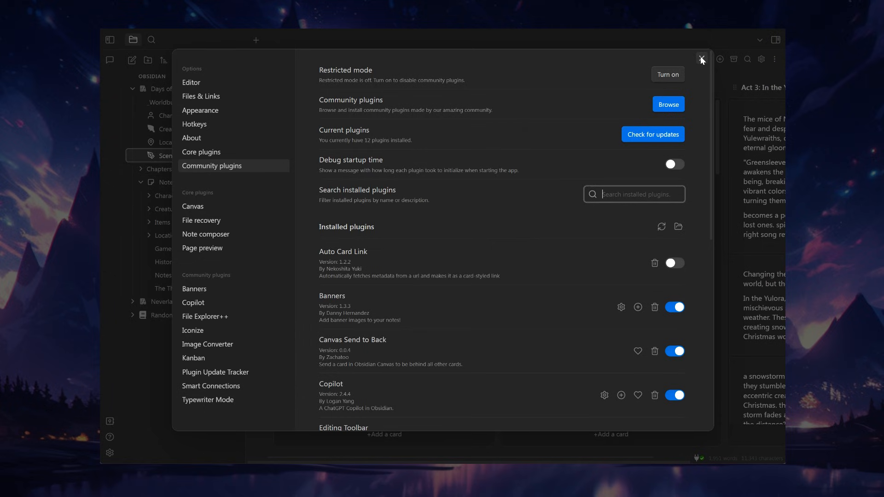
Close Settings, expand the Chapters folder, and open Chapter 1
click(702, 60)
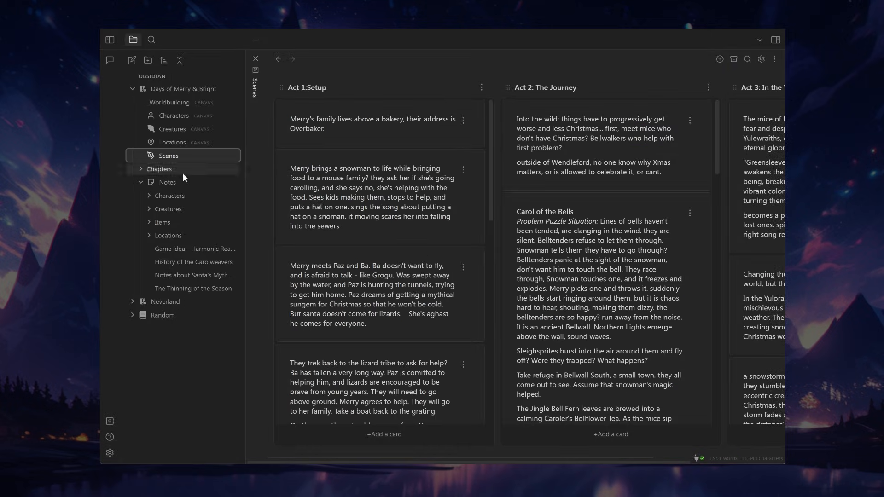
click(141, 169)
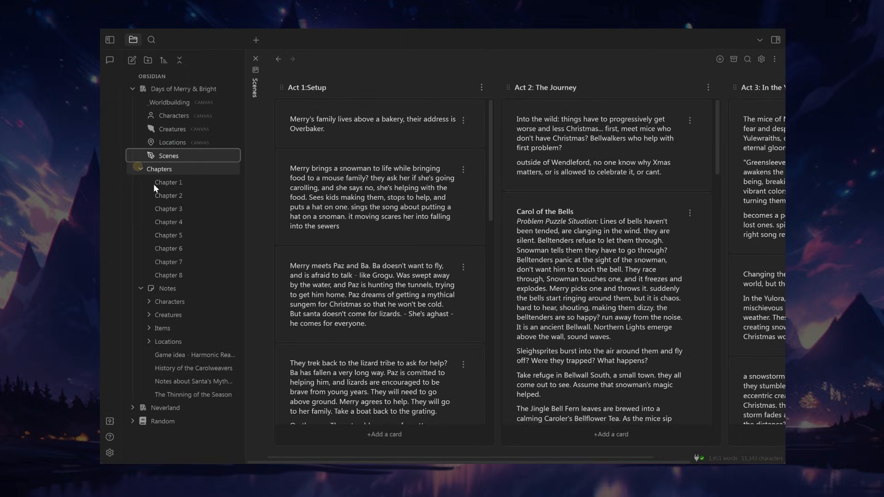
click(168, 183)
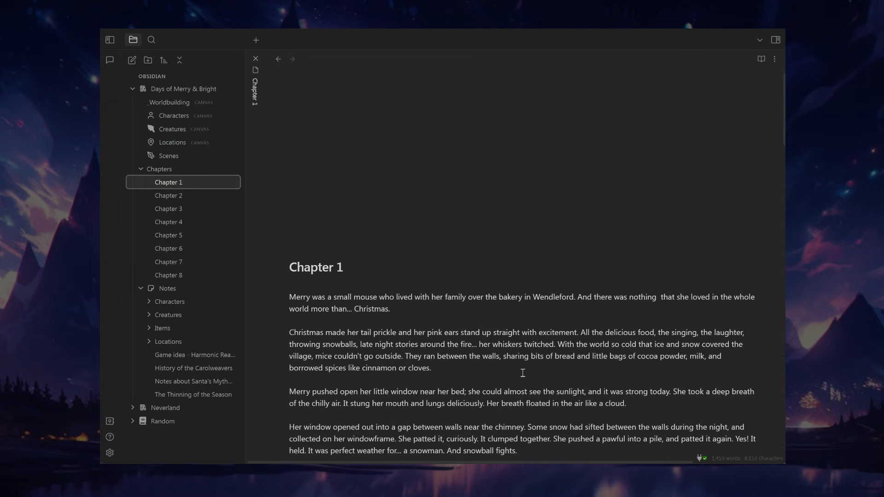
click(776, 40)
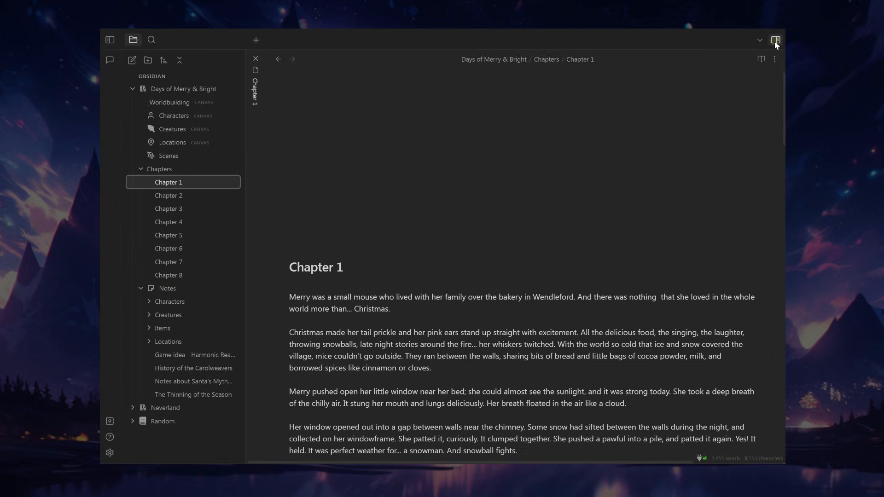
Show the Copilot chat beside Chapter 1 and switch its model to GPT-3.5
click(776, 40)
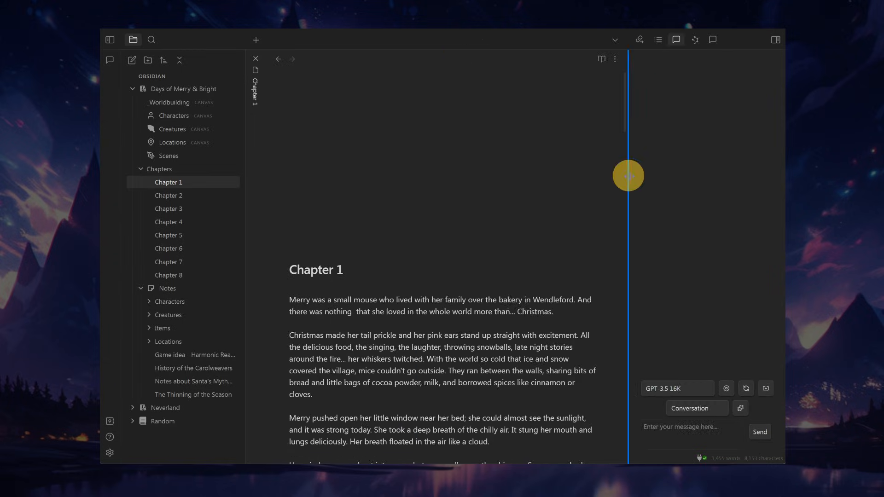
click(677, 389)
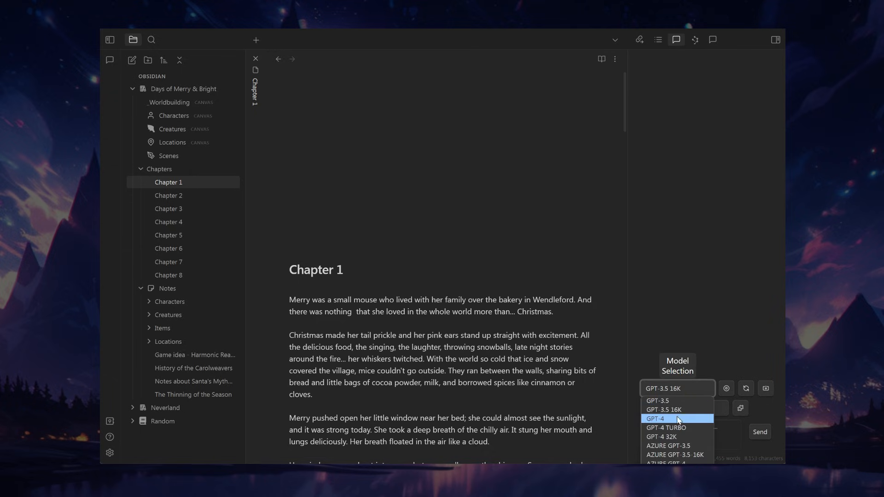
click(657, 401)
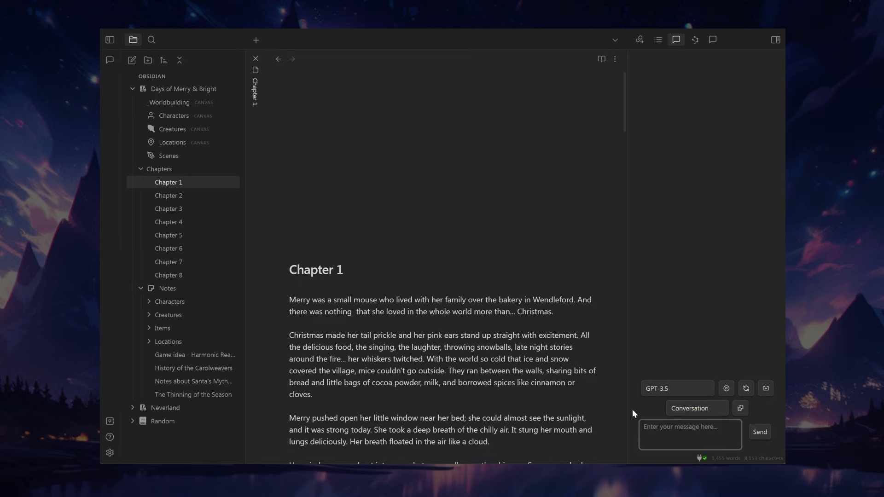
scroll(down, 3)
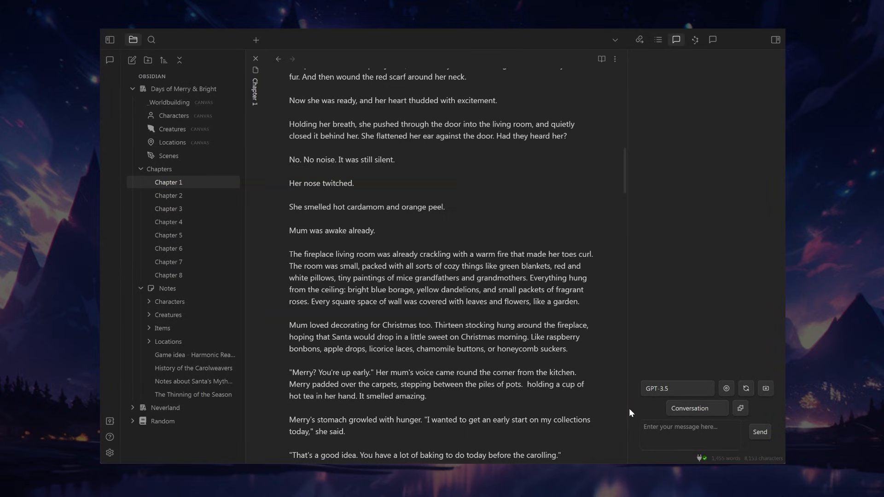
scroll(up, 3)
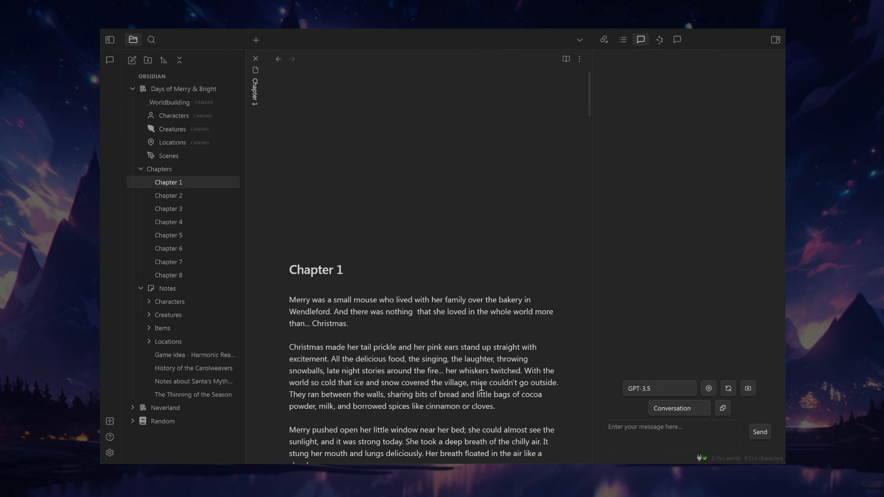
scroll(down, 3)
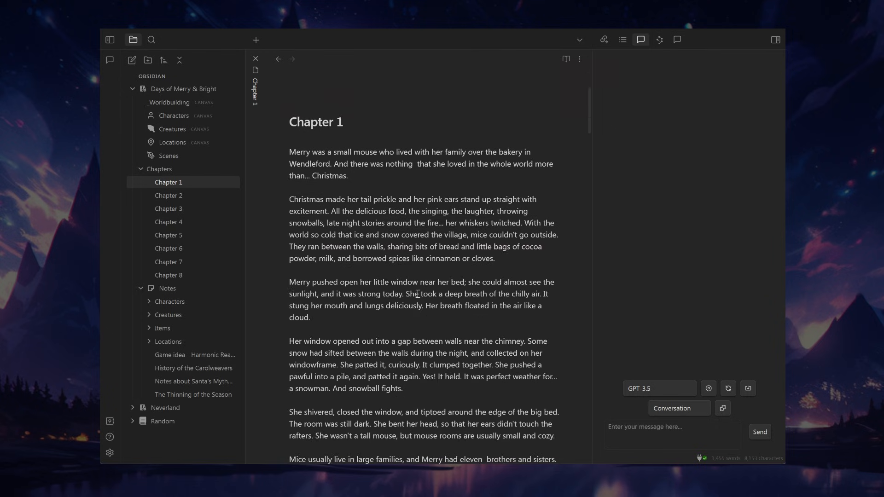
scroll(down, 3)
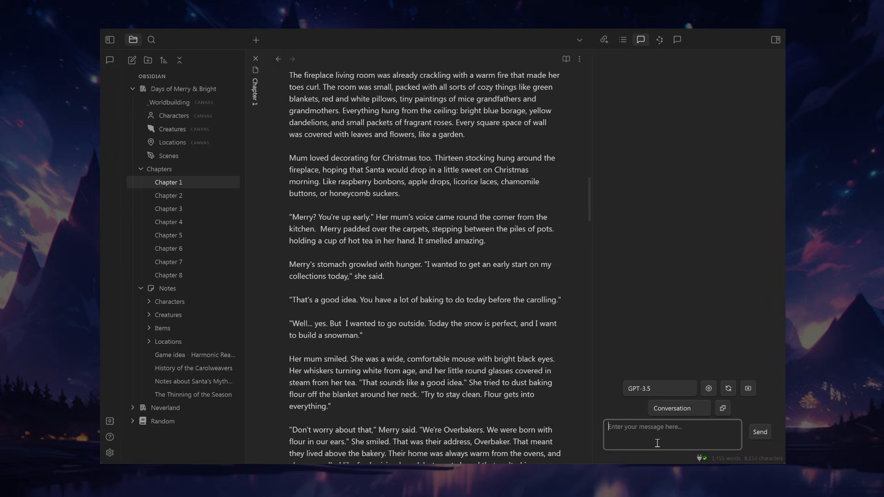
mouse_move(672, 396)
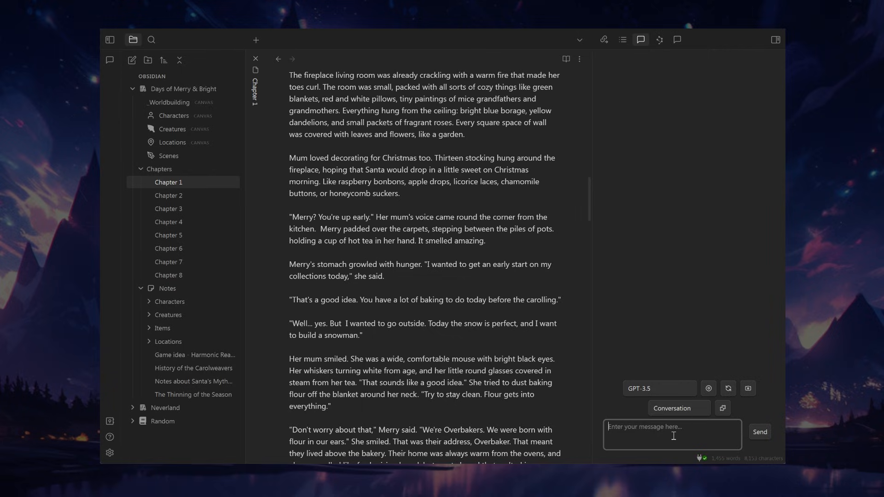
Ask Copilot for three food ideas based on Christmas songs
text(give me 3 ideas for)
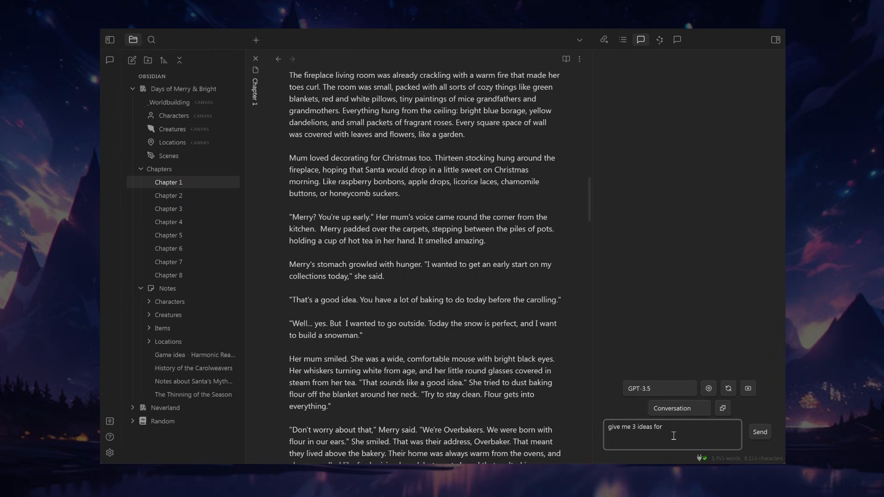
text(food based on)
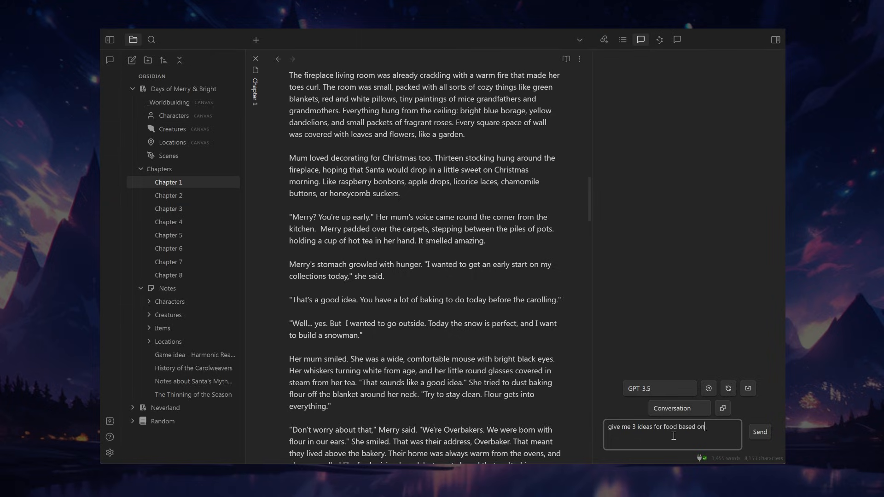
click(760, 432)
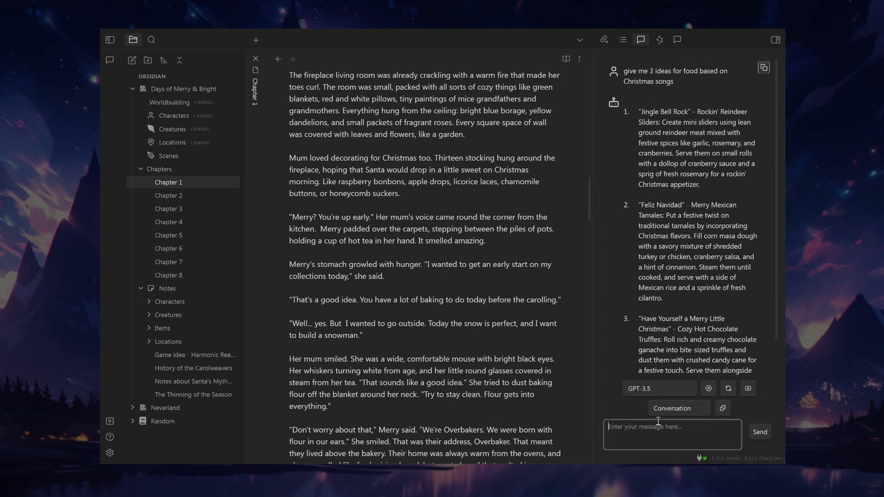
Send a follow-up Copilot message beginning 'wow, that' about the suggestions' match
text(wow, that great. mix and)
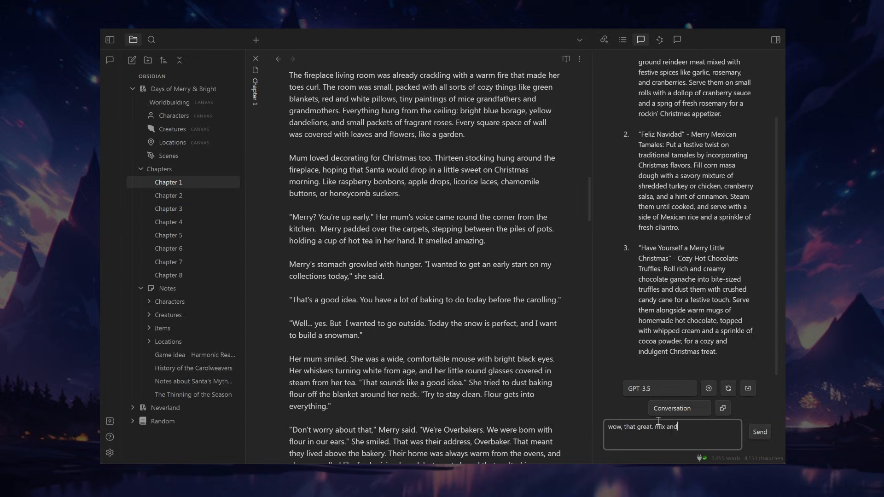
text(match)
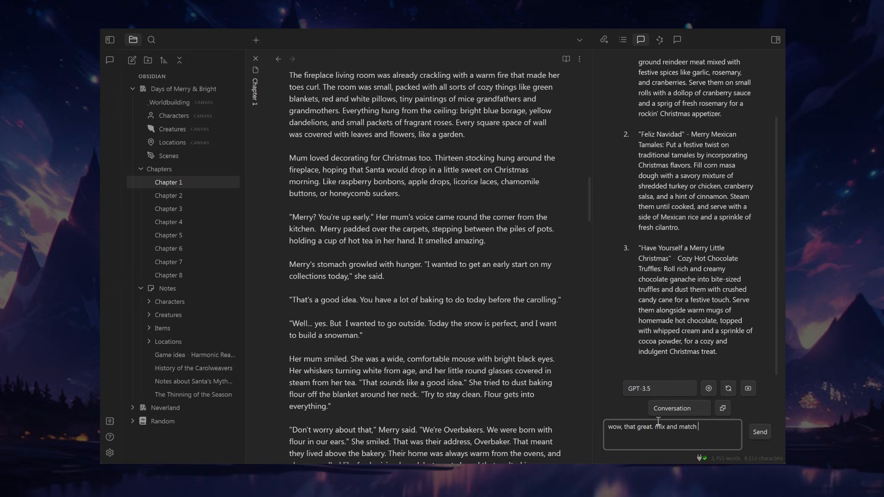
click(760, 432)
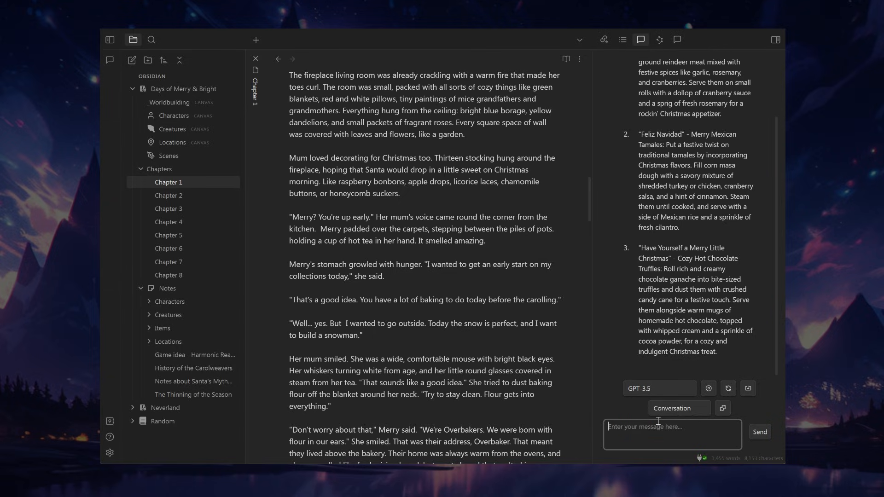
Ask Copilot which flowers grow in northern Europe in fall and scroll the answer
text(what are the flowers that gro)
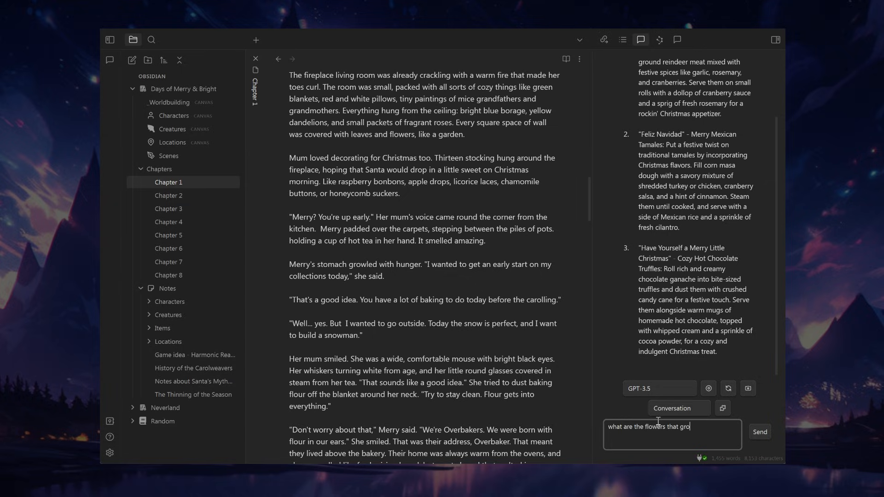
text(w in northern europe during the)
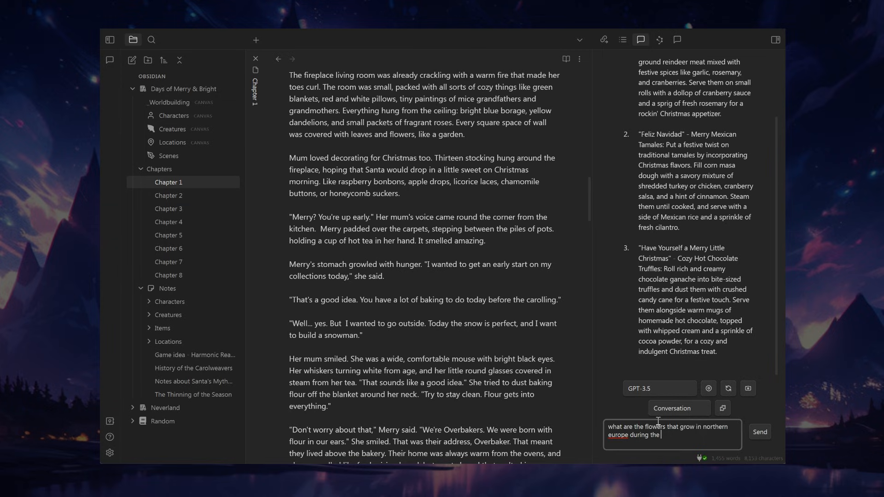
click(760, 432)
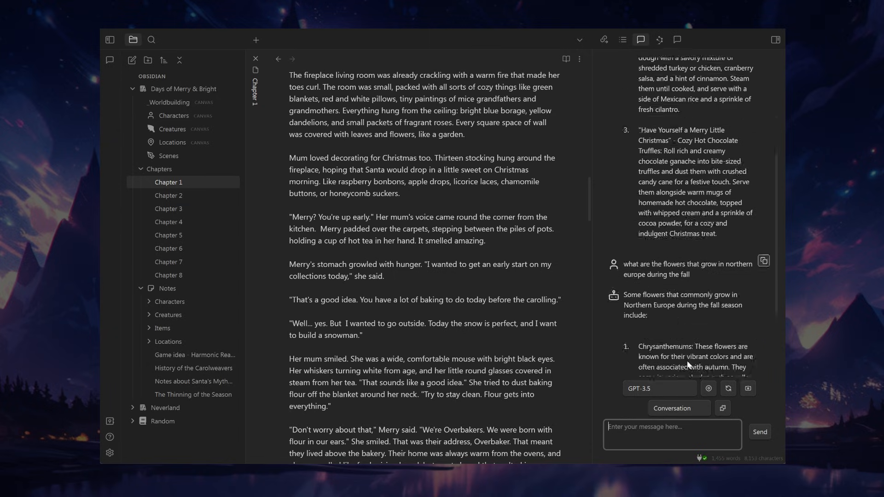
scroll(down, 3)
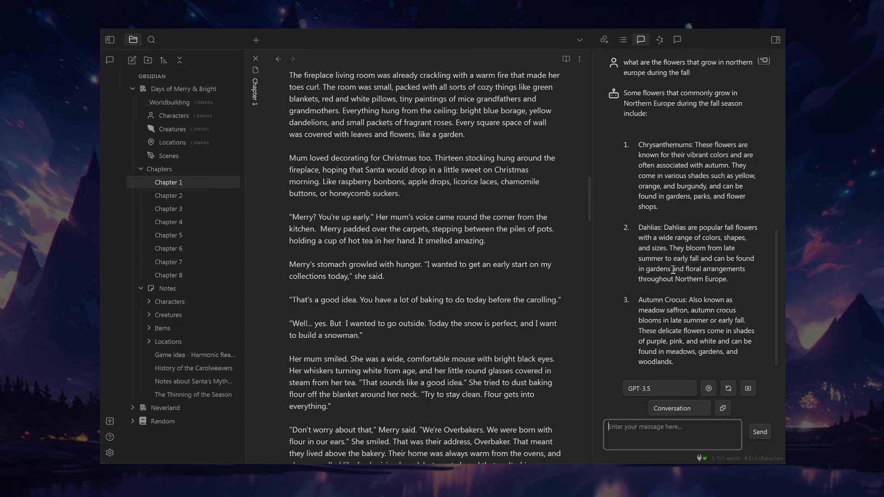
scroll(down, 3)
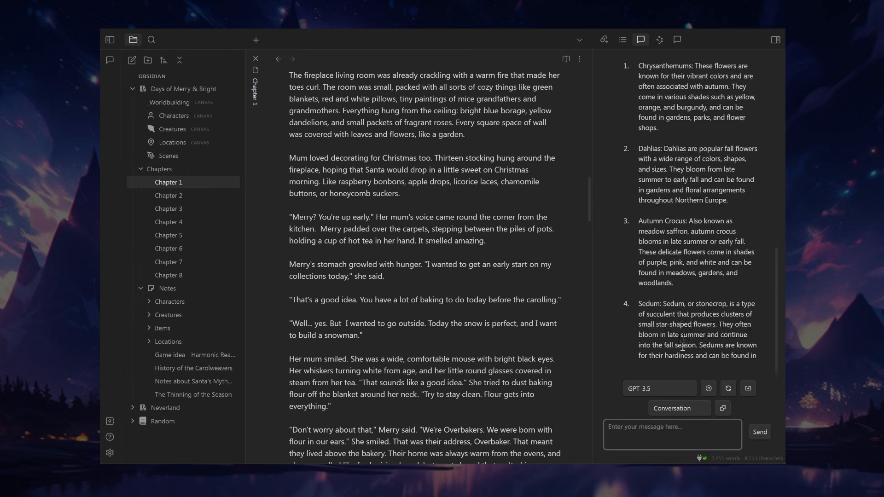
scroll(down, 3)
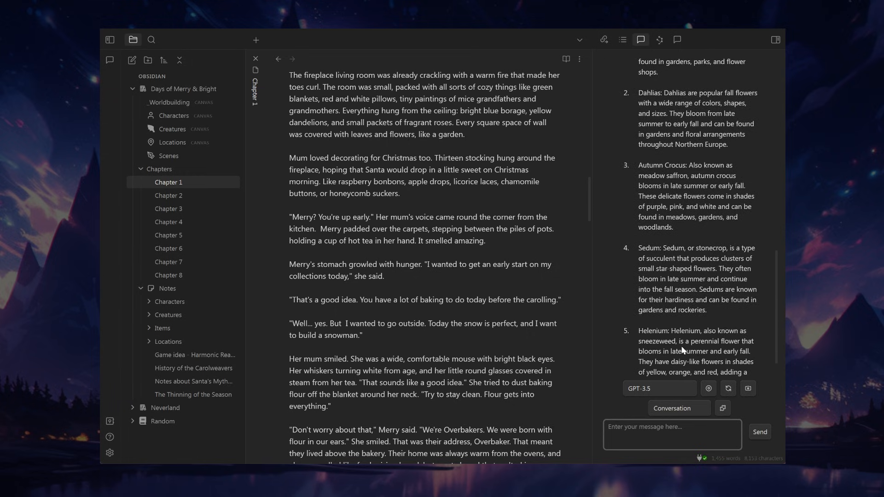
Switch Copilot to QA: Active Note mode and start typing 'give me 3 ideas to imp'
scroll(down, 3)
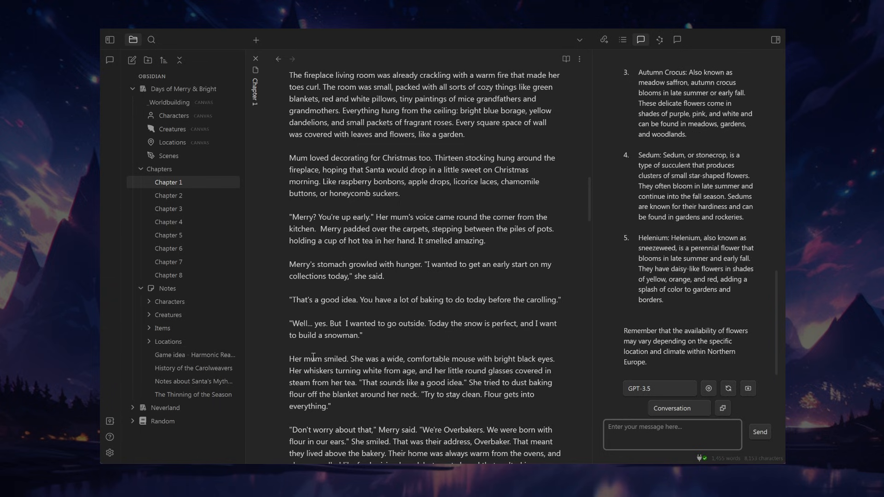
mouse_move(573, 356)
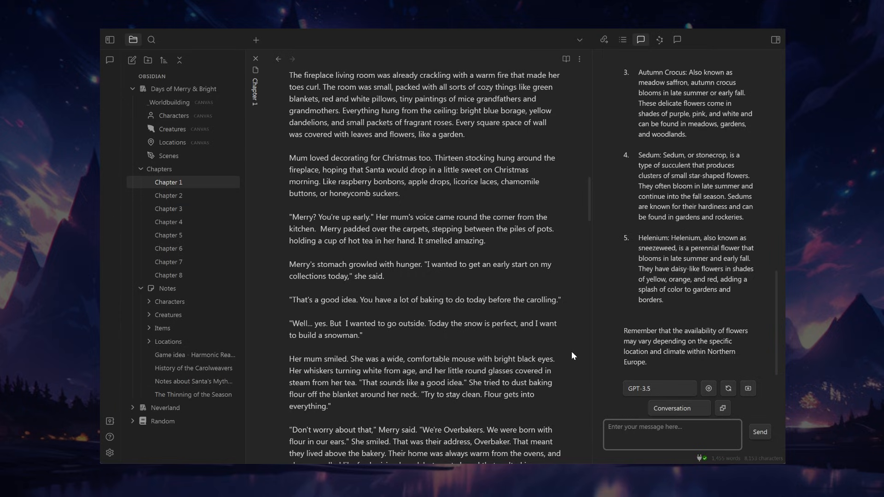
click(679, 408)
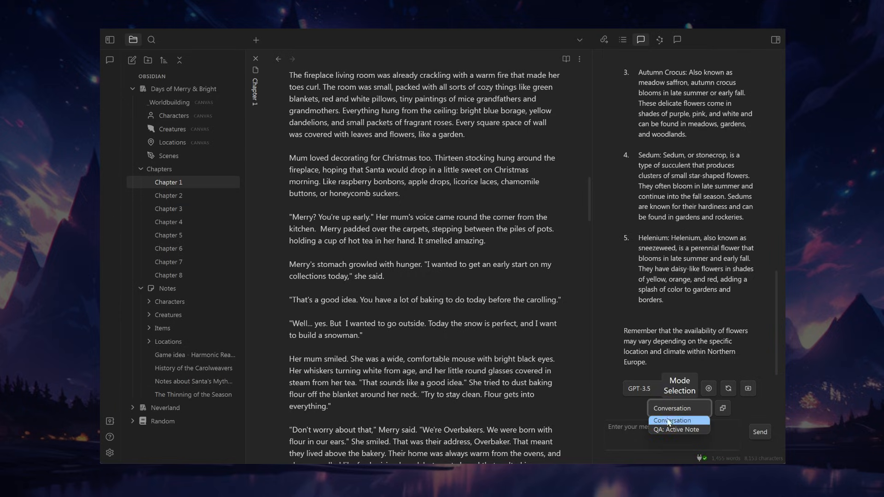
mouse_move(677, 433)
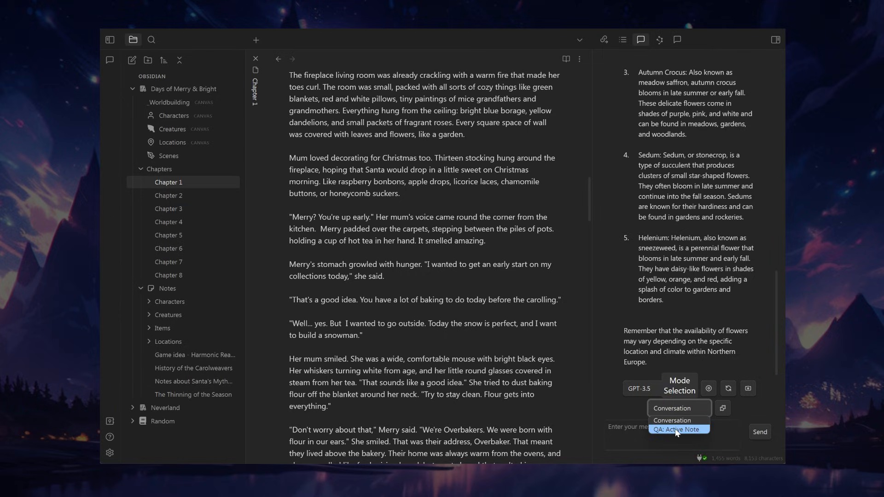
click(679, 429)
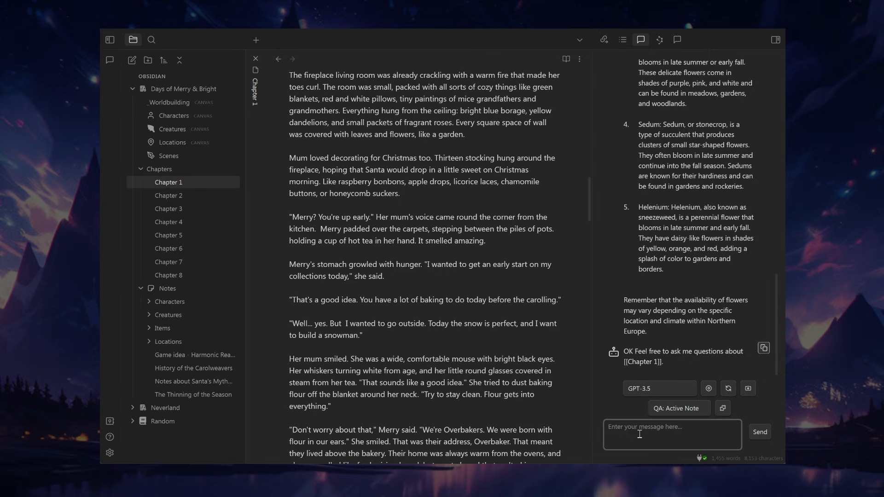
text(give me 3 ideas)
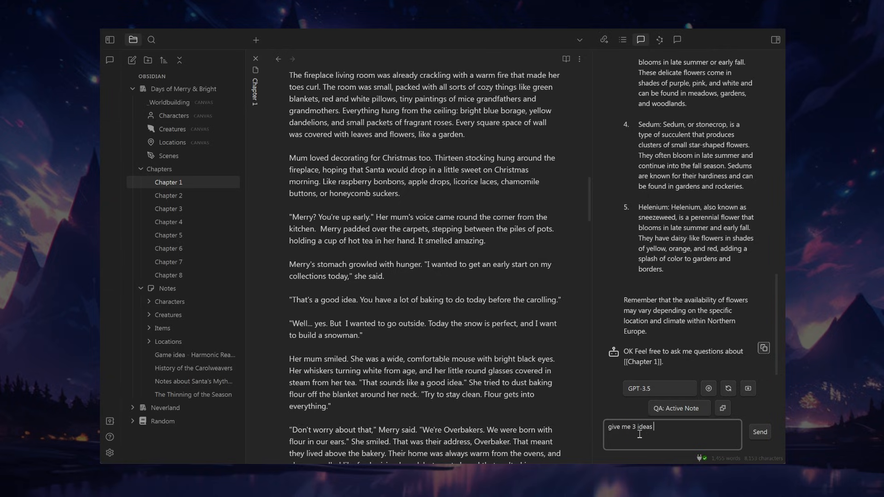
text(to improve my chapte)
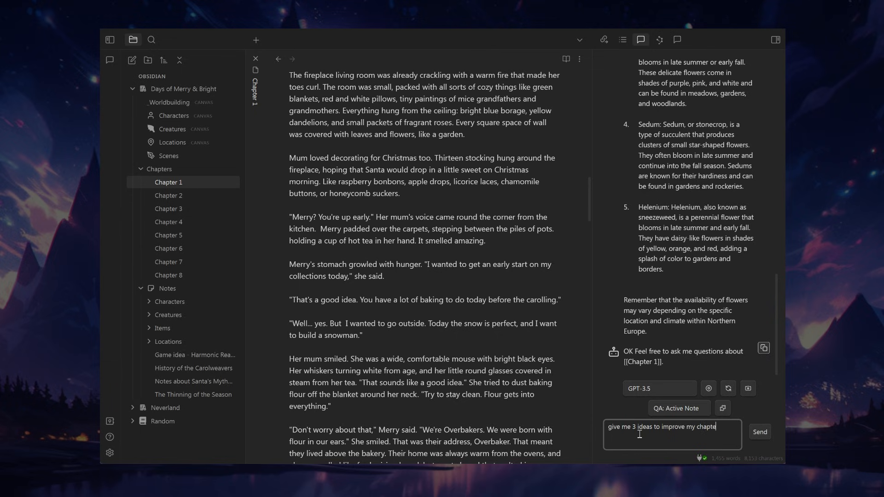
Submit 'give me 3 ideas to improve my chapter' and scroll through the reply
click(760, 432)
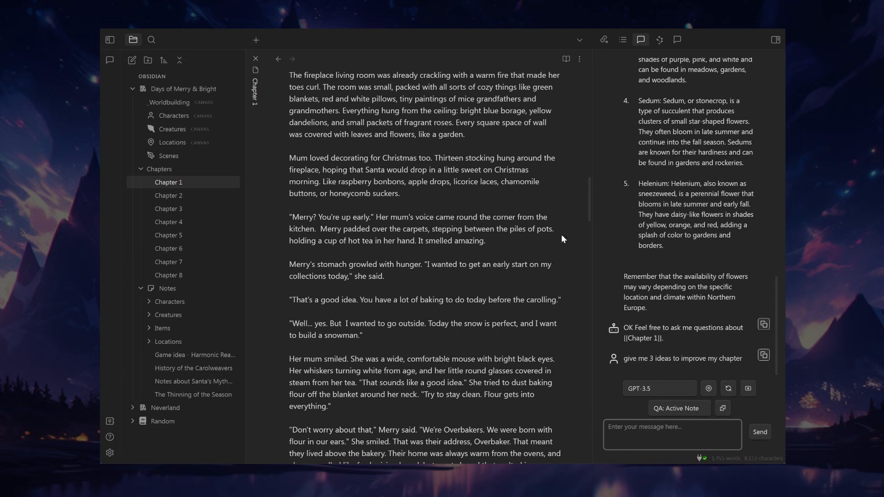
mouse_move(496, 325)
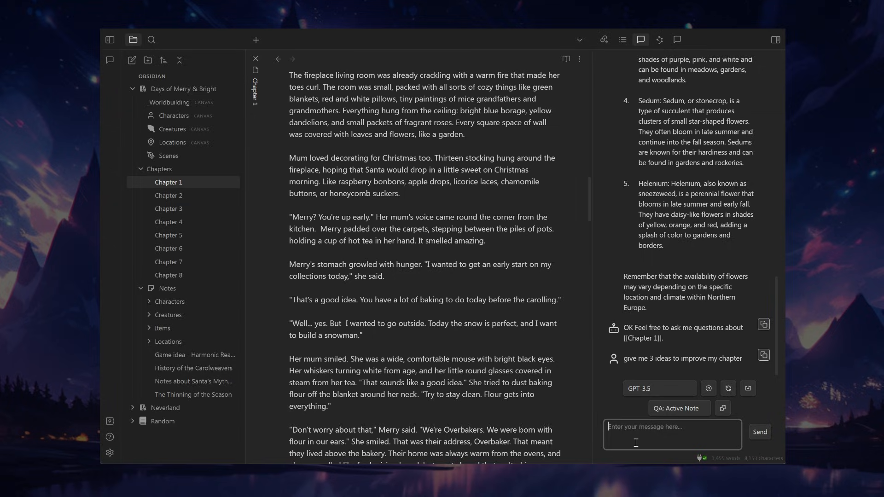
mouse_move(685, 348)
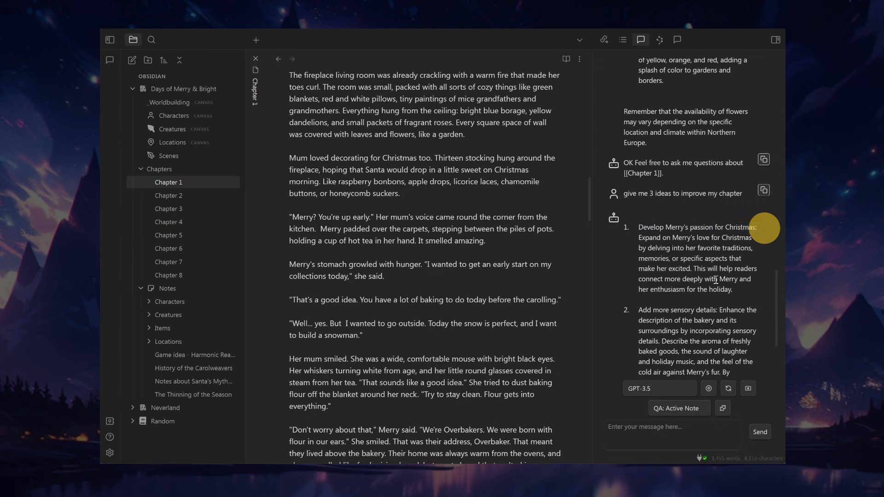
scroll(down, 3)
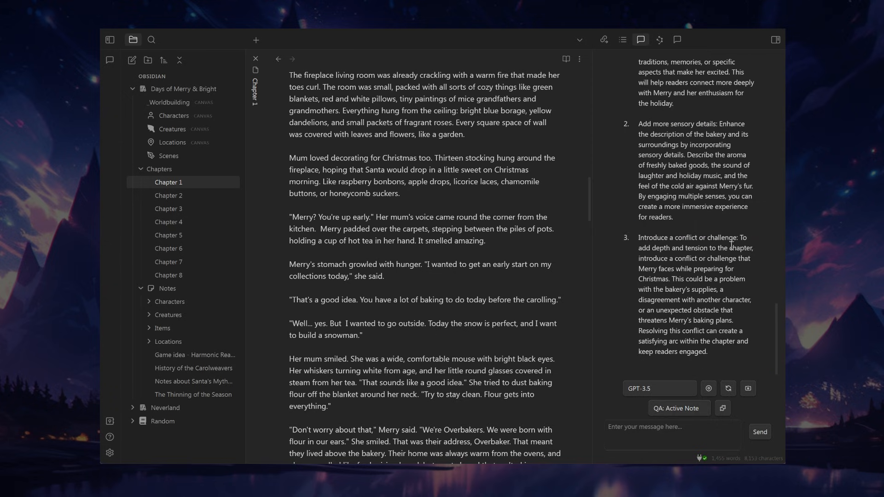
mouse_move(677, 126)
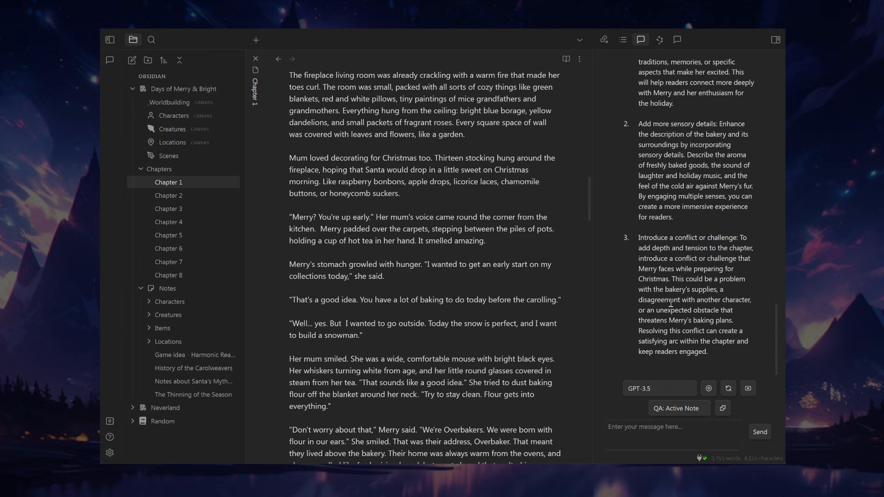
Ask Copilot for short funny things that could also happen, inspired by the chapter
click(672, 434)
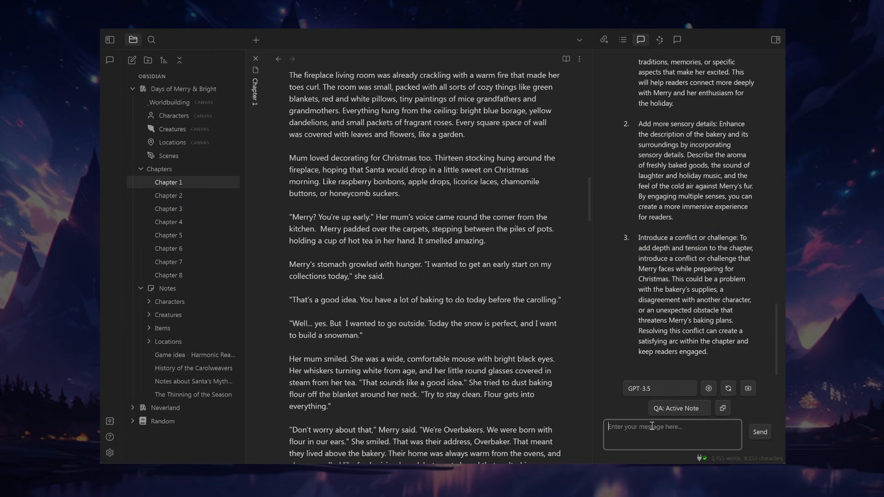
text(inspired by the)
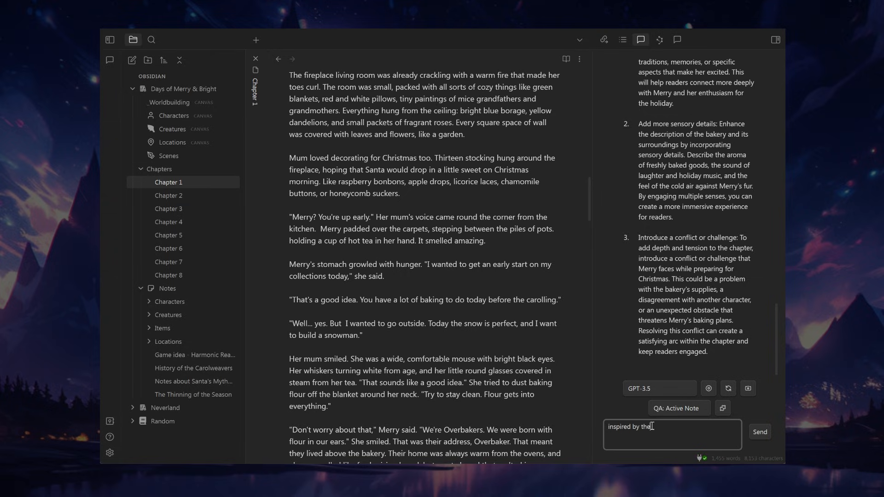
text(text of this ch)
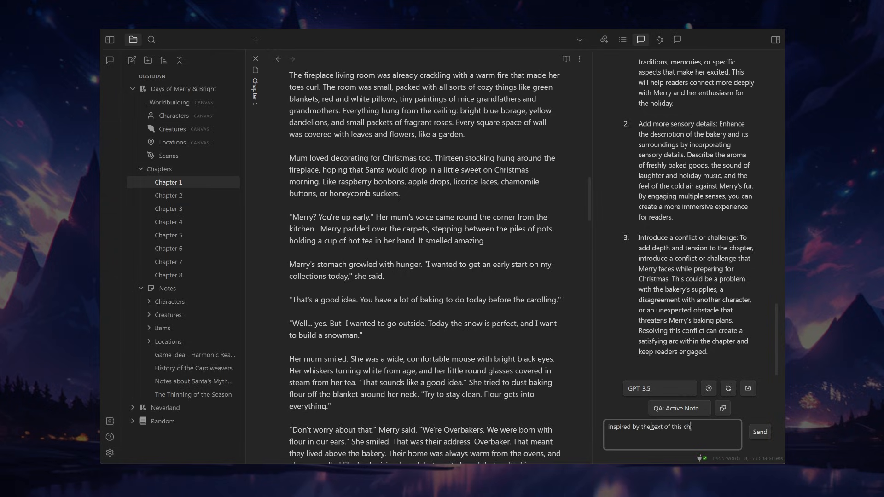
text(apter, give me 5 s)
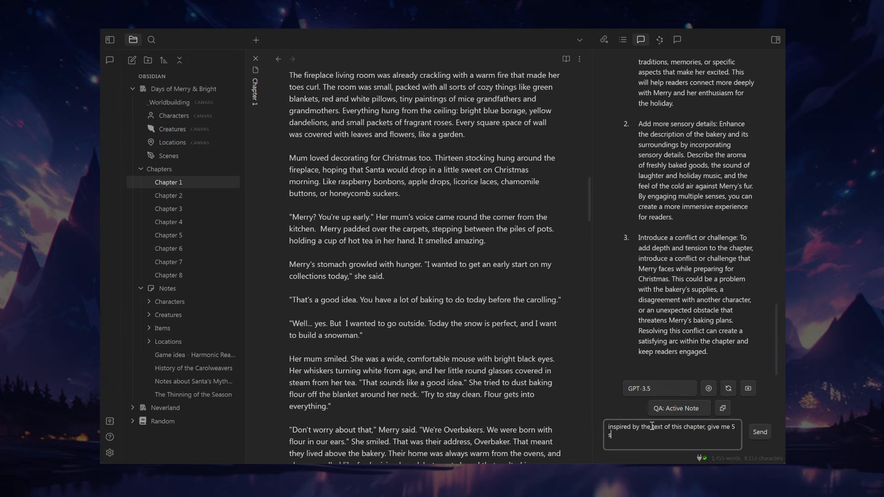
text(hort funny things)
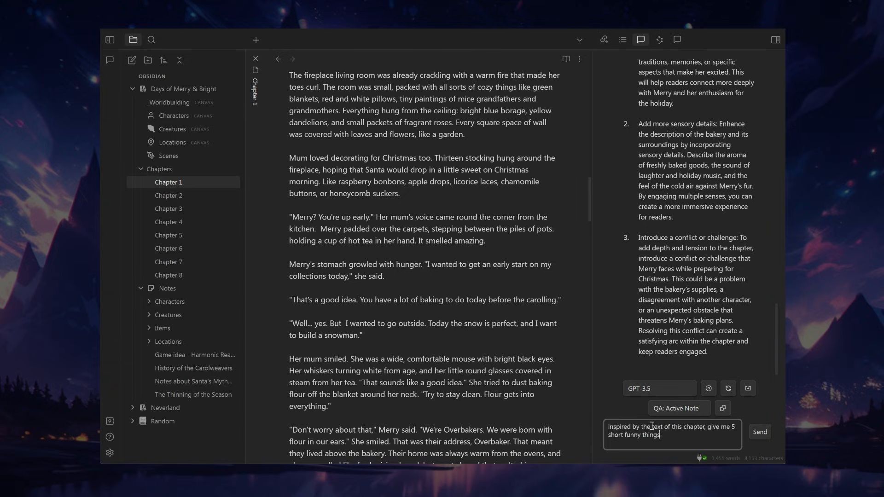
text(that could also happen to make the chapter)
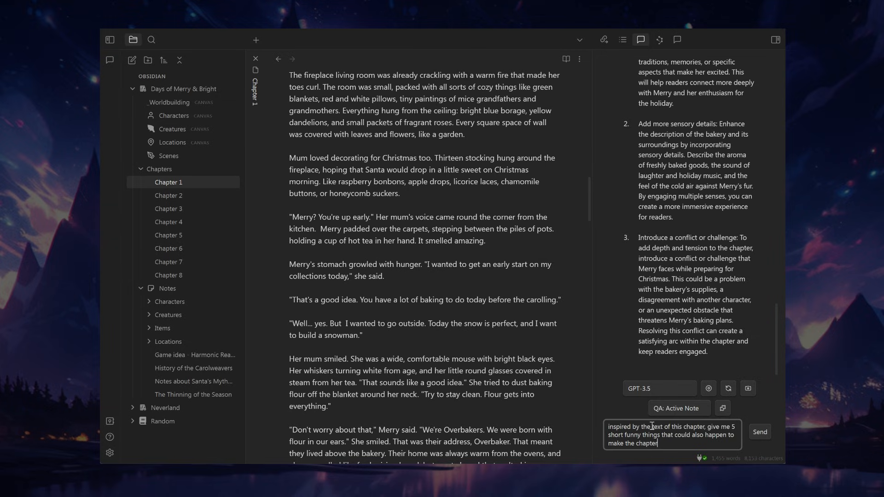
click(760, 432)
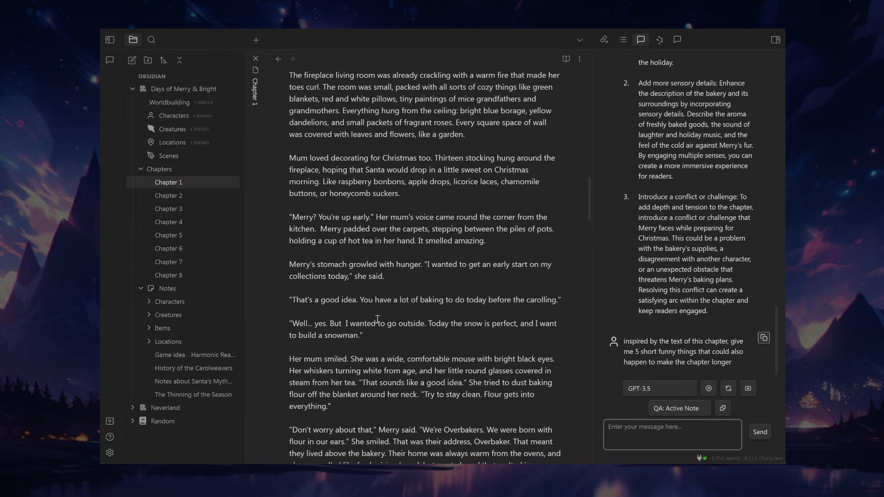
mouse_move(731, 364)
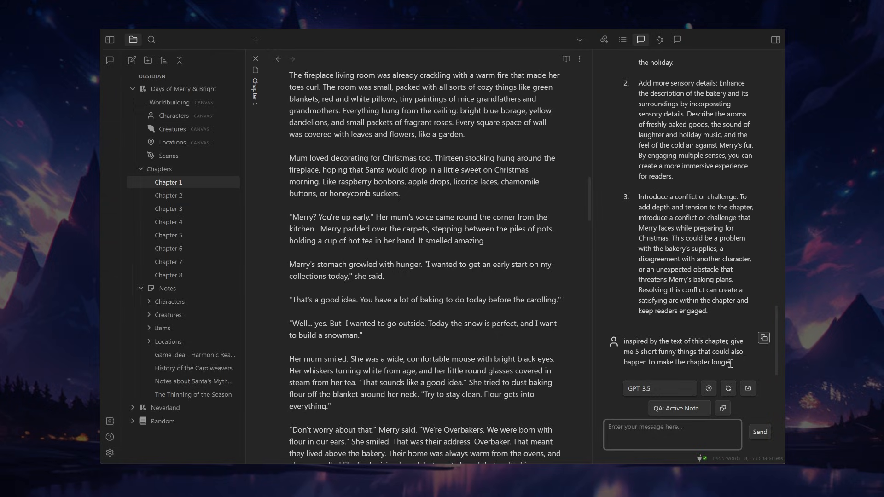
mouse_move(736, 365)
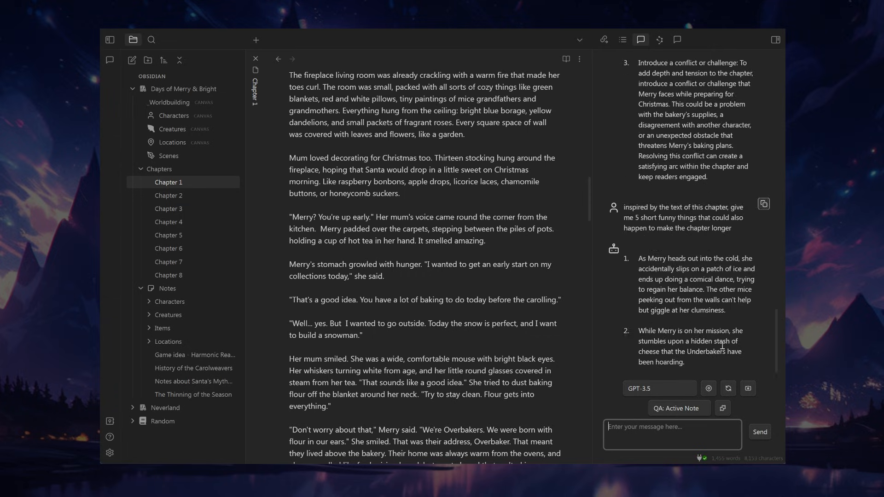
Read through the five funny-event ideas, highlighting passages, then clear the selection
scroll(down, 3)
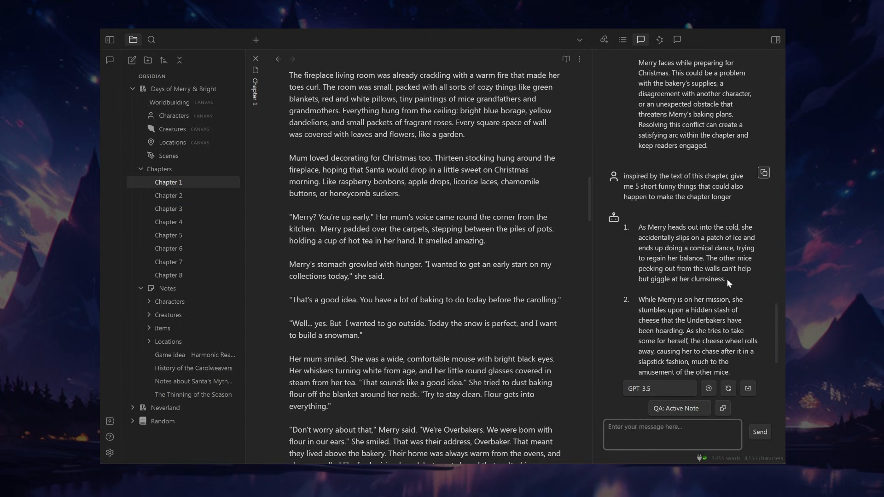
drag(636, 227, 750, 279)
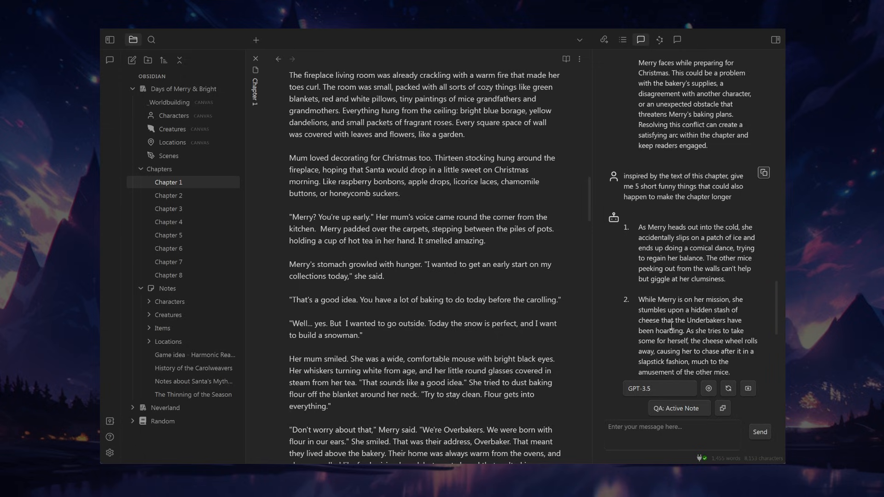
mouse_move(689, 305)
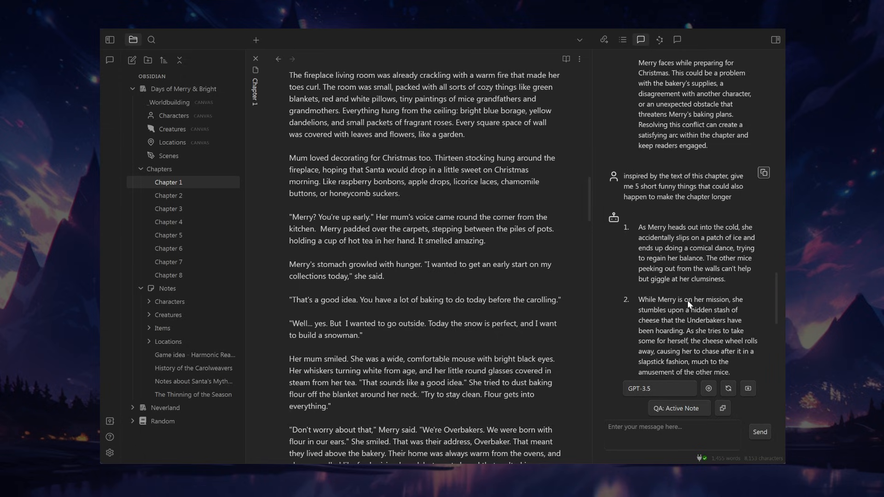
scroll(down, 3)
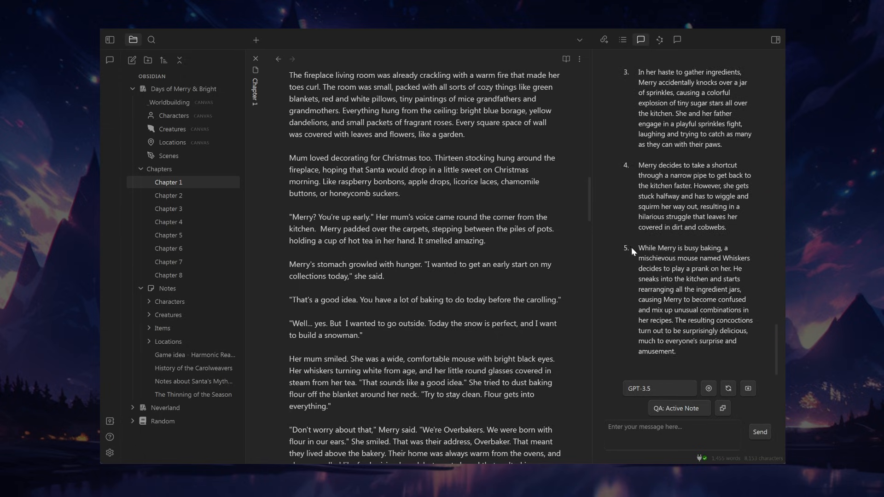
drag(638, 249, 752, 258)
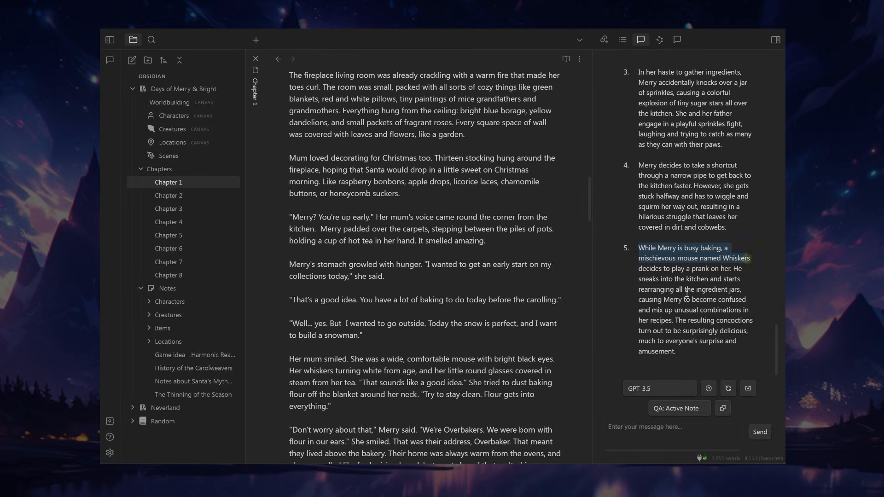
mouse_move(741, 293)
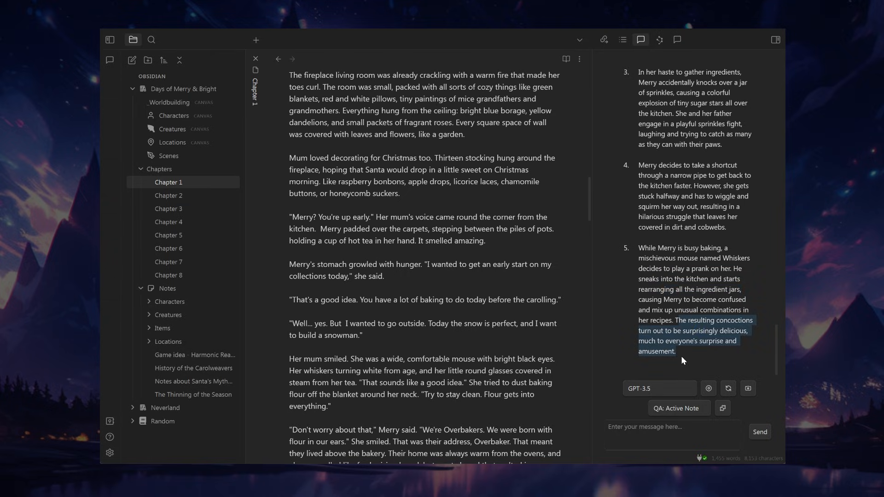
click(673, 435)
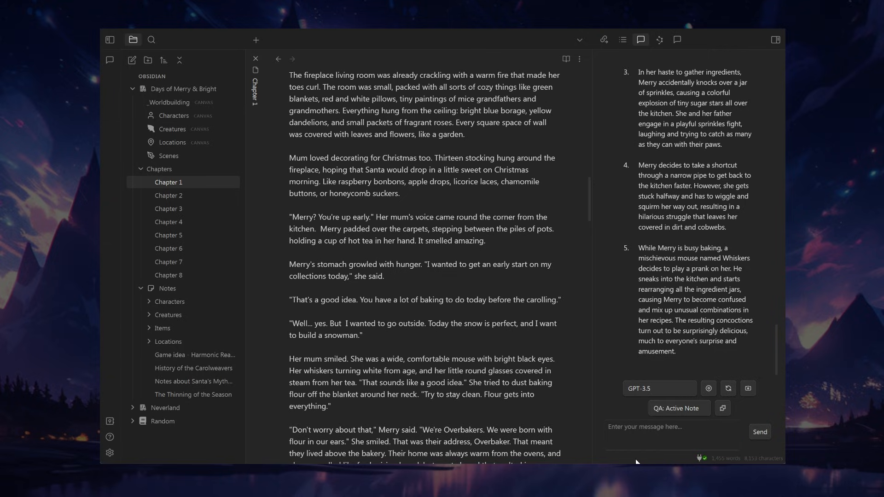
mouse_move(678, 61)
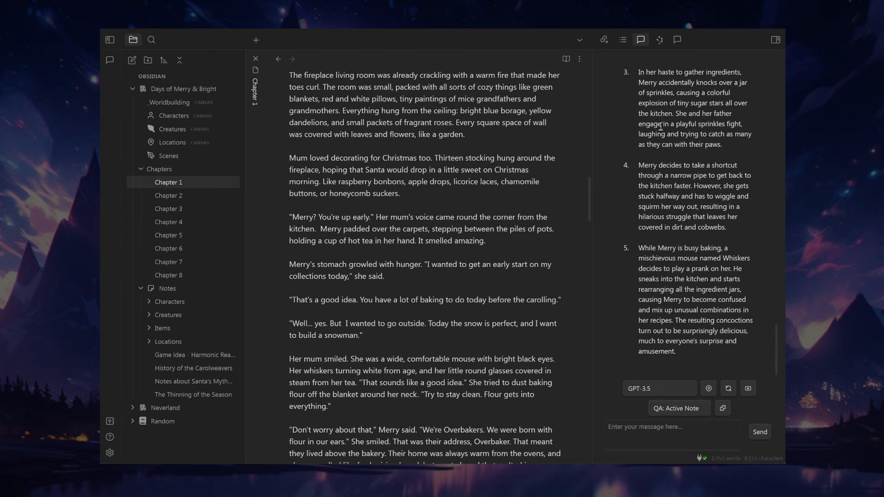
mouse_move(641, 39)
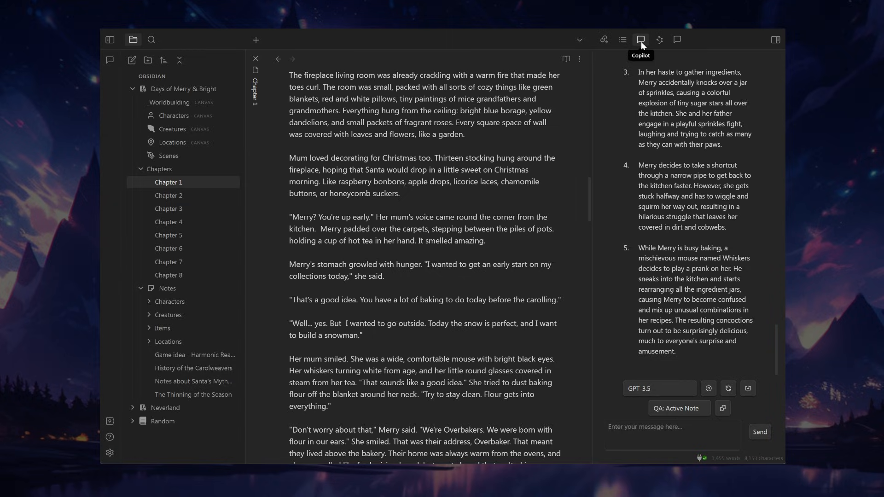
mouse_move(698, 291)
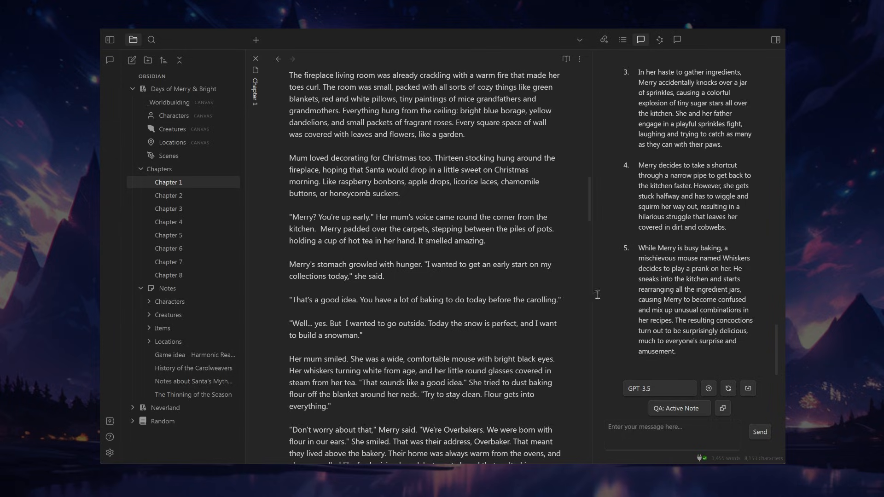
mouse_move(762, 58)
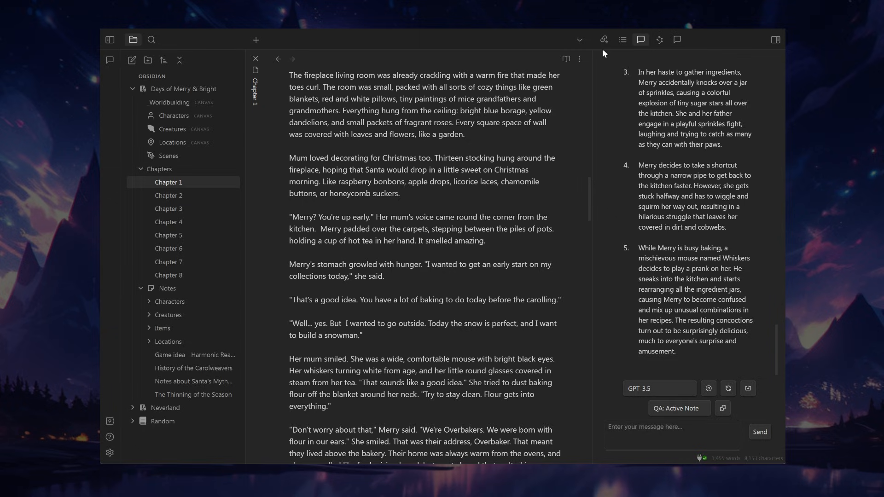
mouse_move(623, 154)
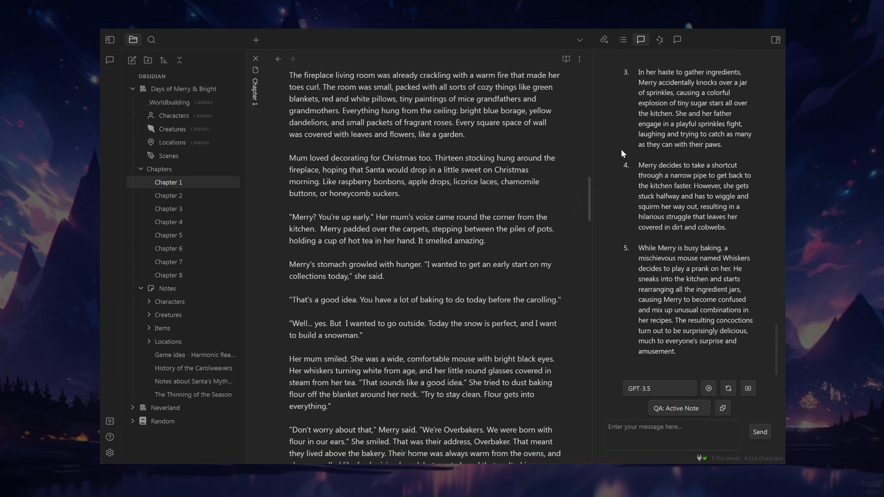
Close the Copilot chat panel and collapse the Chapters folder
click(775, 40)
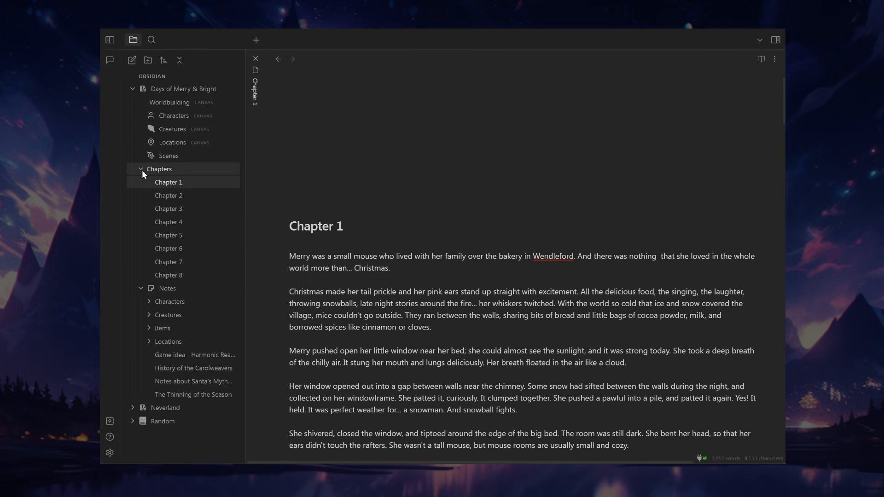
click(142, 169)
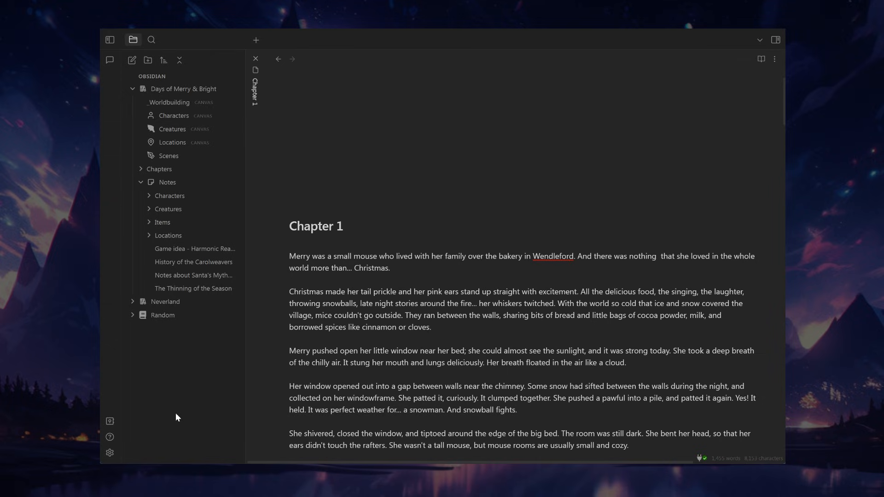
mouse_move(233, 383)
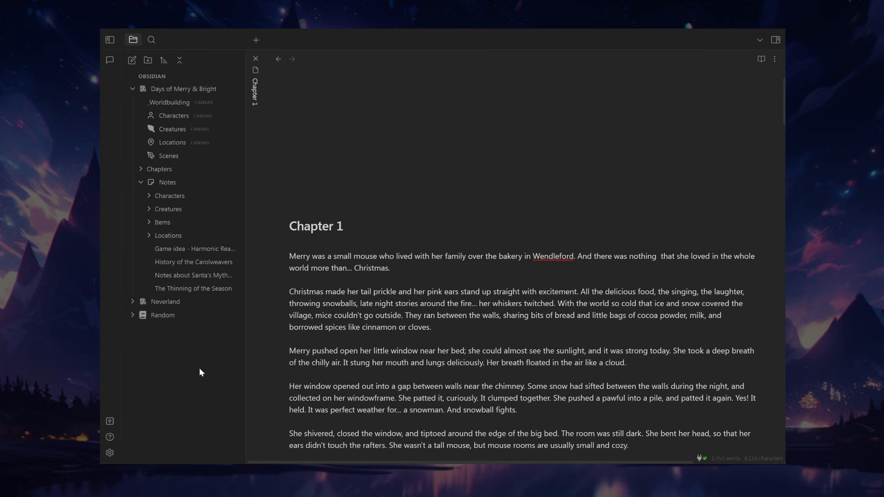
mouse_move(119, 464)
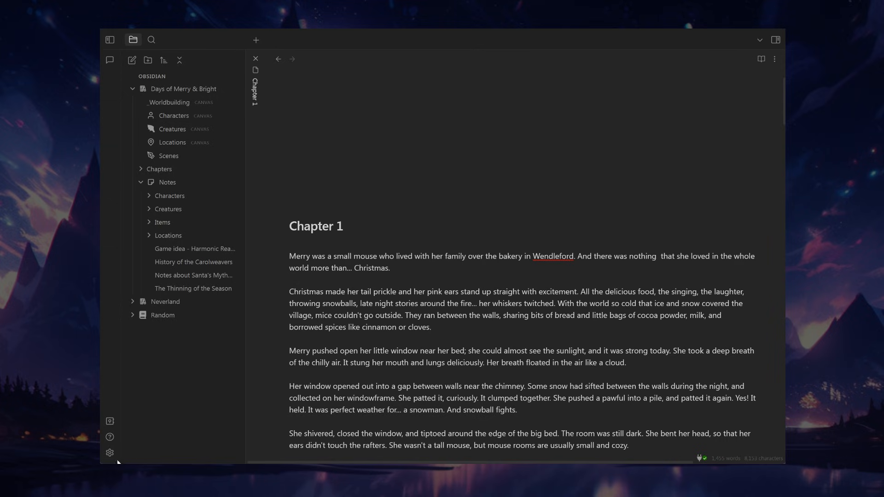
Glance at the Community plugins settings, close them, and open the _Worldbuilding canvas
click(109, 452)
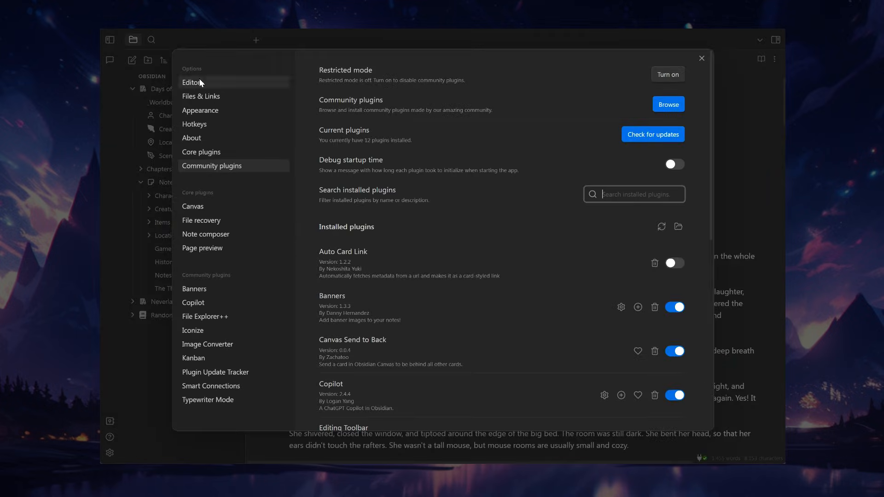
click(702, 58)
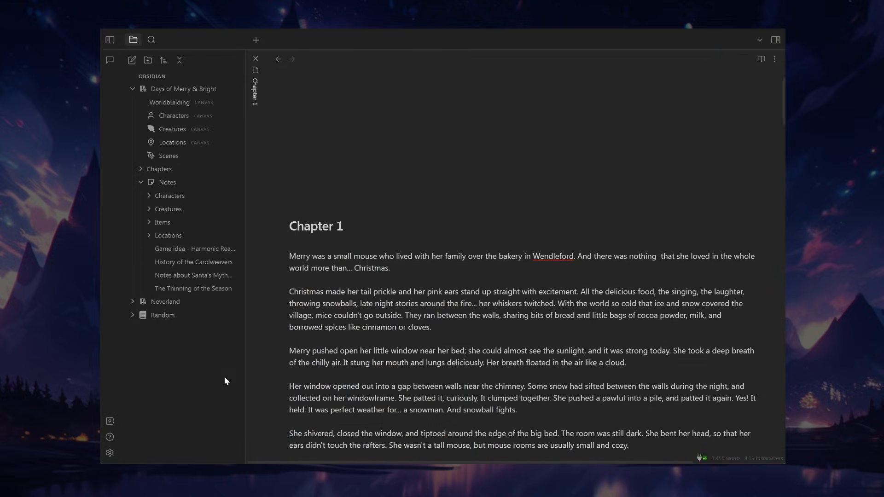
mouse_move(154, 414)
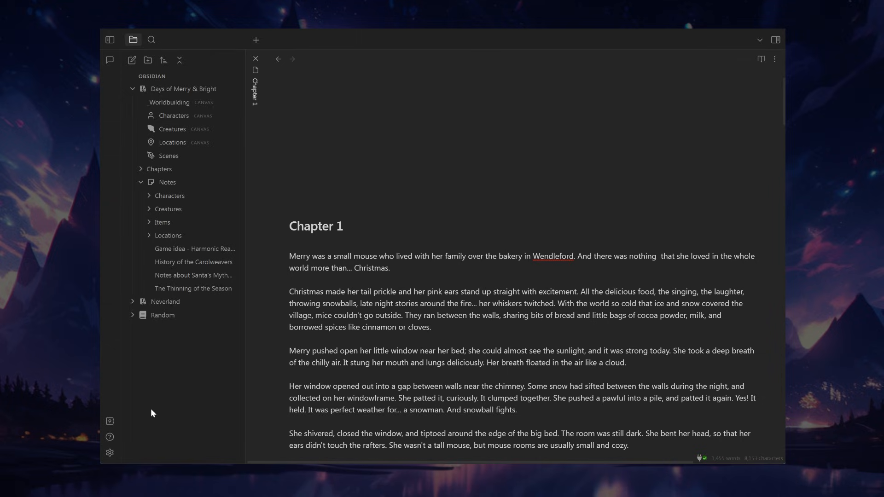
mouse_move(156, 434)
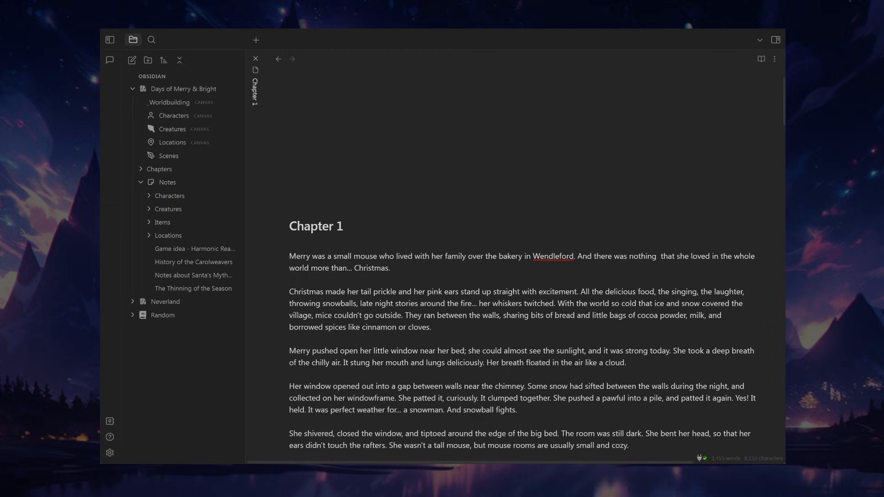
click(168, 102)
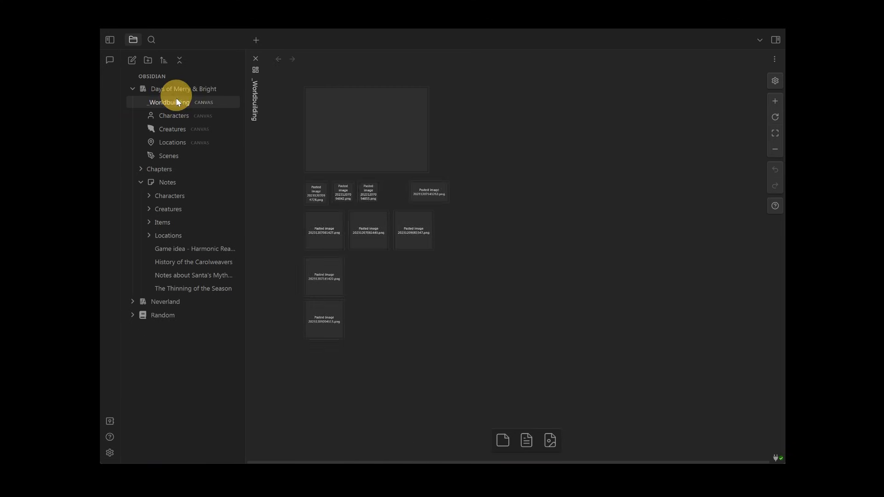